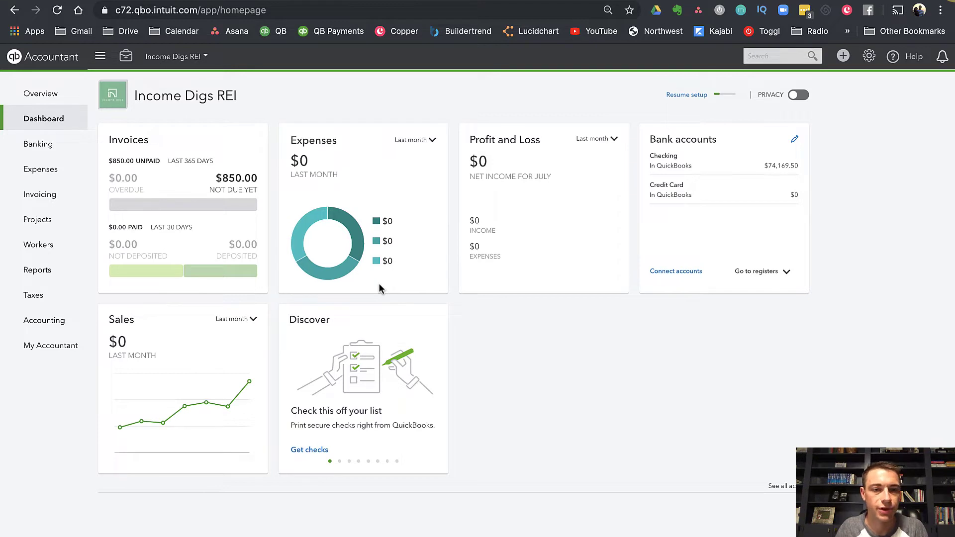
pyautogui.moveTo(42, 229)
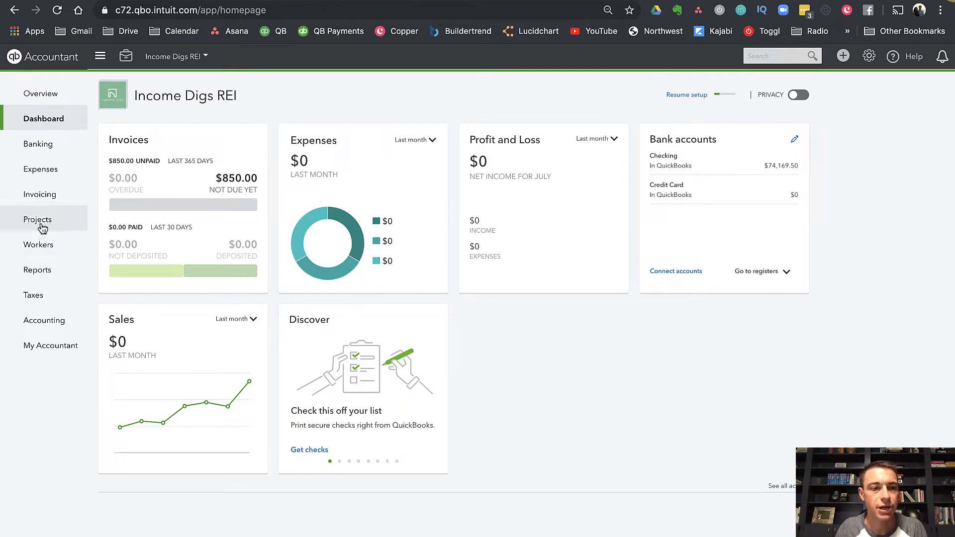
# Step: Open the 123 Main St record from the Customers list and view its Projects tab
pyautogui.click(40, 195)
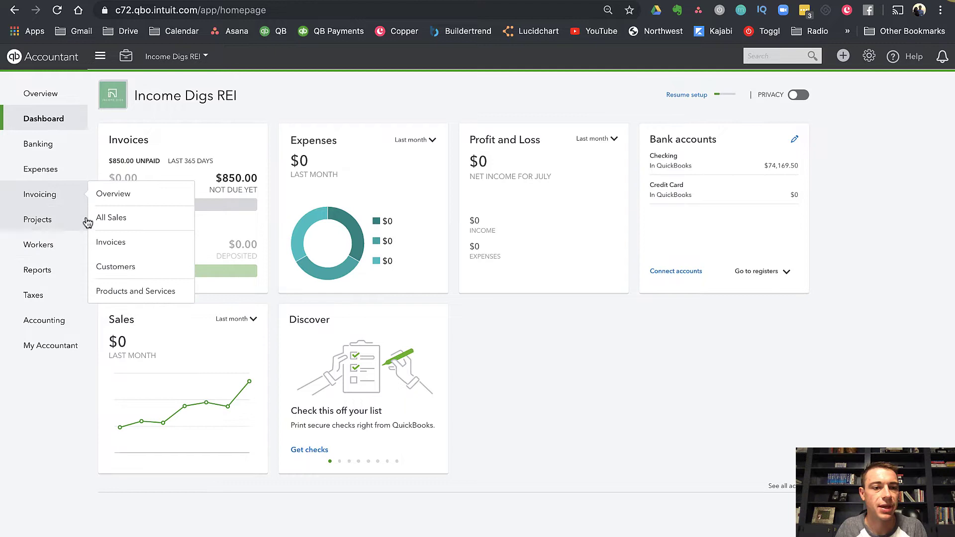
pyautogui.click(115, 267)
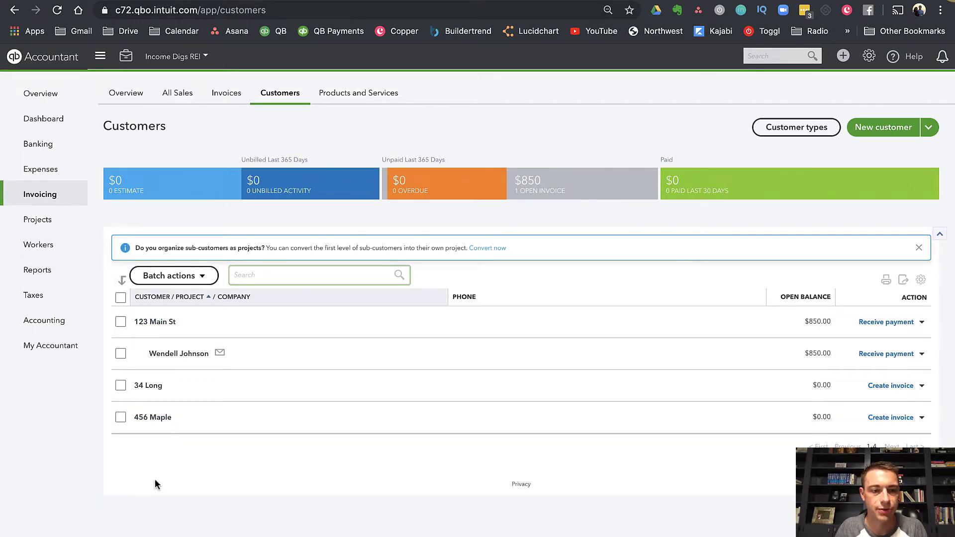
pyautogui.moveTo(155, 329)
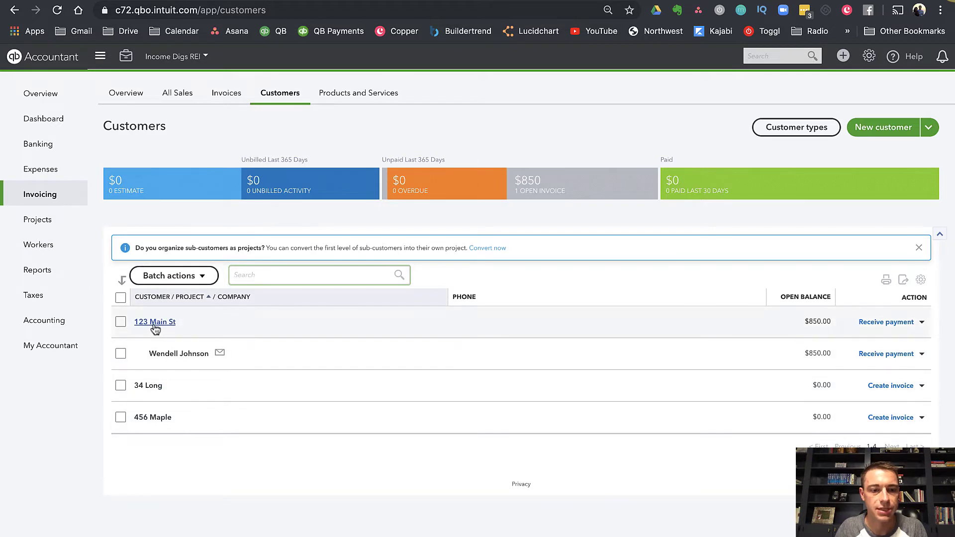
pyautogui.click(154, 322)
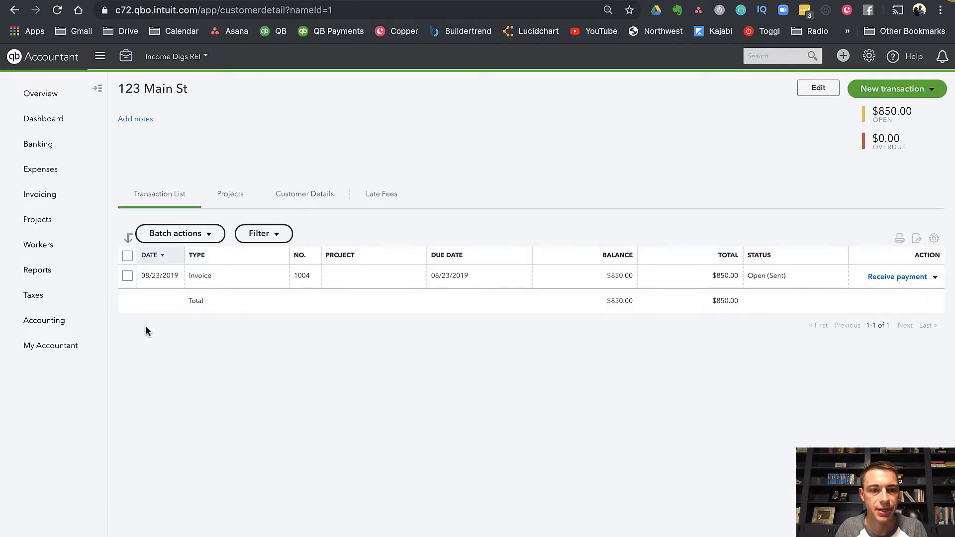
pyautogui.click(230, 194)
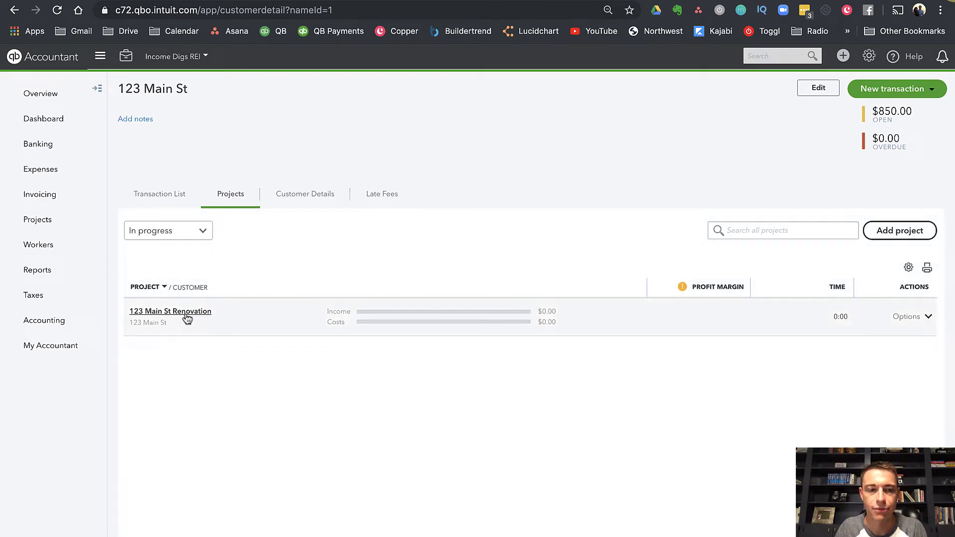
pyautogui.moveTo(189, 319)
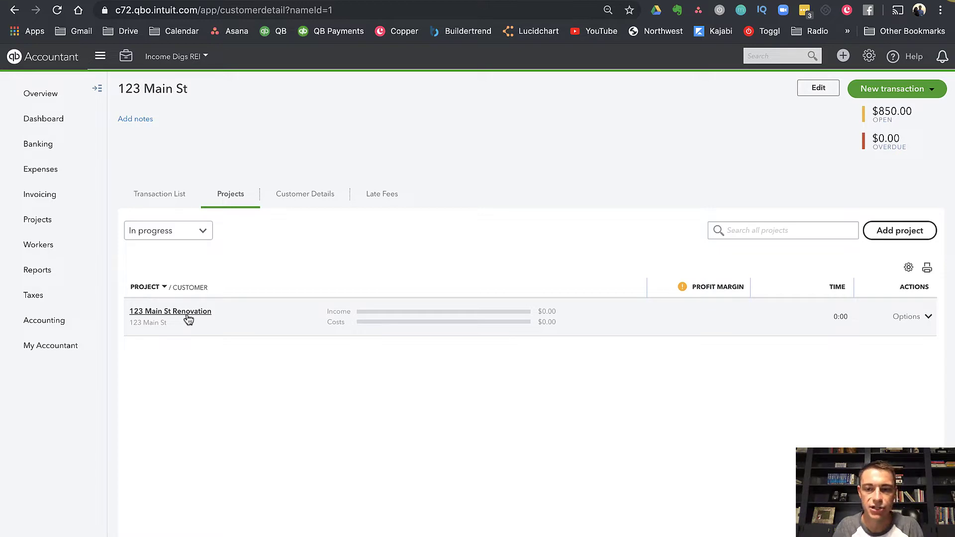
pyautogui.moveTo(192, 333)
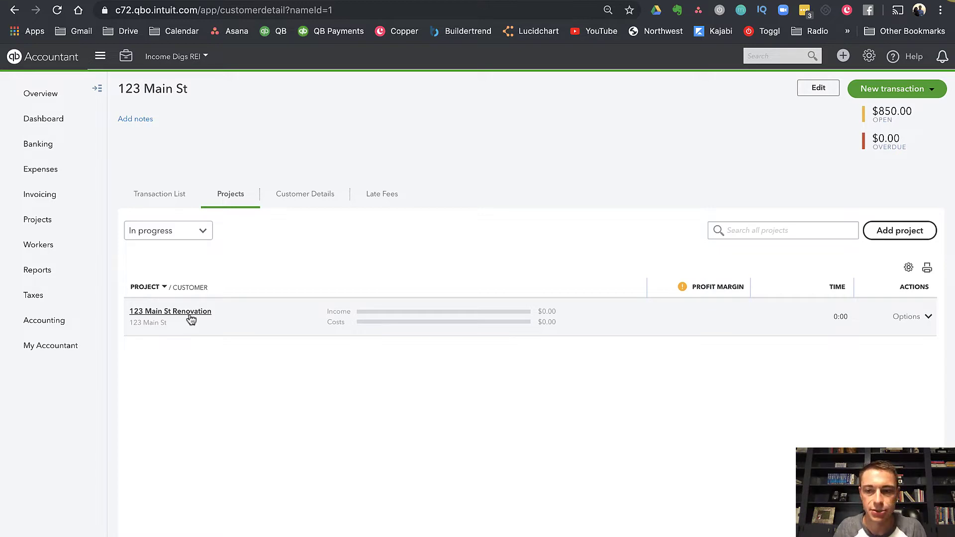
pyautogui.moveTo(182, 320)
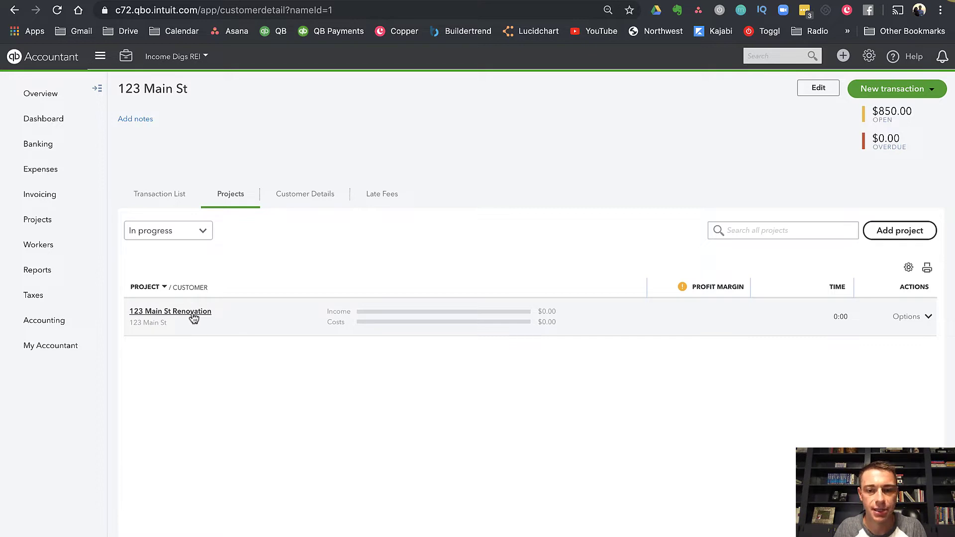
pyautogui.moveTo(38, 226)
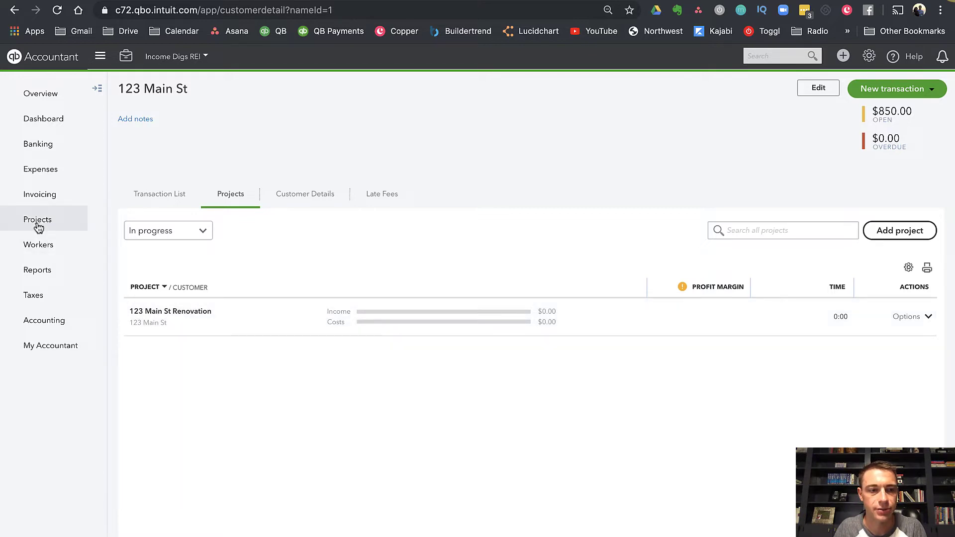
# Step: View the 123 Main St Renovation overview with a collapsed side navigation, then return to All projects
pyautogui.click(37, 219)
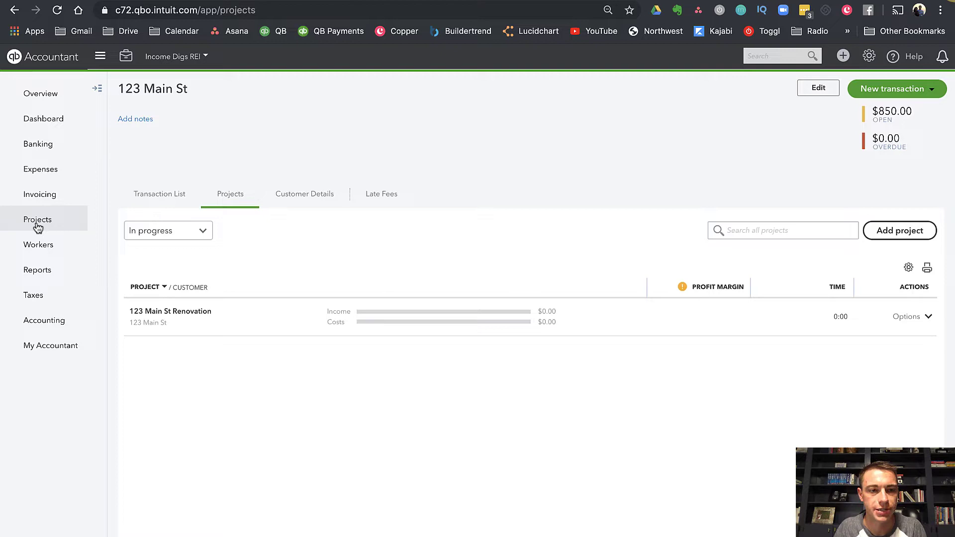
pyautogui.click(38, 219)
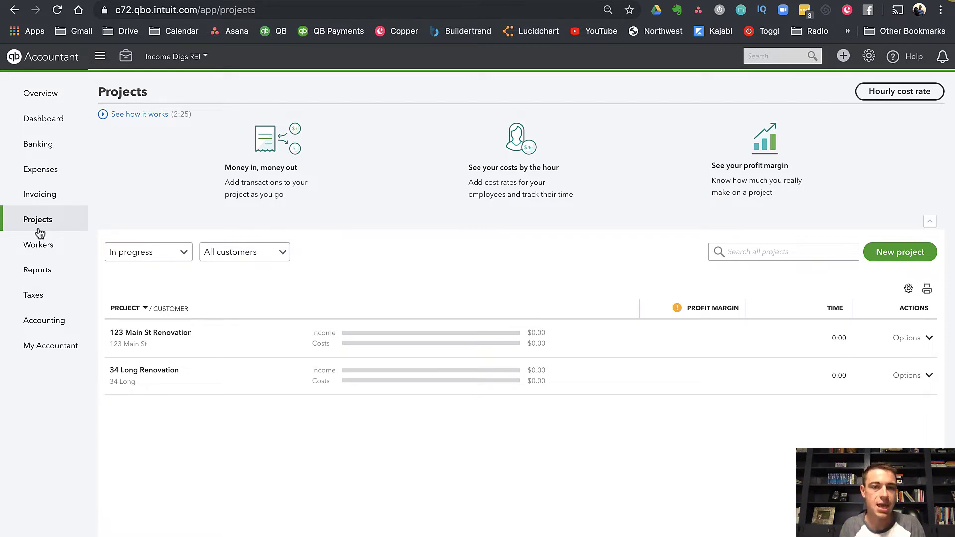
pyautogui.moveTo(159, 340)
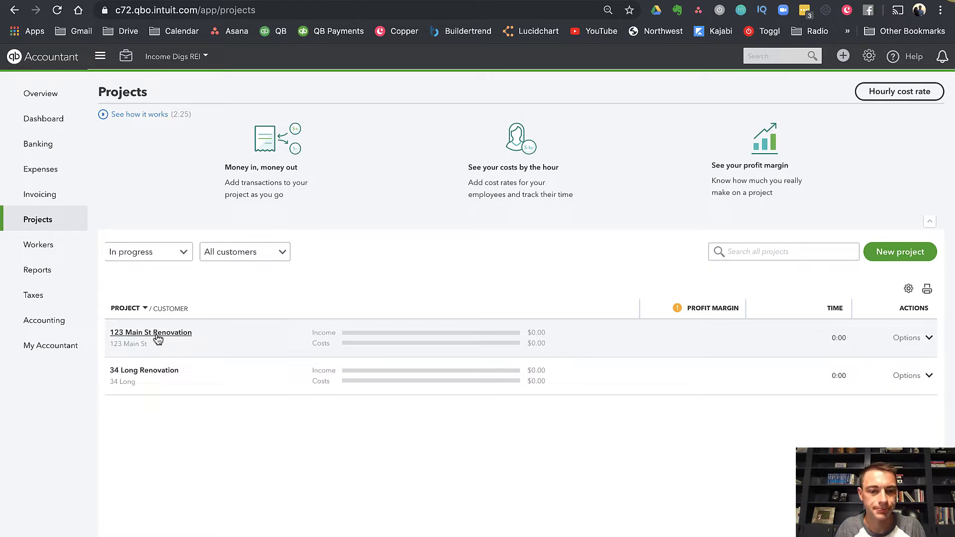
pyautogui.click(151, 333)
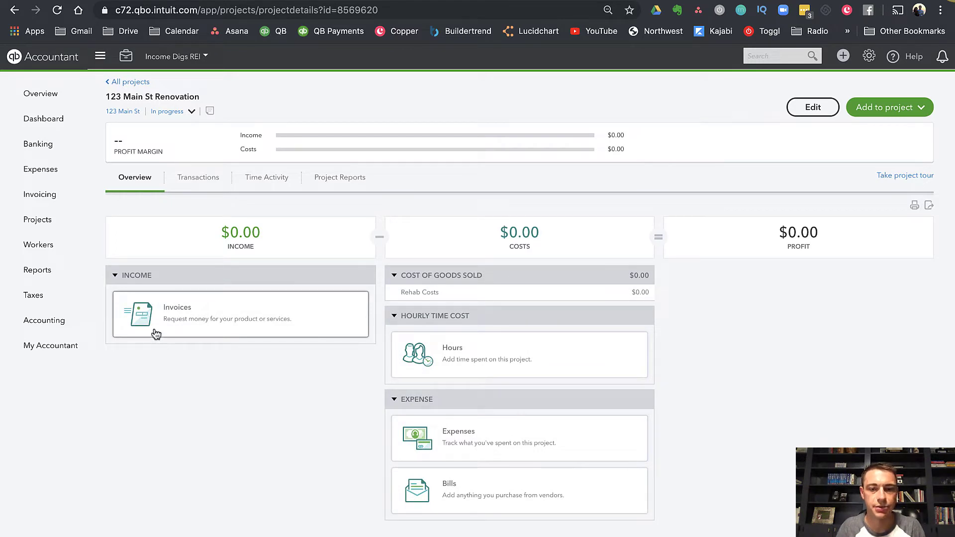
pyautogui.moveTo(132, 356)
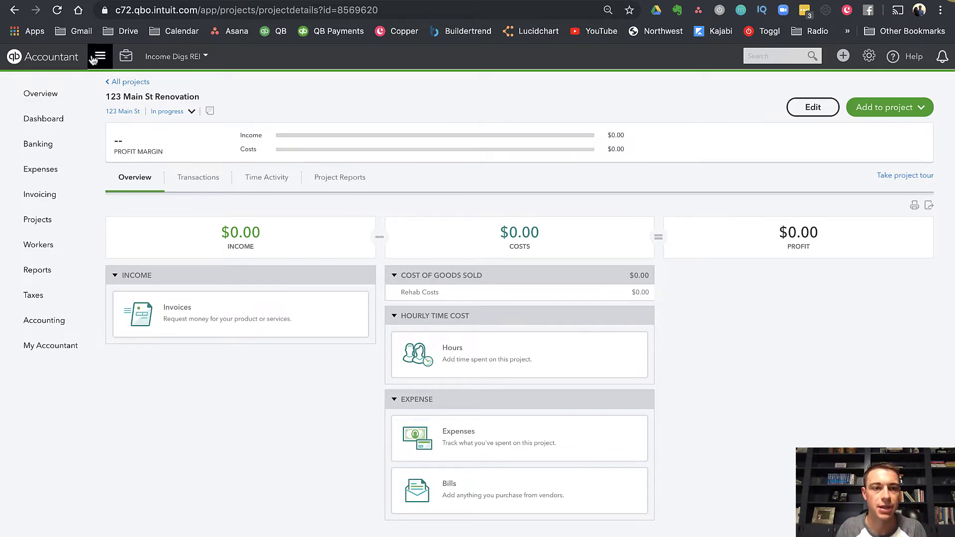
pyautogui.click(99, 56)
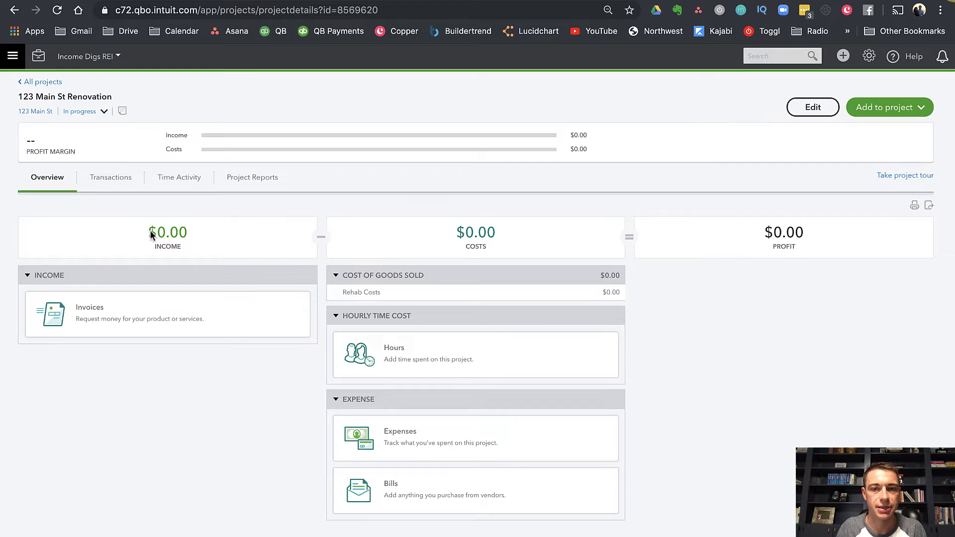
pyautogui.moveTo(330, 146)
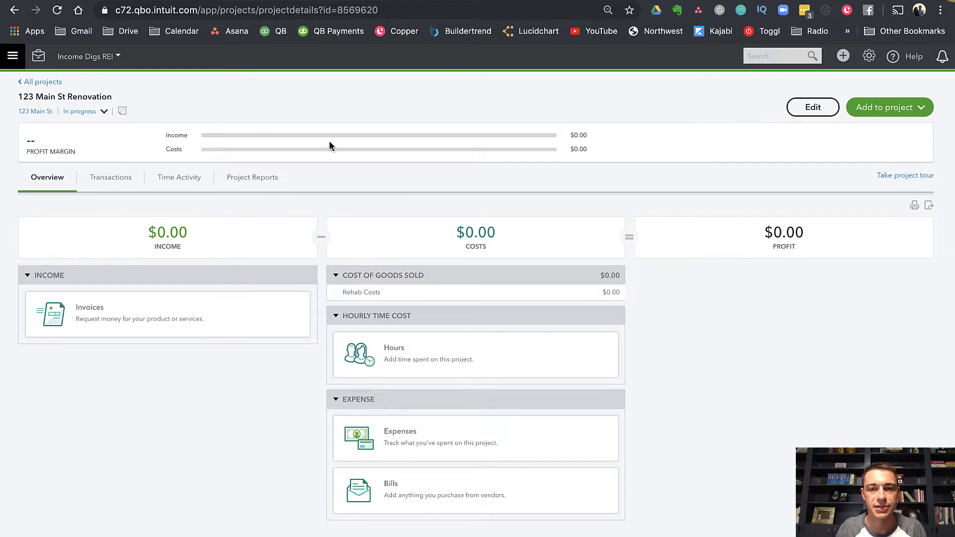
pyautogui.moveTo(42, 82)
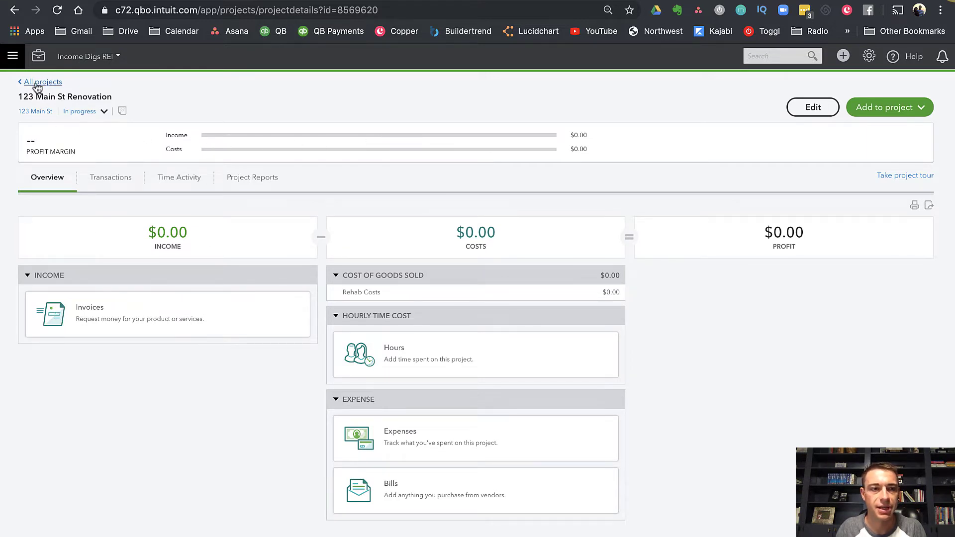
pyautogui.click(43, 82)
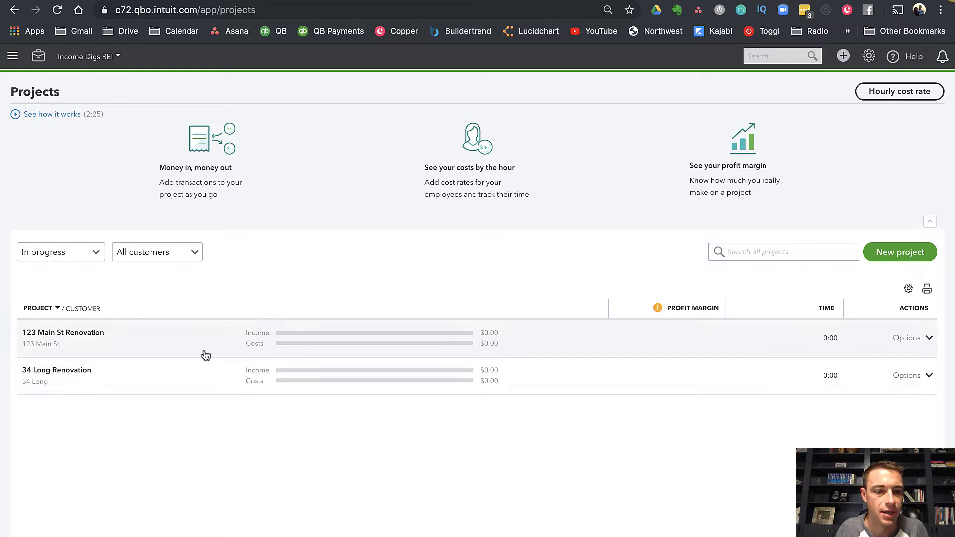
# Step: Reopen the 123 Main St Renovation project and show the Create menu of new transactions
pyautogui.click(63, 332)
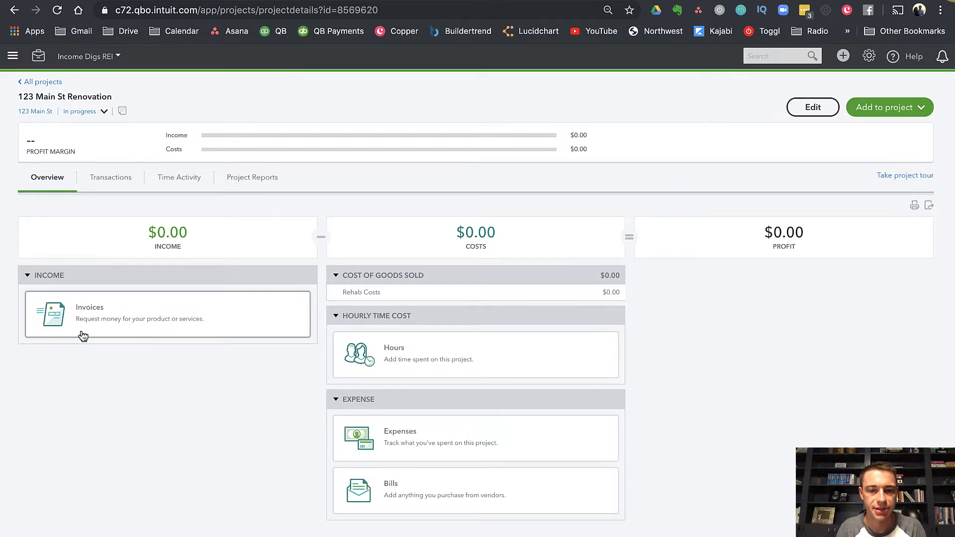
pyautogui.moveTo(363, 316)
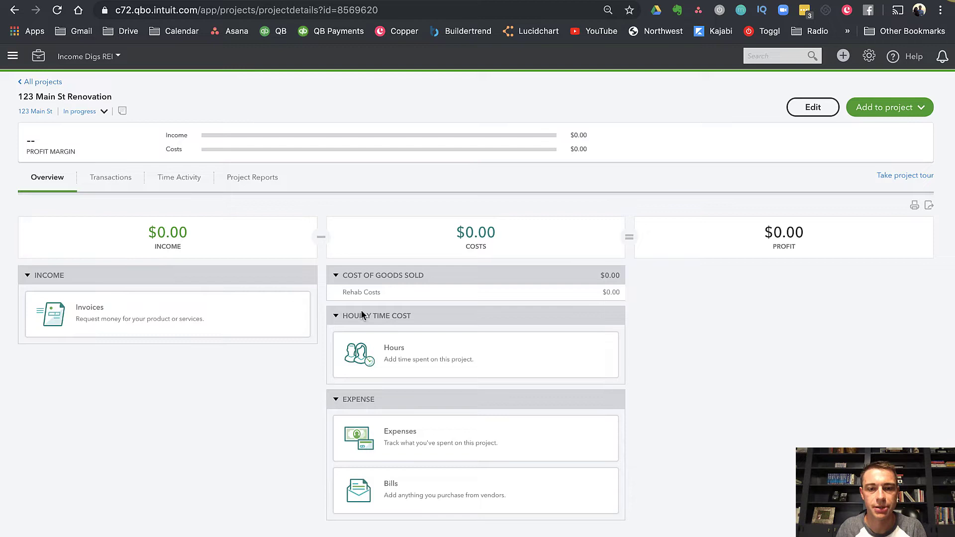
pyautogui.moveTo(425, 356)
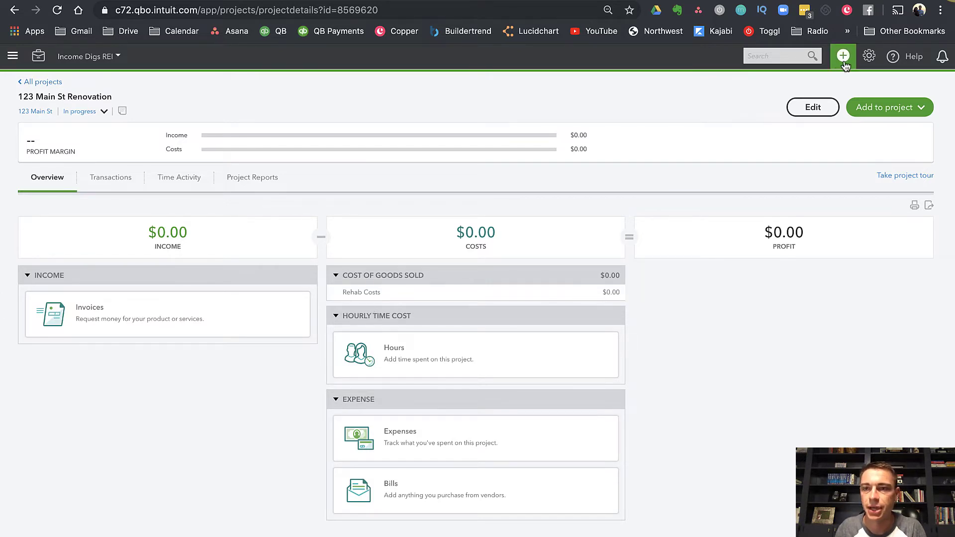
pyautogui.click(843, 55)
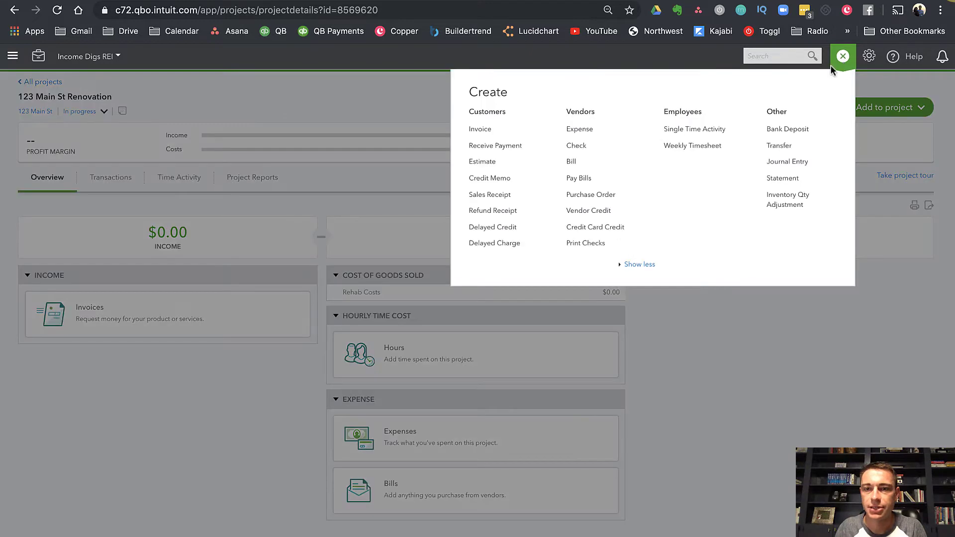
# Step: Start a new expense and add Lowes as a new vendor payee
pyautogui.click(580, 129)
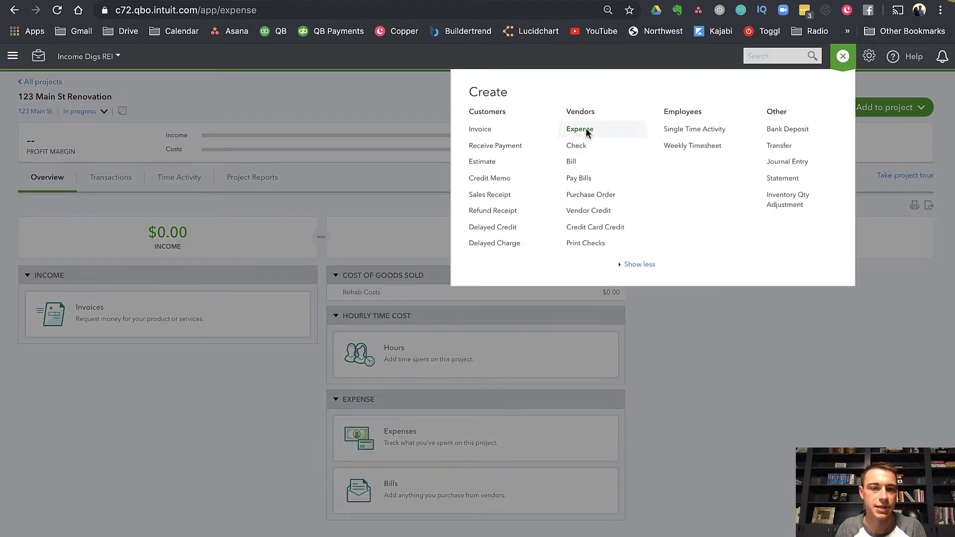
pyautogui.click(580, 130)
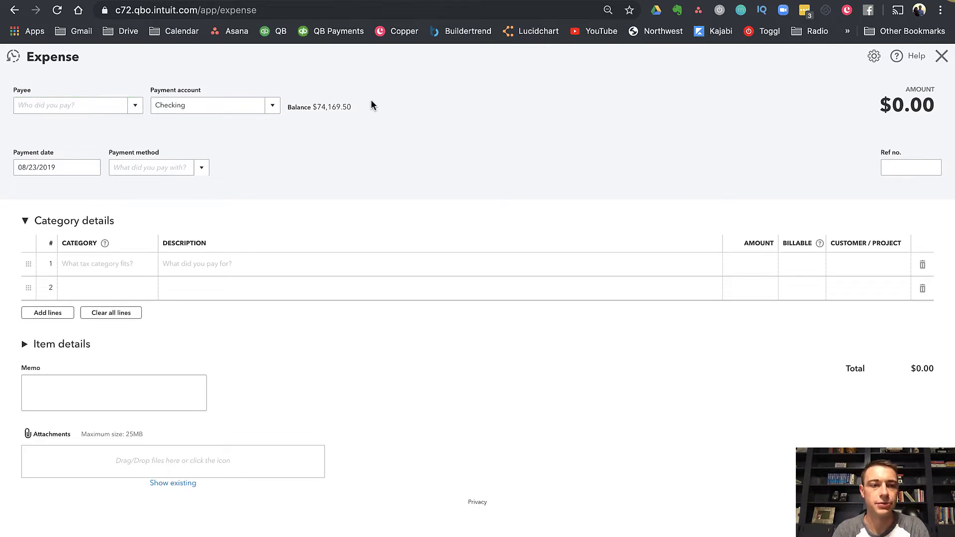
pyautogui.write('Lowes')
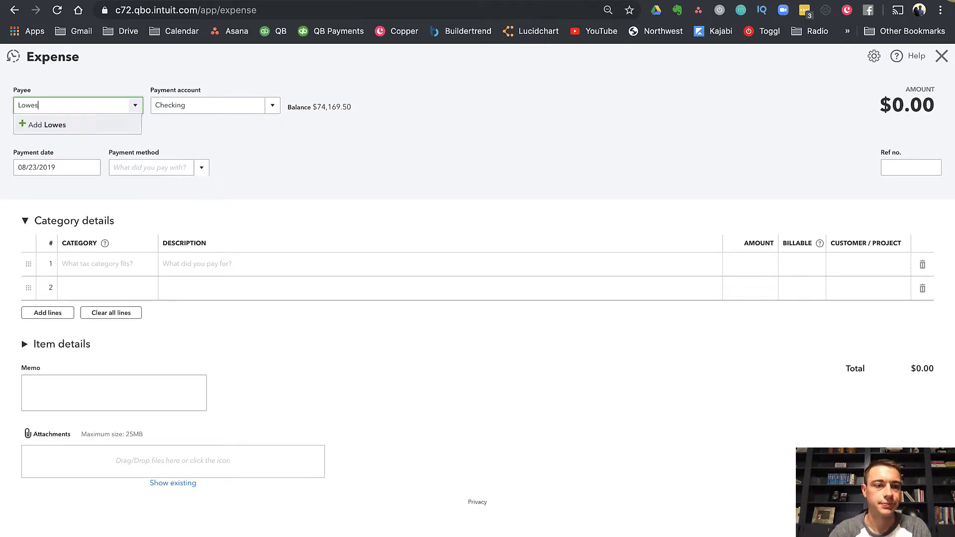
pyautogui.click(49, 125)
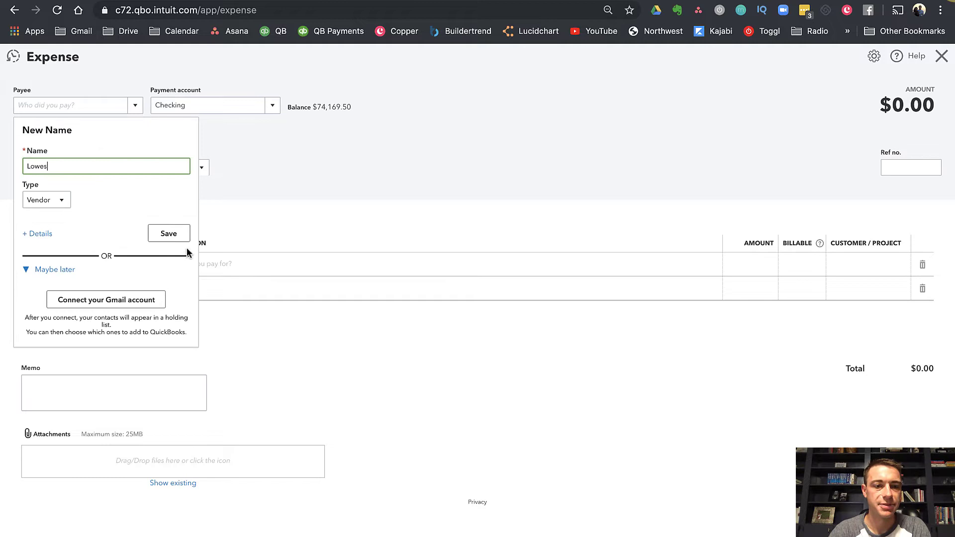
pyautogui.click(169, 233)
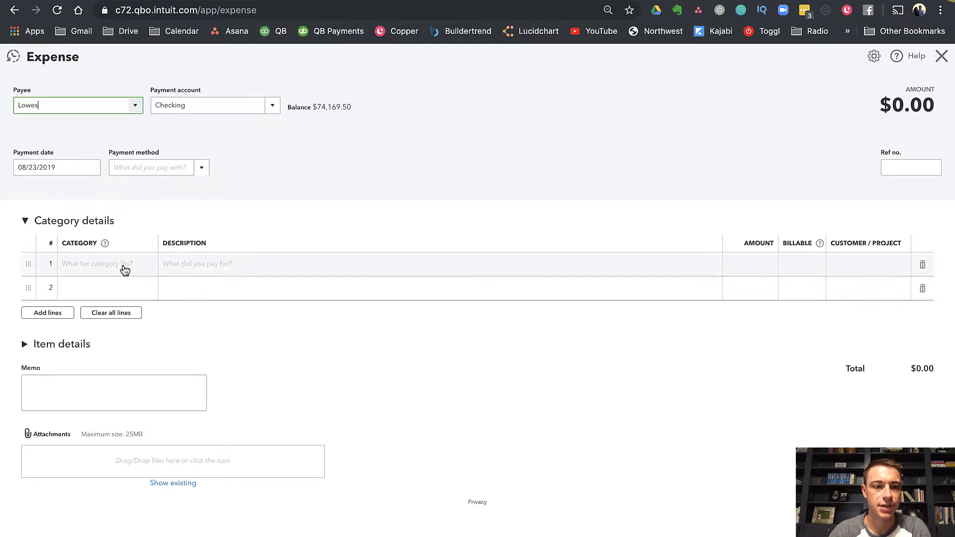
# Step: Enter Rehab Costs category, Drywall description, $5,250 amount and 123 Main St, then expand item details
pyautogui.write('reha')
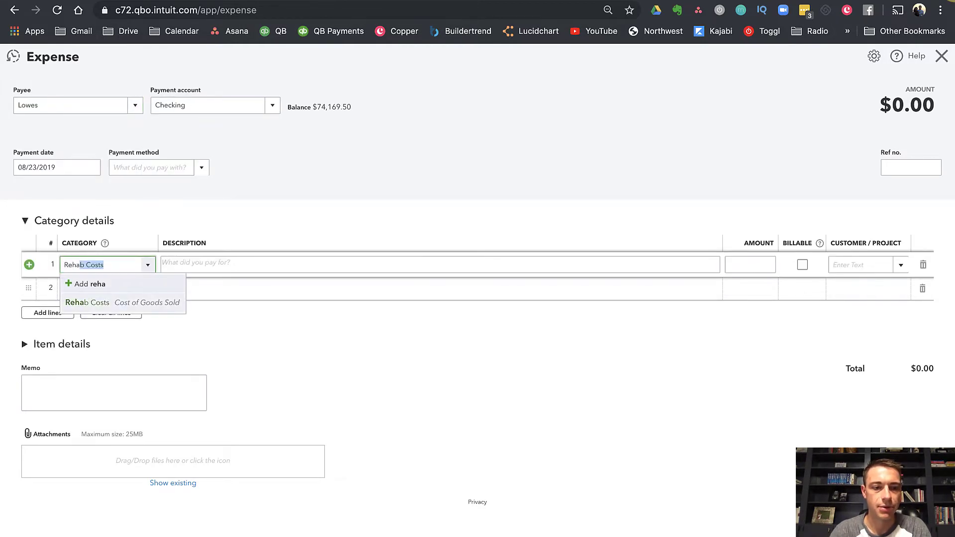
pyautogui.click(87, 302)
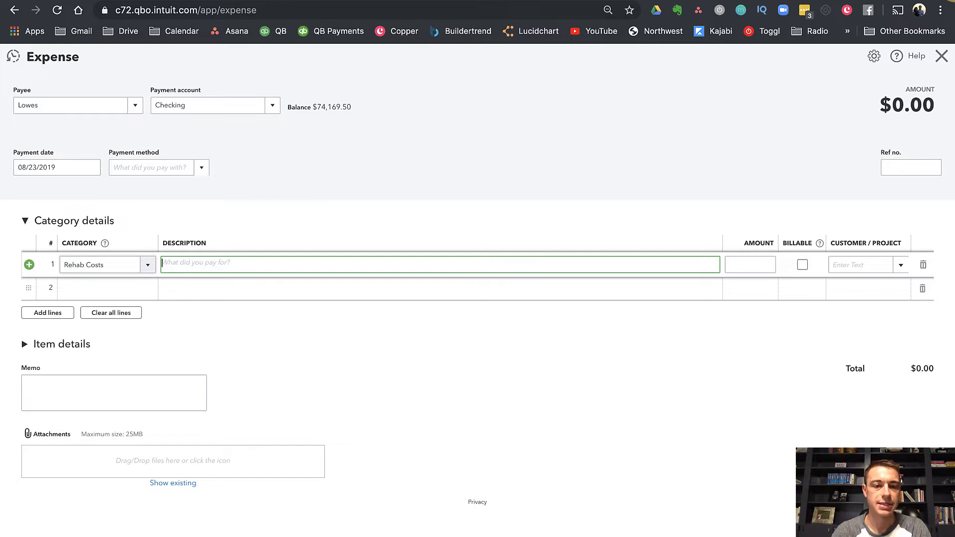
pyautogui.write('Drywall')
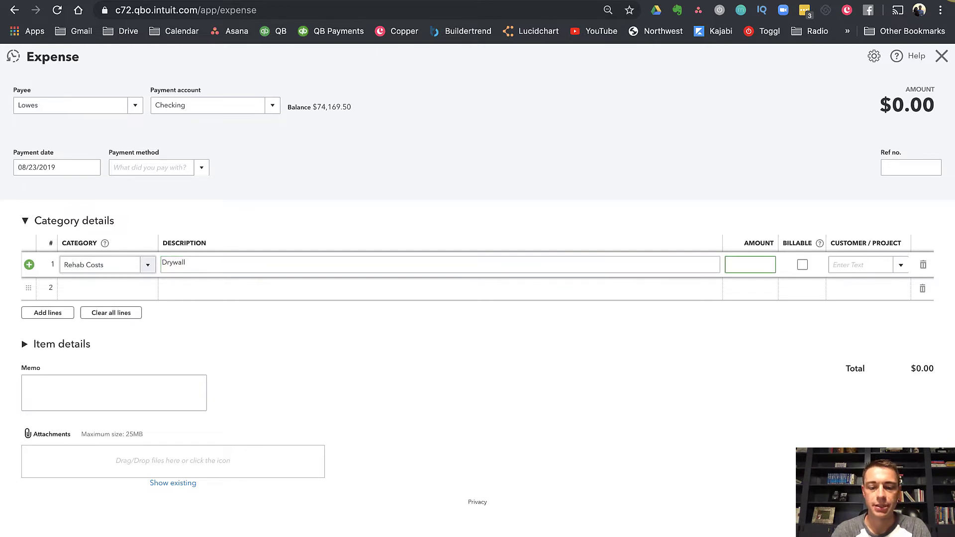
pyautogui.write('5250.00')
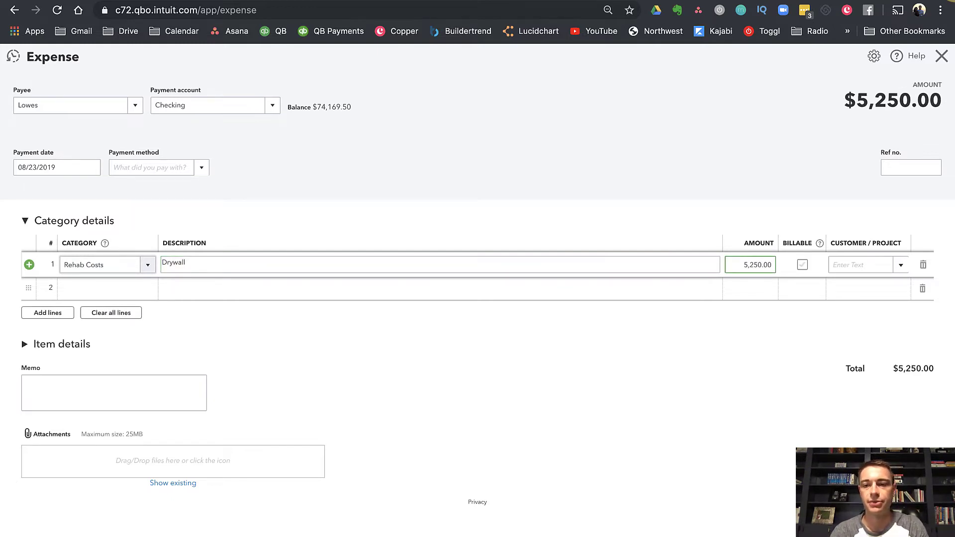
pyautogui.write('123 Main St:123 M')
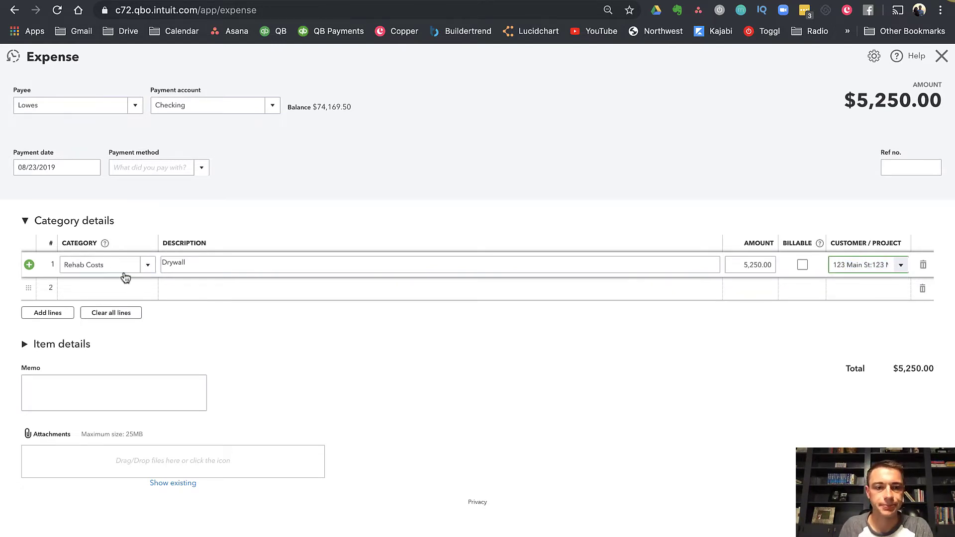
pyautogui.click(25, 344)
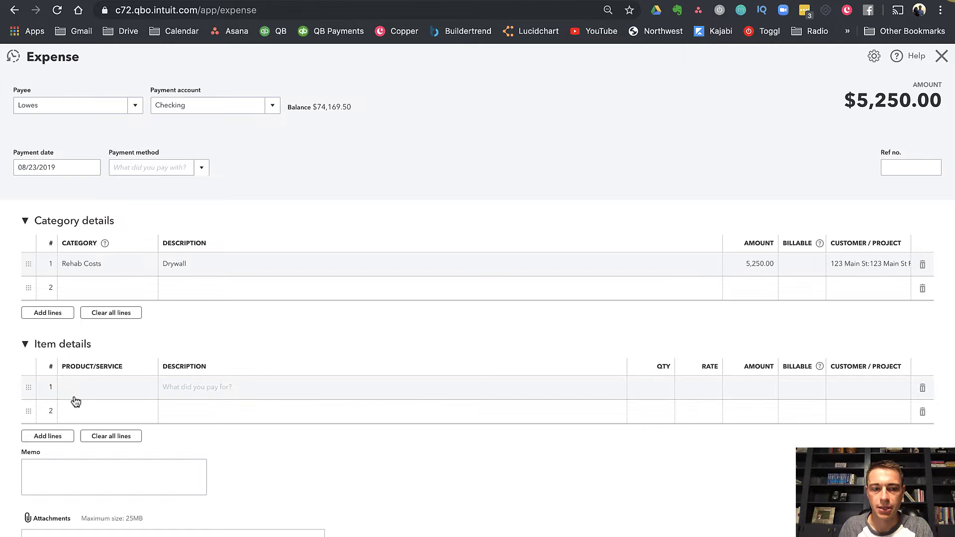
pyautogui.moveTo(101, 398)
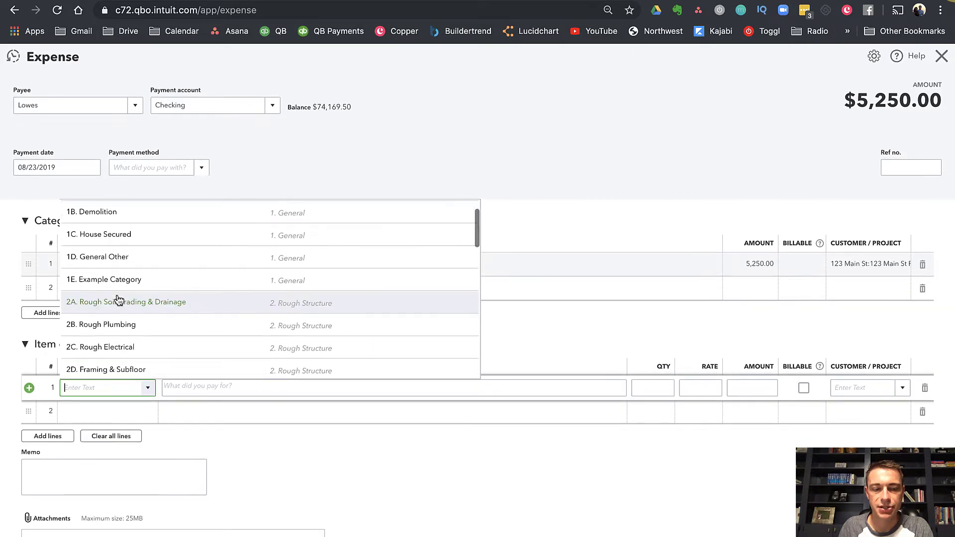
pyautogui.scroll(-3)
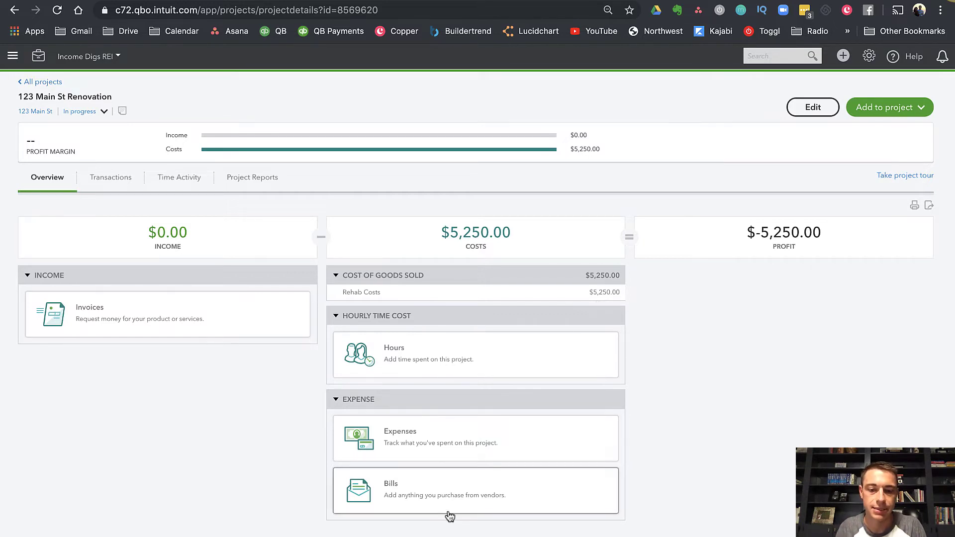
pyautogui.moveTo(705, 405)
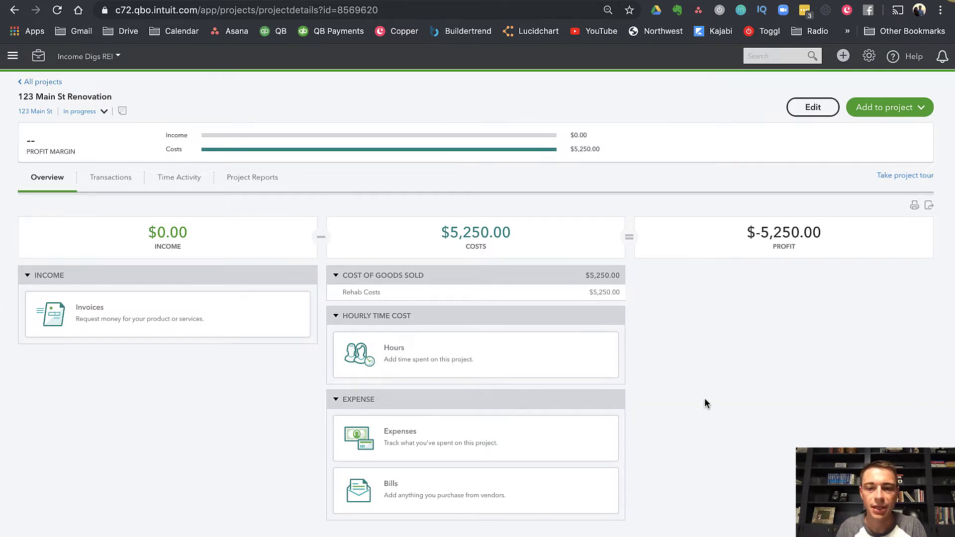
pyautogui.moveTo(528, 355)
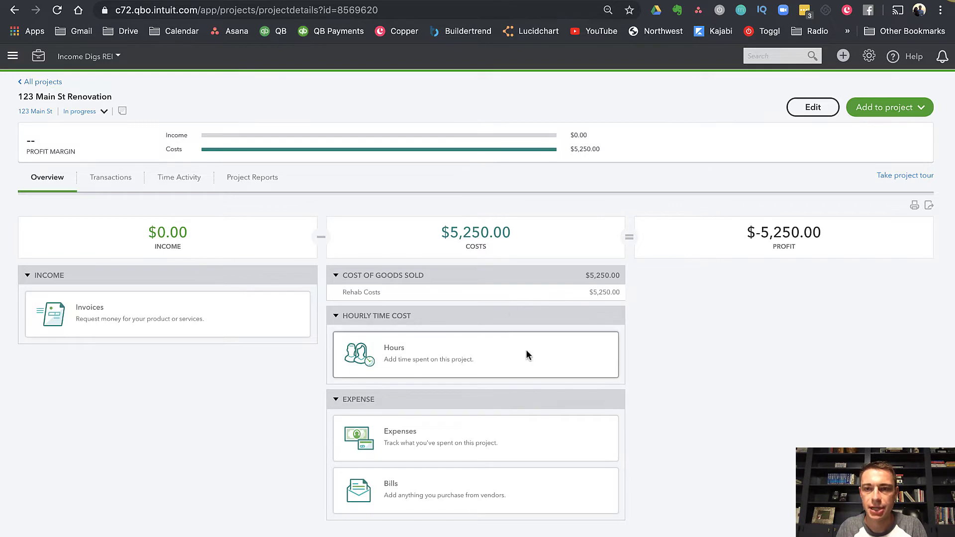
# Step: Open the company settings and lists menu from the gear icon
pyautogui.click(868, 56)
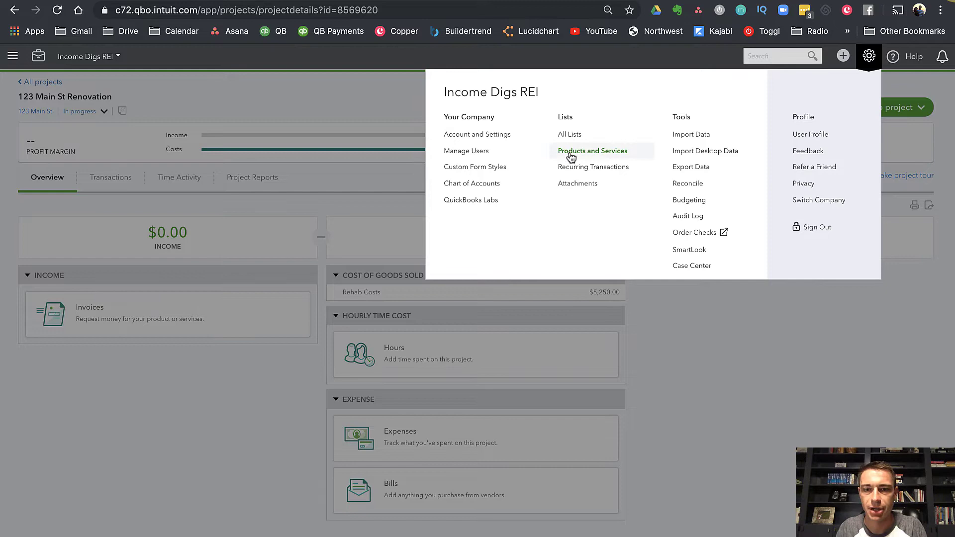
# Step: Browse Products and Services and open 2C. Rough Electrical for editing to check its account
pyautogui.click(592, 150)
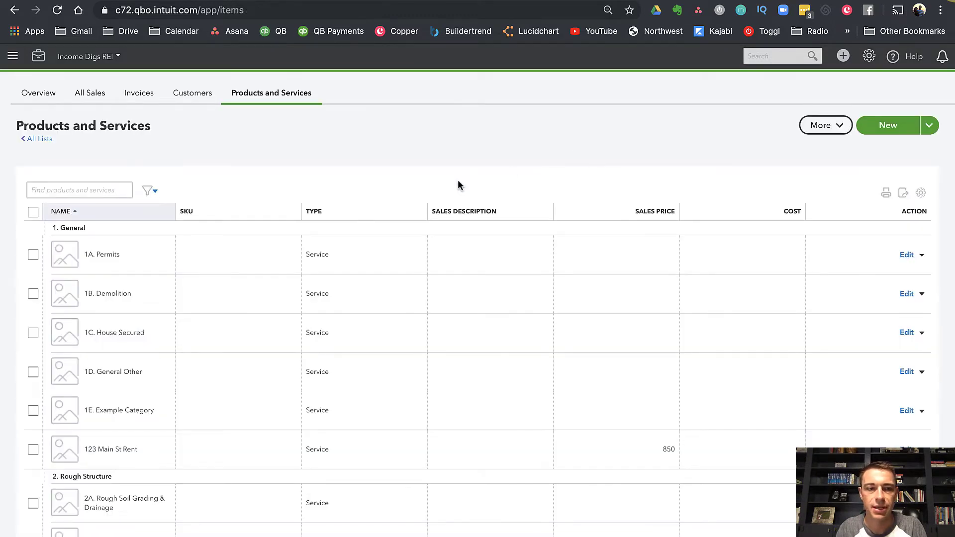
pyautogui.scroll(-3)
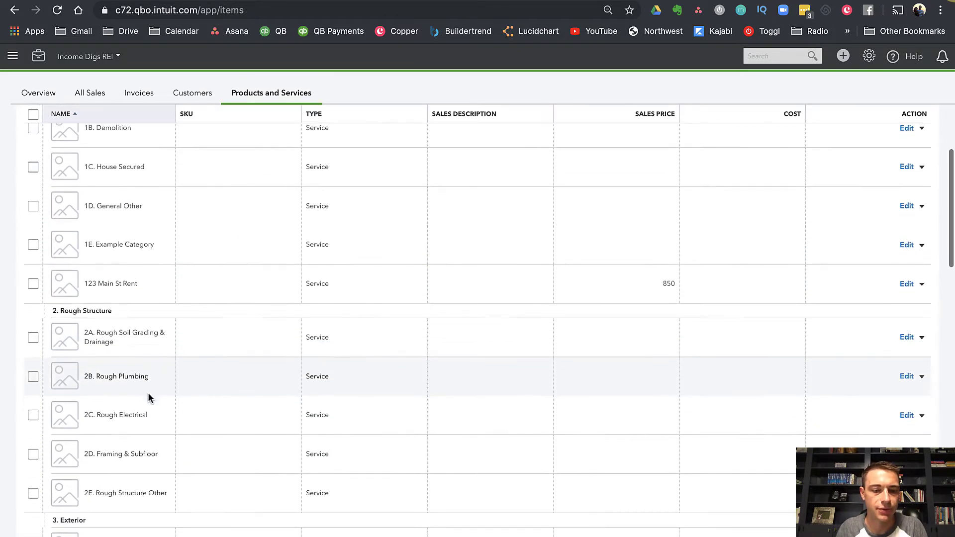
pyautogui.scroll(-3)
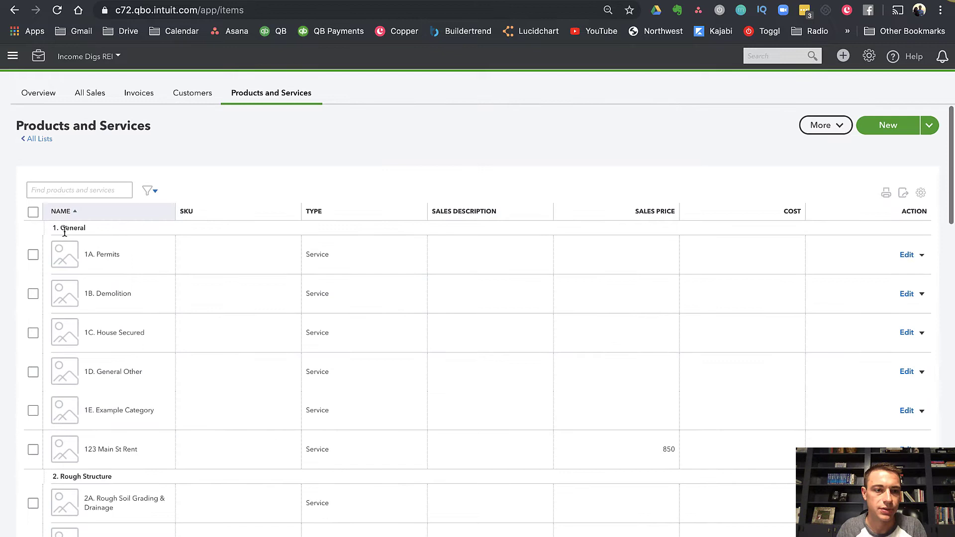
pyautogui.click(33, 211)
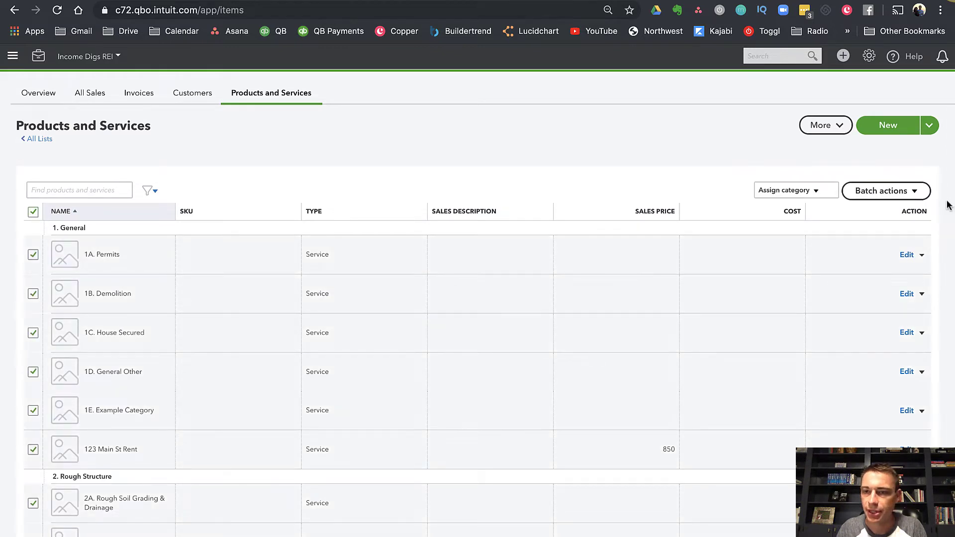
pyautogui.moveTo(118, 214)
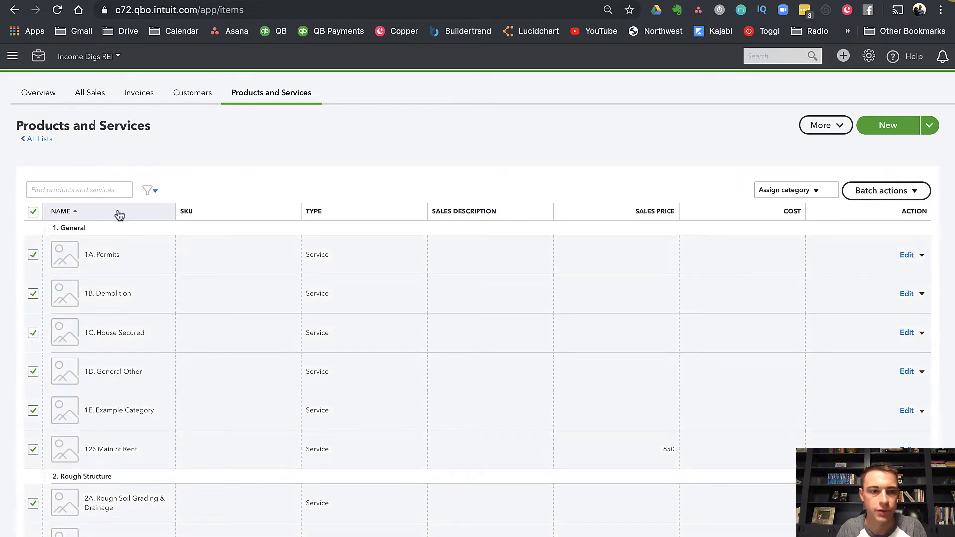
pyautogui.scroll(-3)
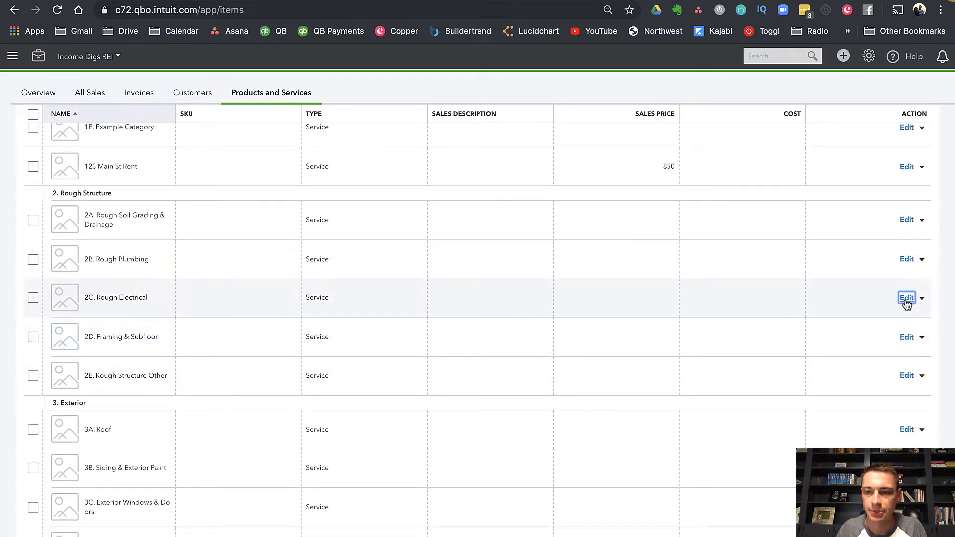
pyautogui.click(906, 298)
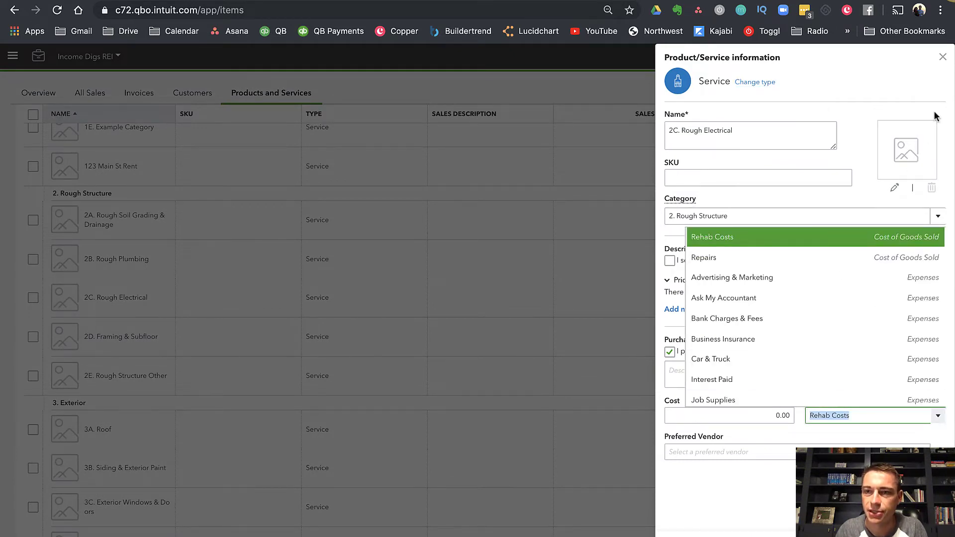
pyautogui.click(942, 57)
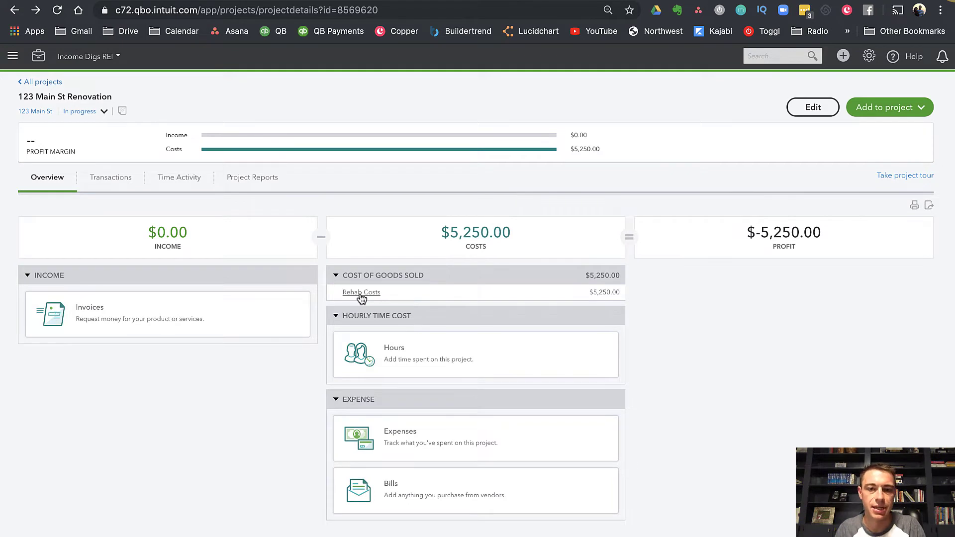
# Step: Change the $5,250 Lowes expense to item 5B. Sheetrock & Interior Paint for 123 Main St
pyautogui.click(361, 292)
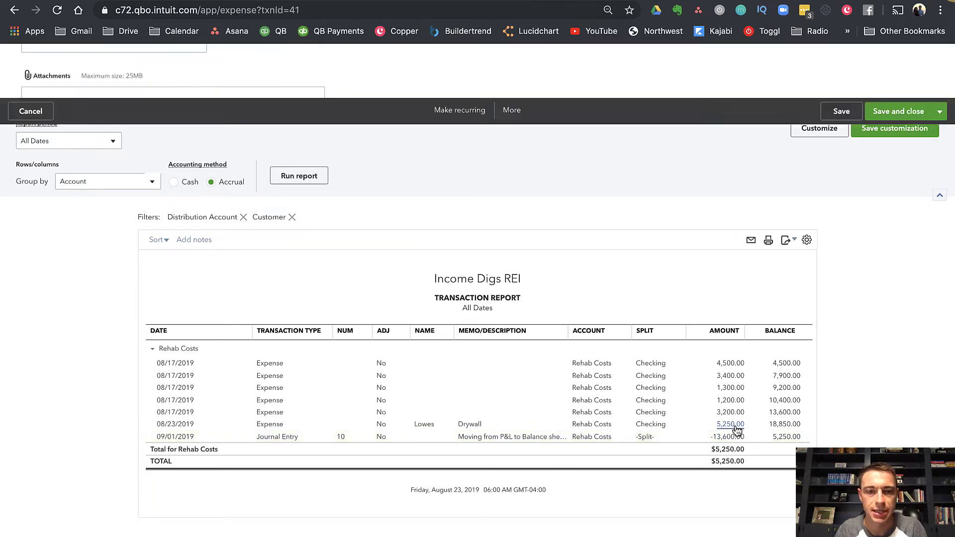
pyautogui.click(730, 424)
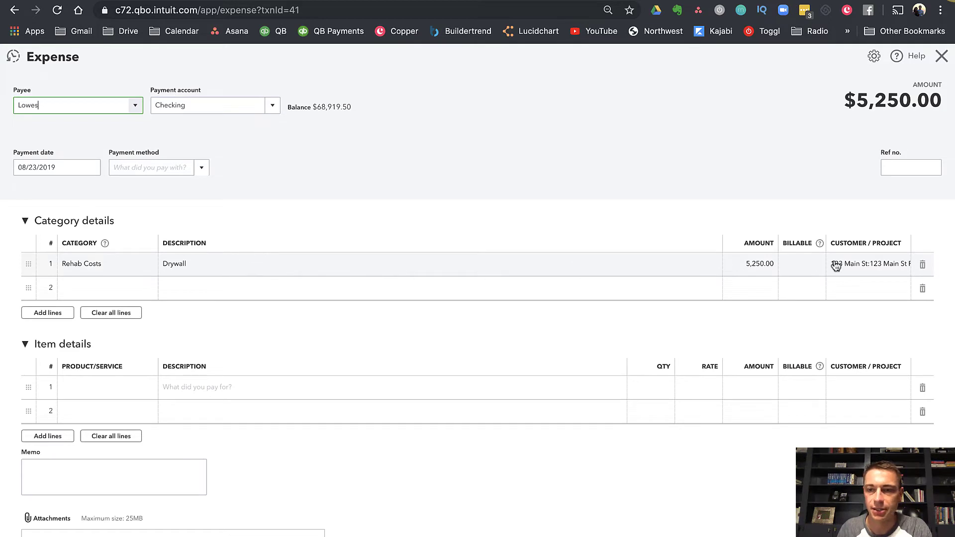
pyautogui.click(111, 313)
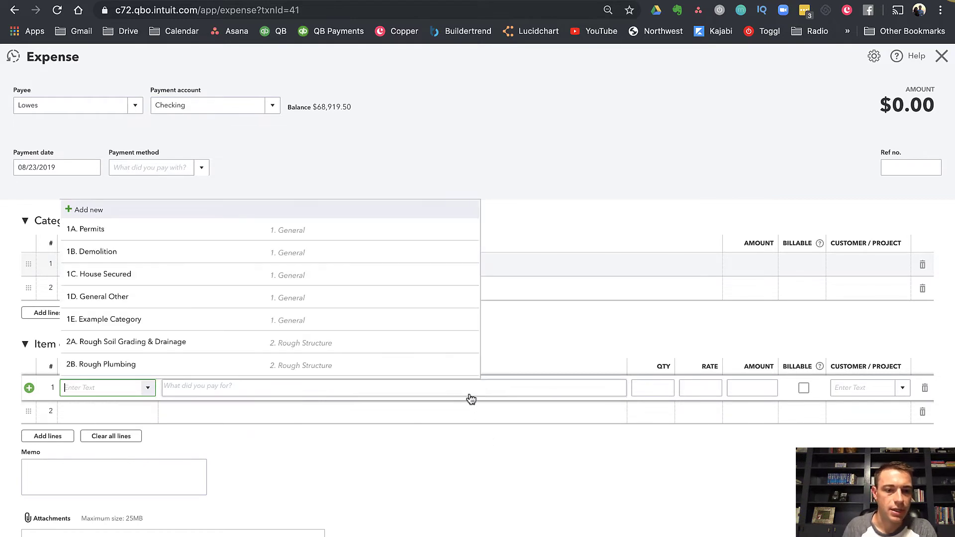
pyautogui.scroll(-3)
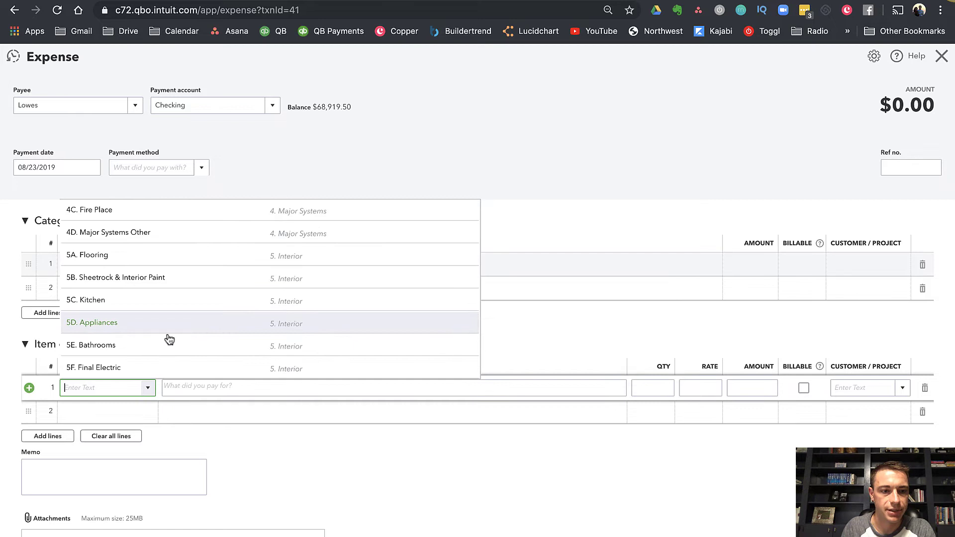
pyautogui.click(115, 277)
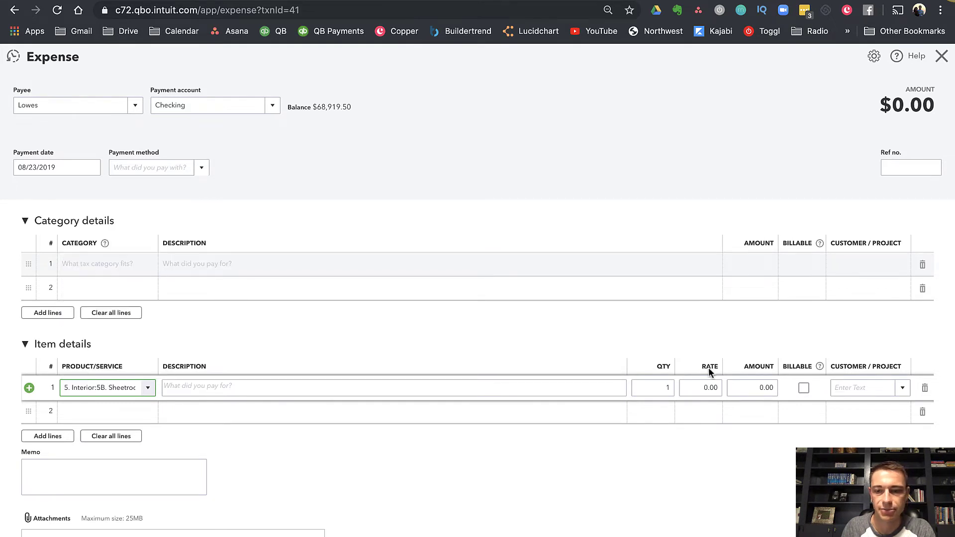
pyautogui.write('525')
pyautogui.click(870, 388)
pyautogui.write('123')
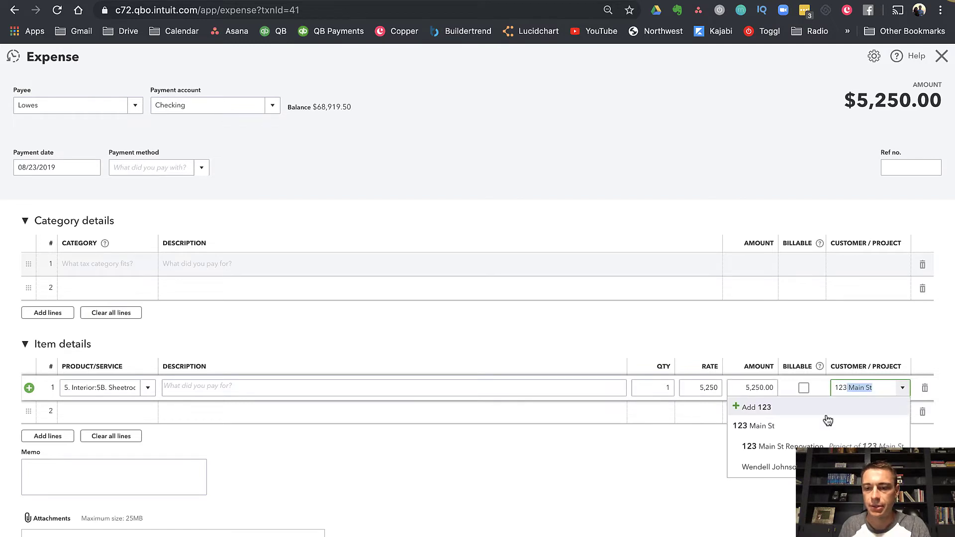
pyautogui.click(753, 426)
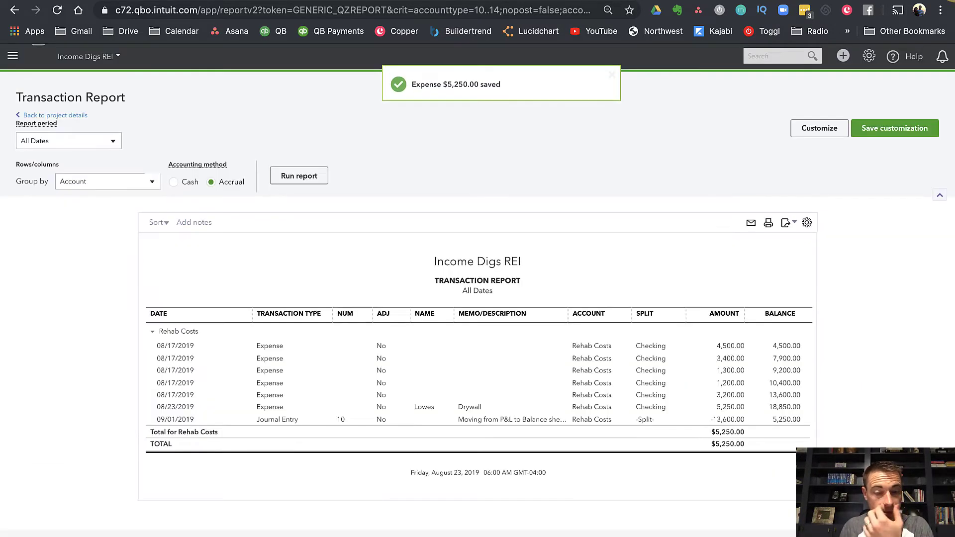
# Step: Group the project's Transaction Report by Product/Service and scroll through the cost breakdown
pyautogui.click(55, 115)
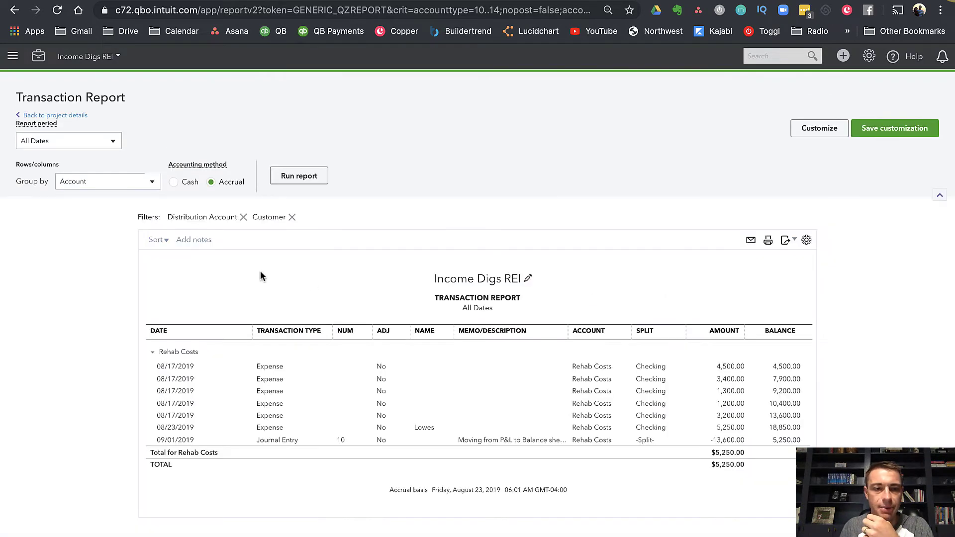
pyautogui.click(108, 181)
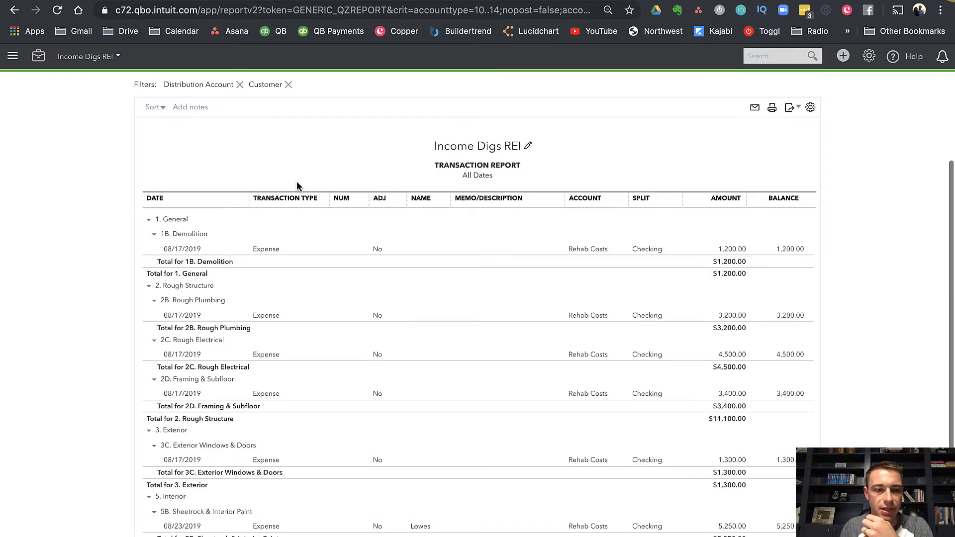
pyautogui.scroll(-3)
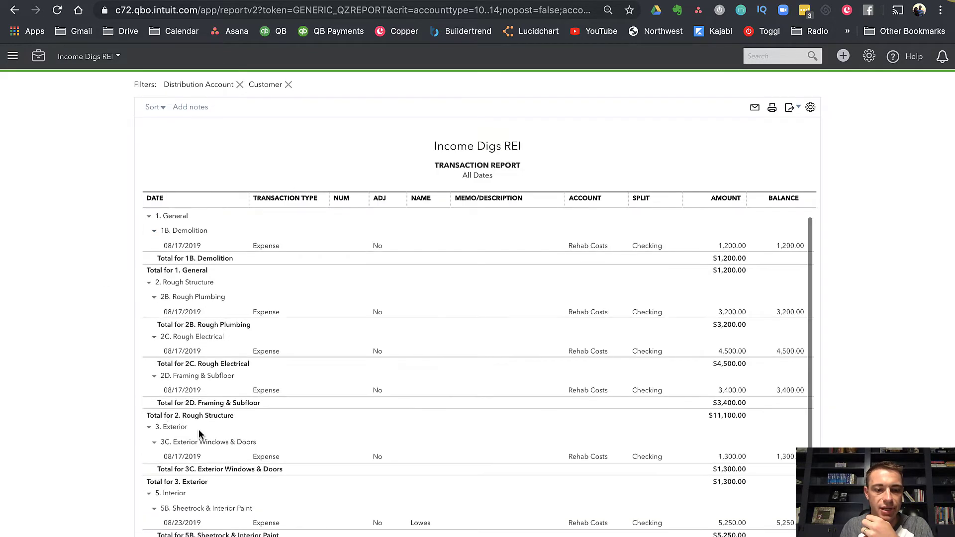
pyautogui.scroll(-3)
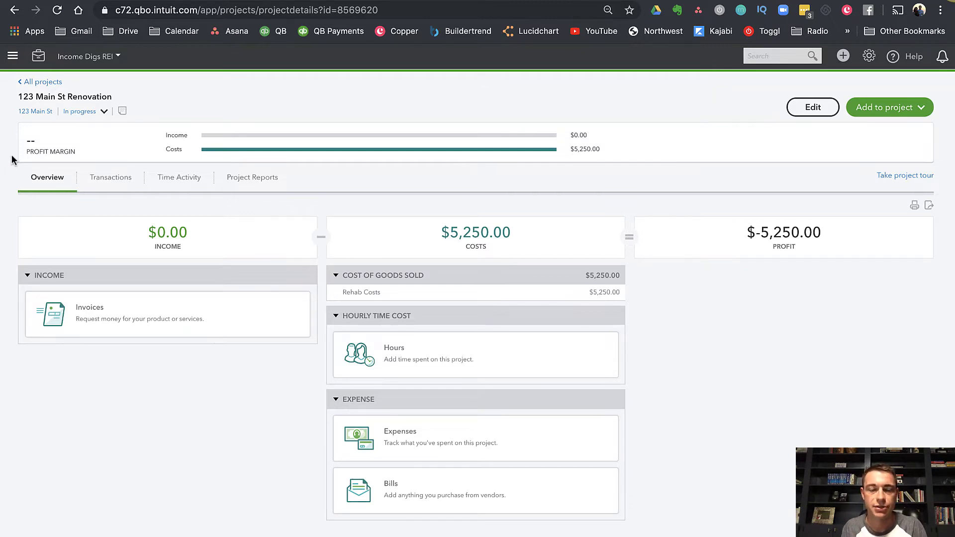
pyautogui.moveTo(24, 114)
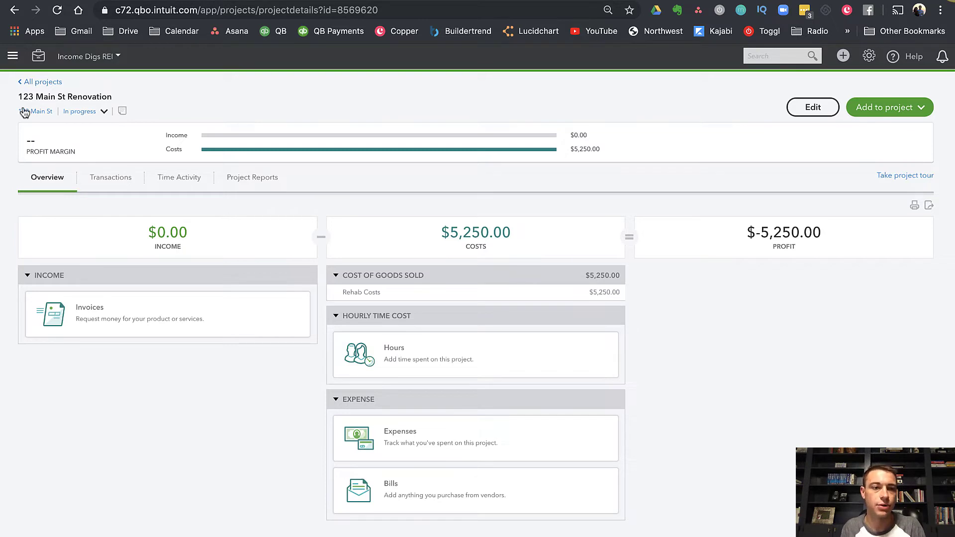
# Step: Check the Employees and Contractors lists, then return to the Projects list
pyautogui.click(42, 81)
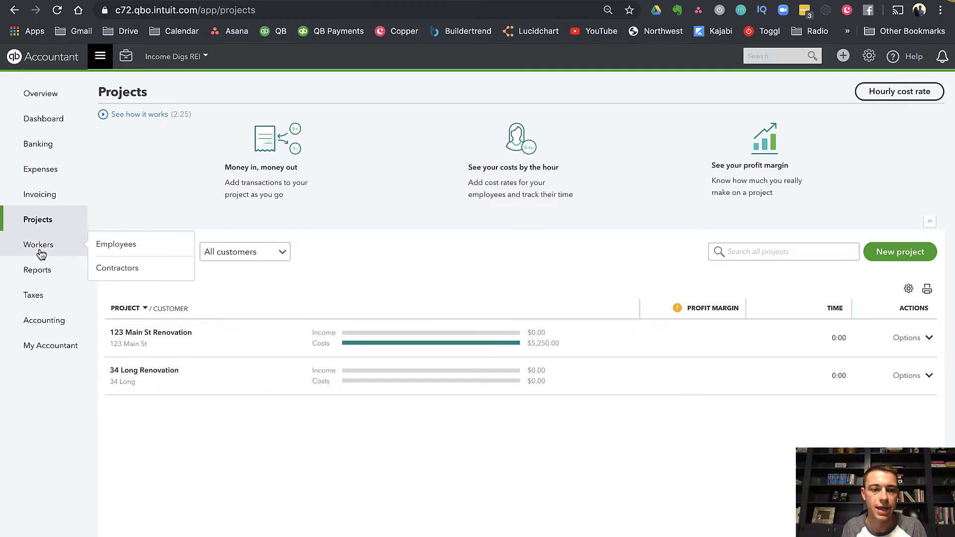
pyautogui.click(116, 245)
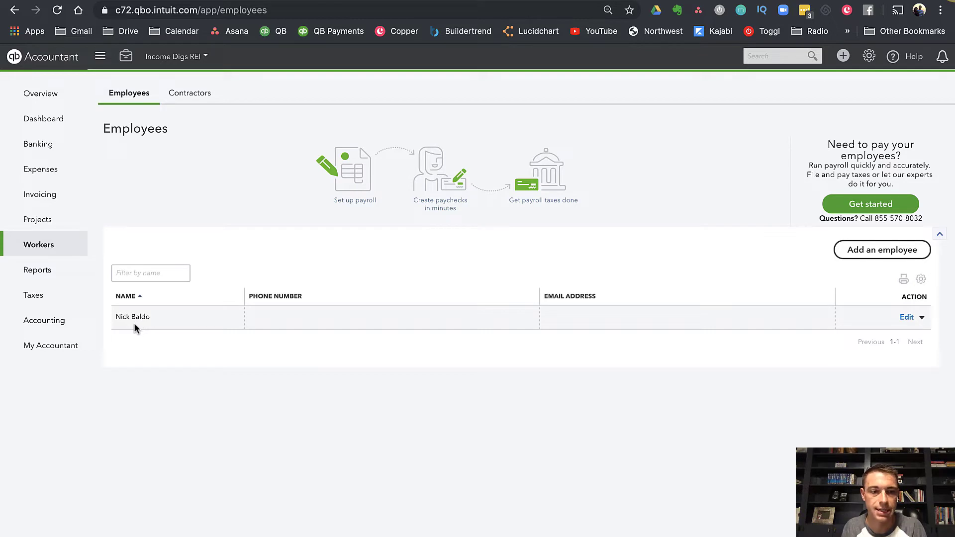
pyautogui.moveTo(138, 343)
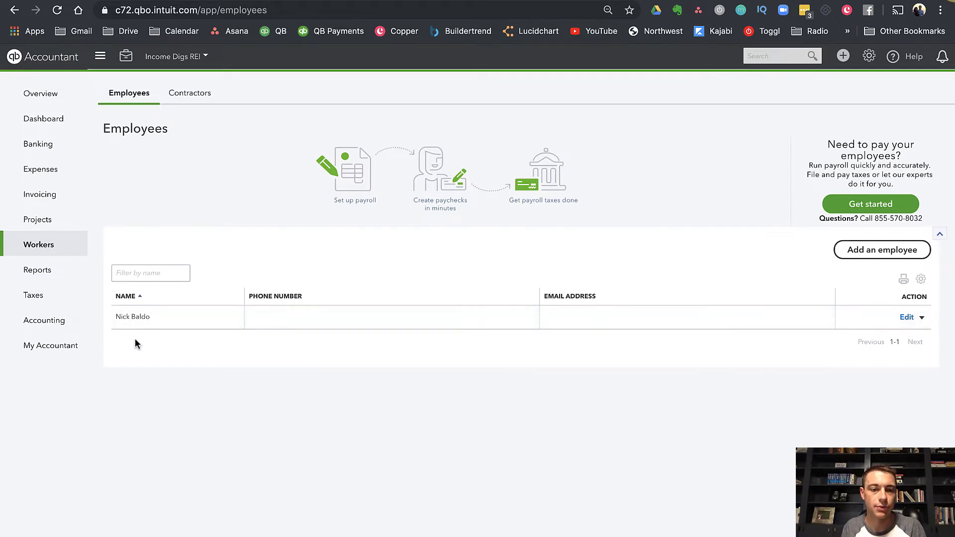
pyautogui.moveTo(127, 248)
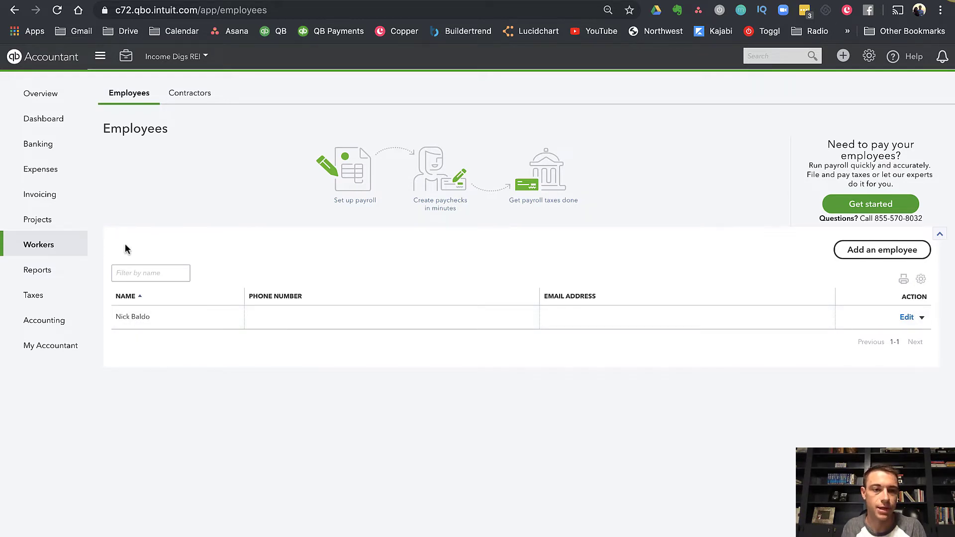
pyautogui.click(189, 93)
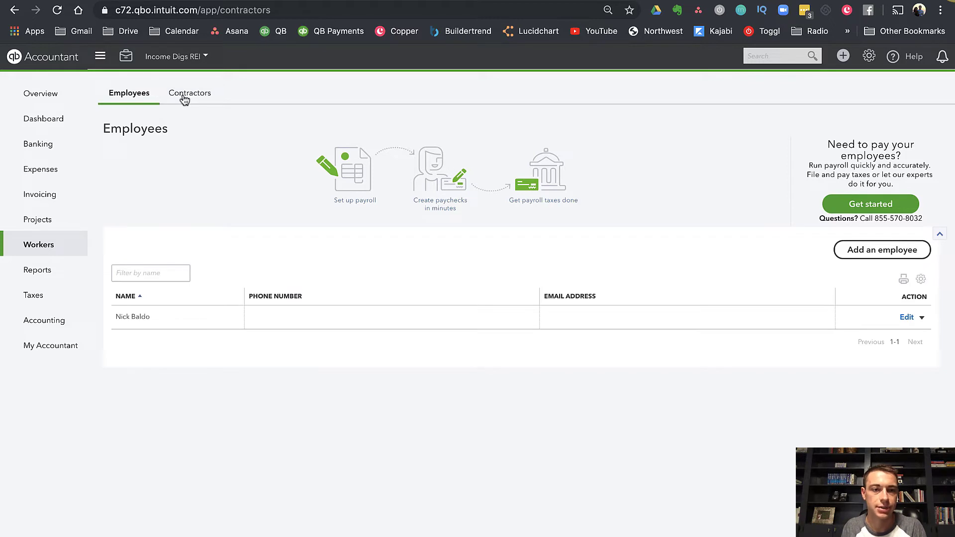
pyautogui.click(190, 93)
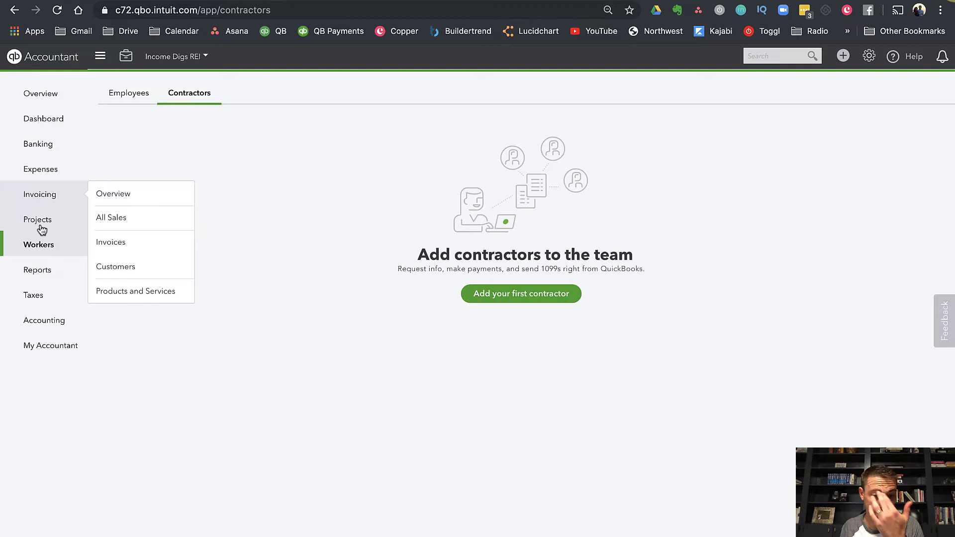
pyautogui.click(37, 219)
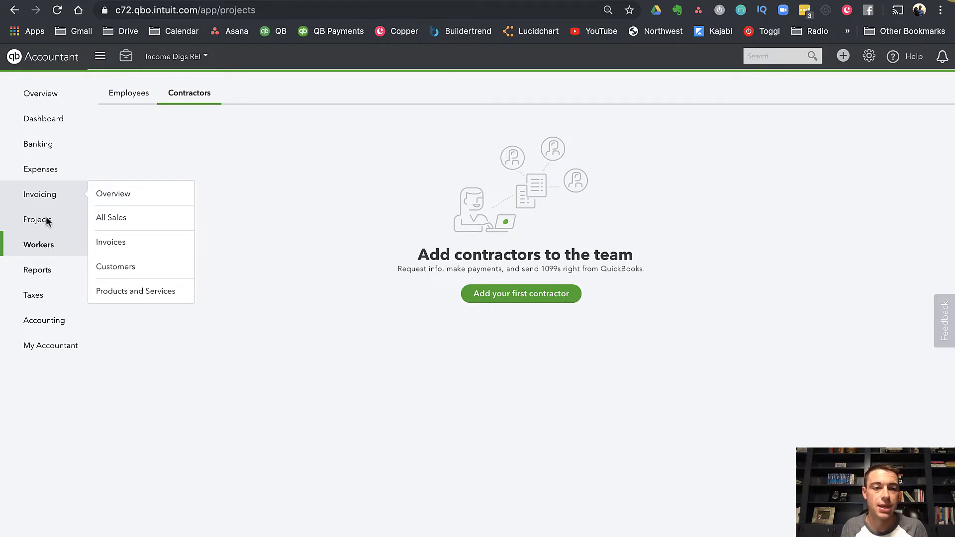
pyautogui.click(34, 219)
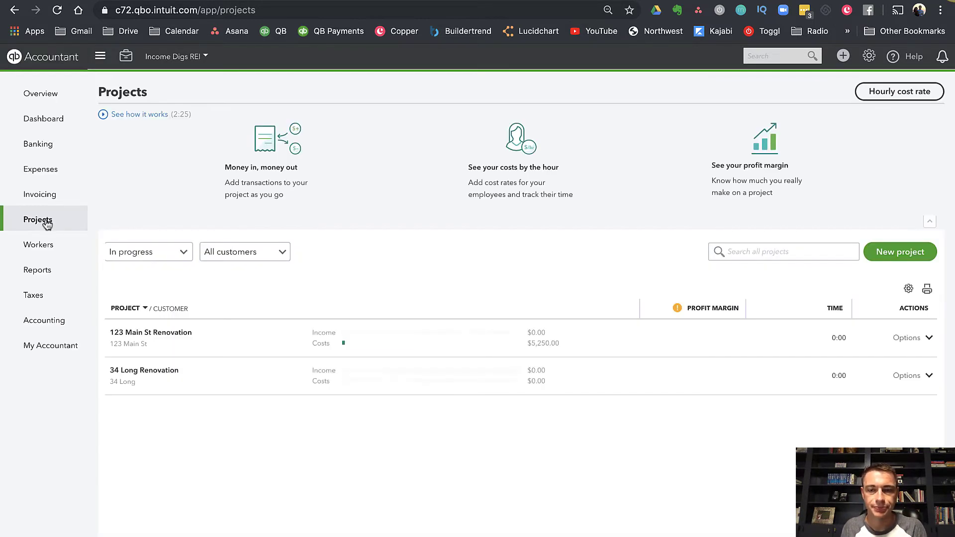
pyautogui.click(39, 244)
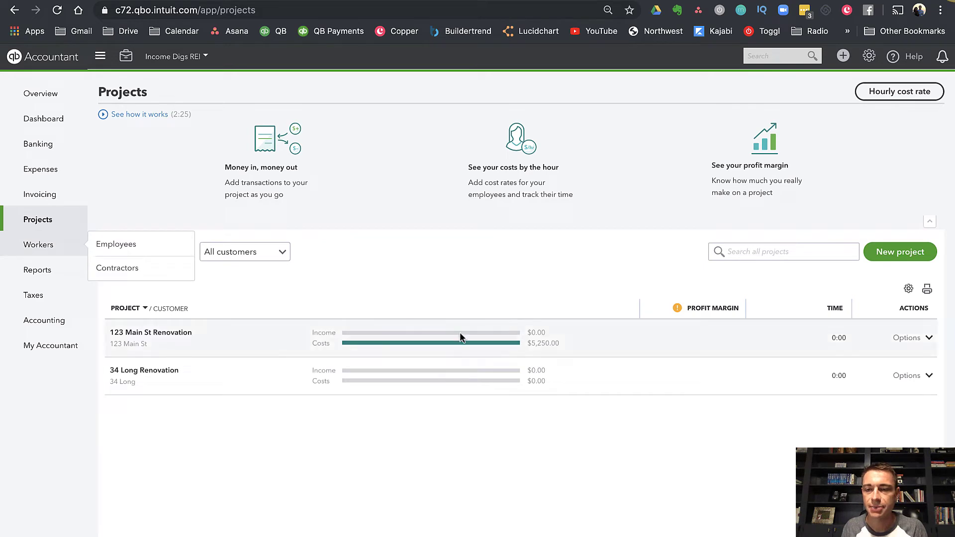
pyautogui.moveTo(884, 103)
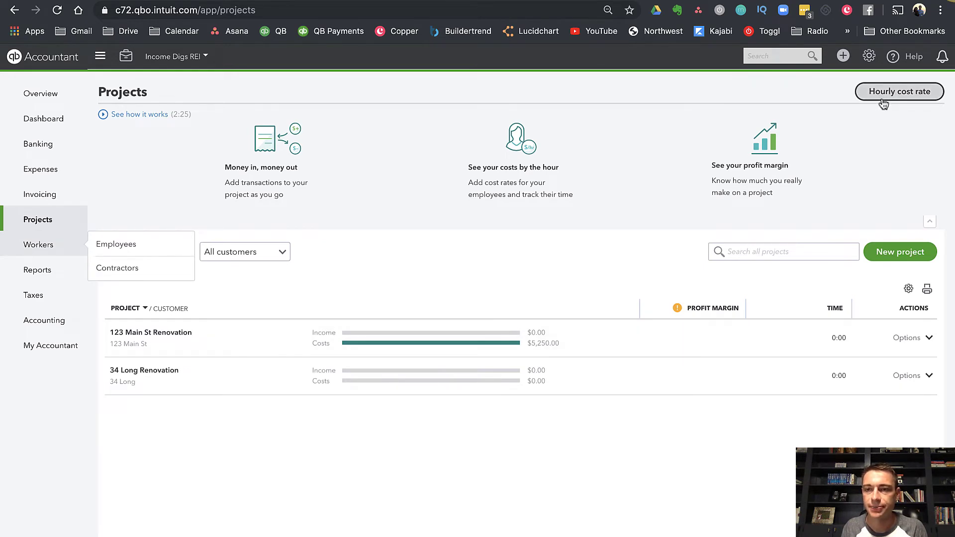
pyautogui.click(899, 91)
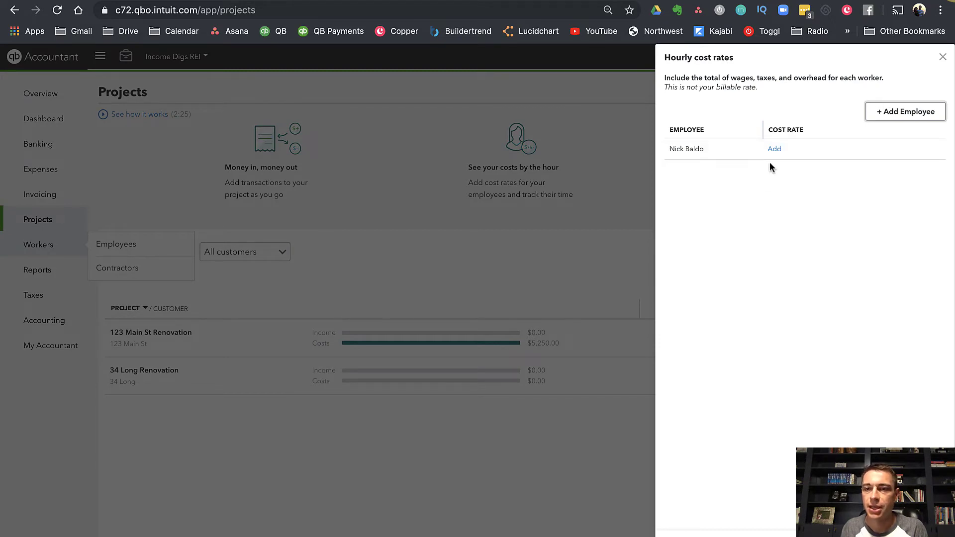
pyautogui.click(774, 148)
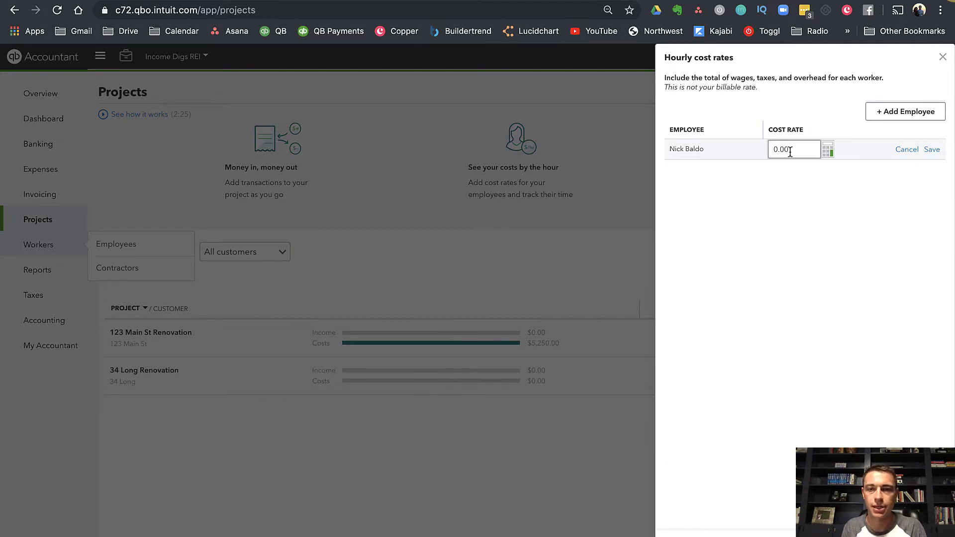
pyautogui.click(907, 149)
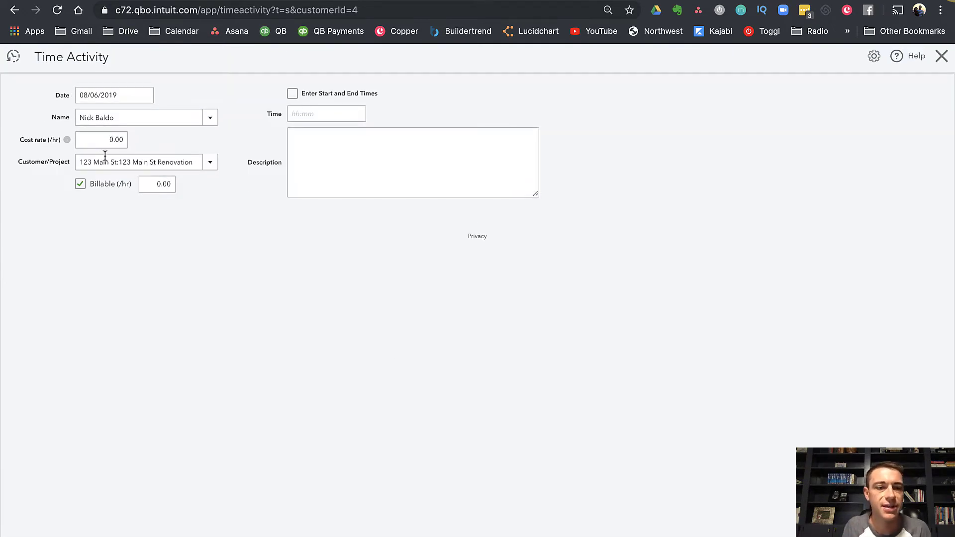
pyautogui.moveTo(67, 140)
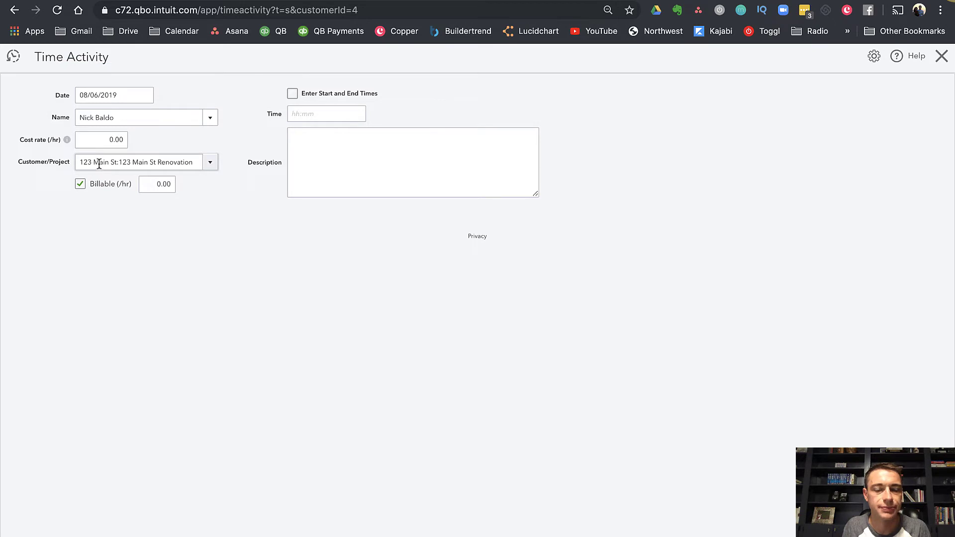
pyautogui.moveTo(234, 144)
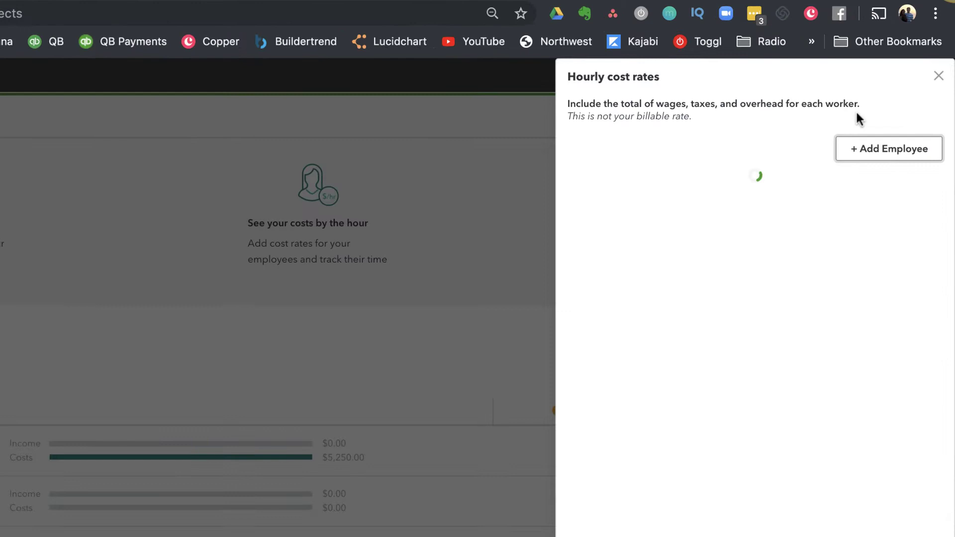
pyautogui.click(889, 148)
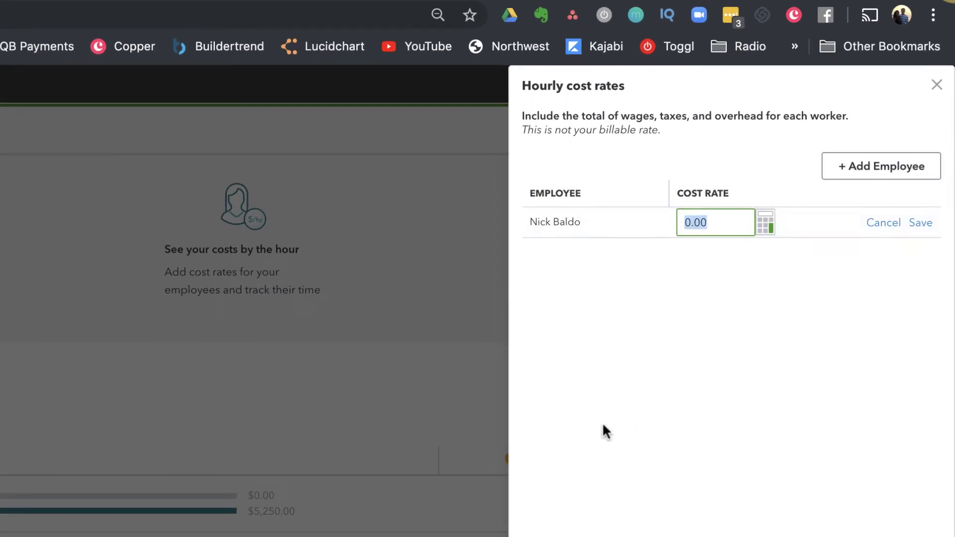
pyautogui.moveTo(668, 201)
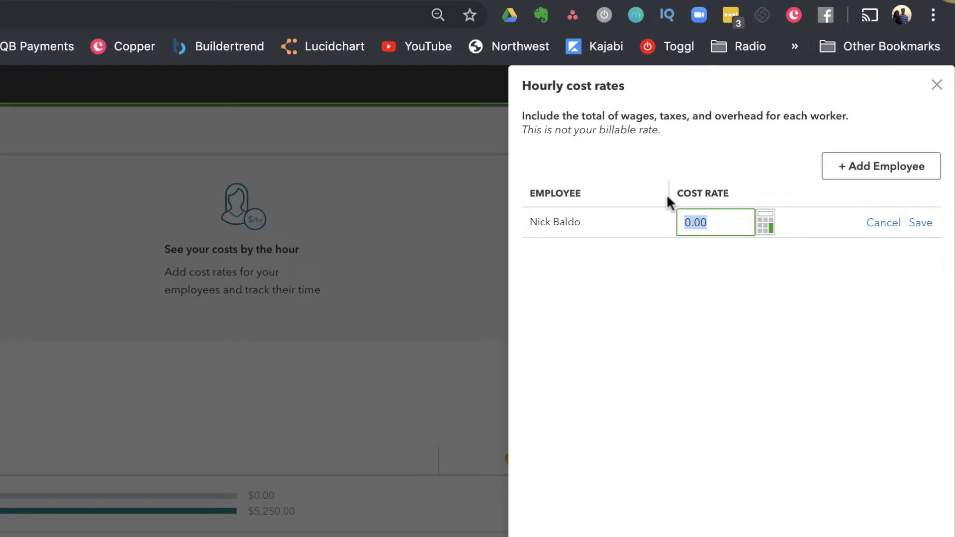
pyautogui.moveTo(765, 225)
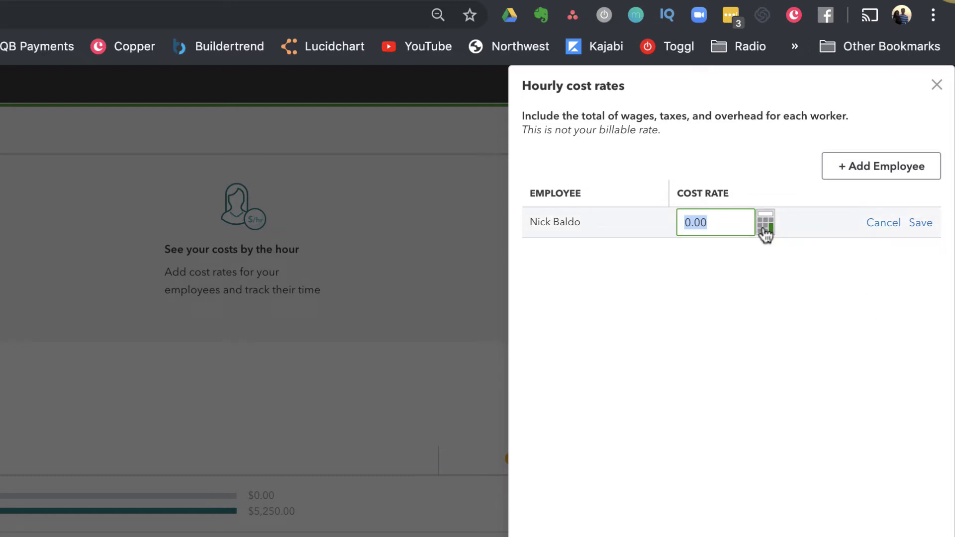
# Step: Calculate the cost rate from $20 wages plus taxes, comp and overhead, applying $26.00
pyautogui.click(765, 221)
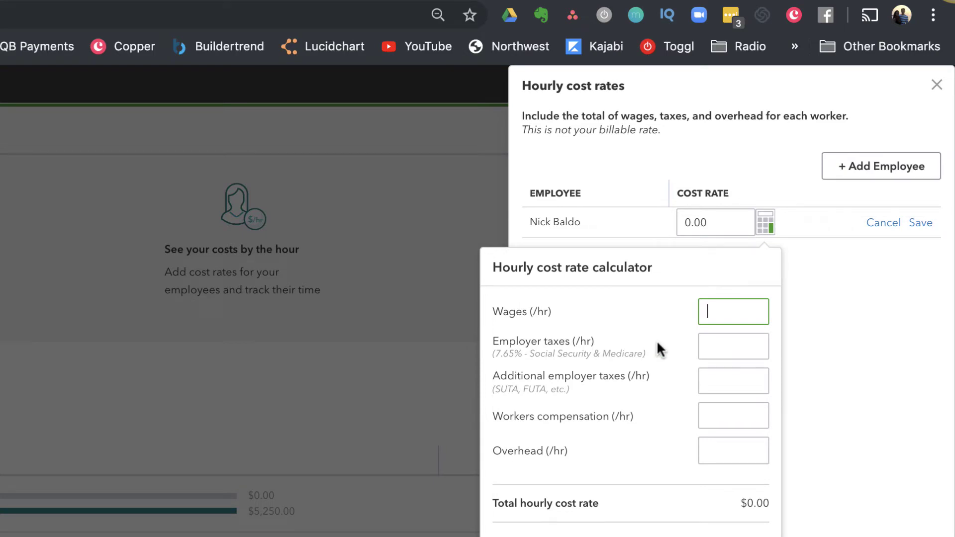
pyautogui.write('20')
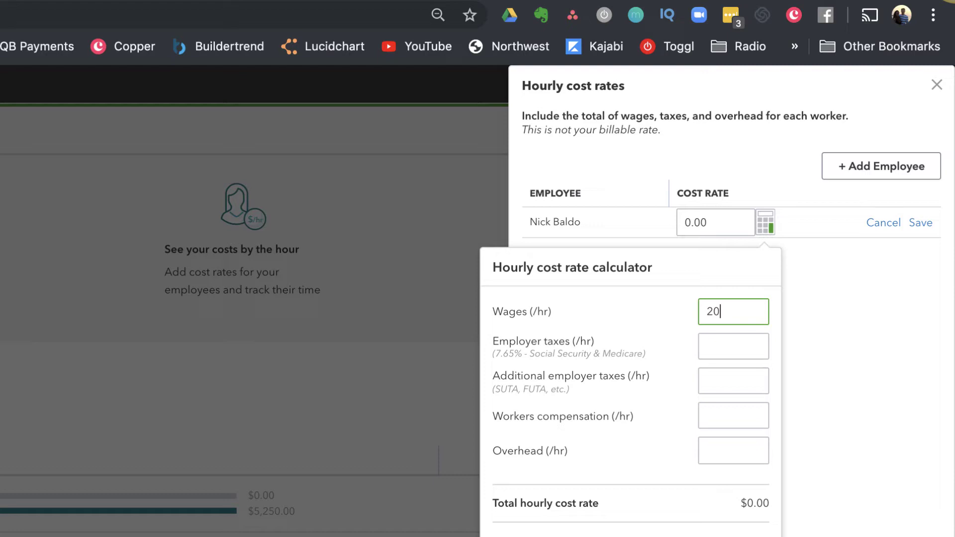
pyautogui.scroll(-3)
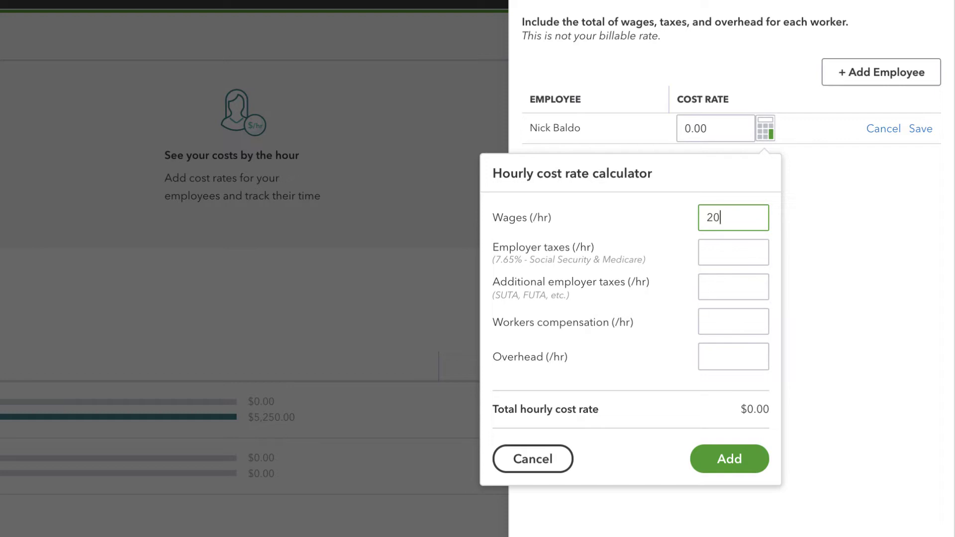
pyautogui.press('Tab')
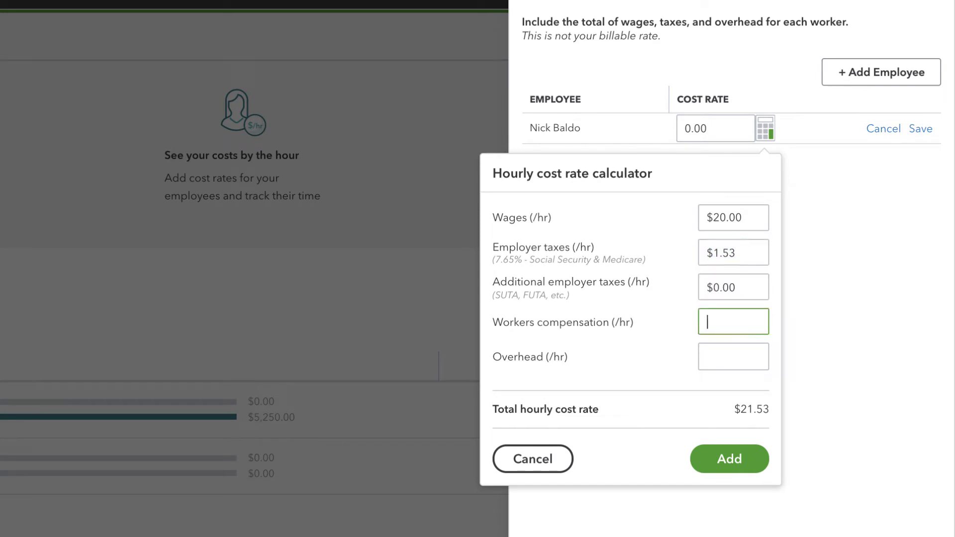
pyautogui.write('3.')
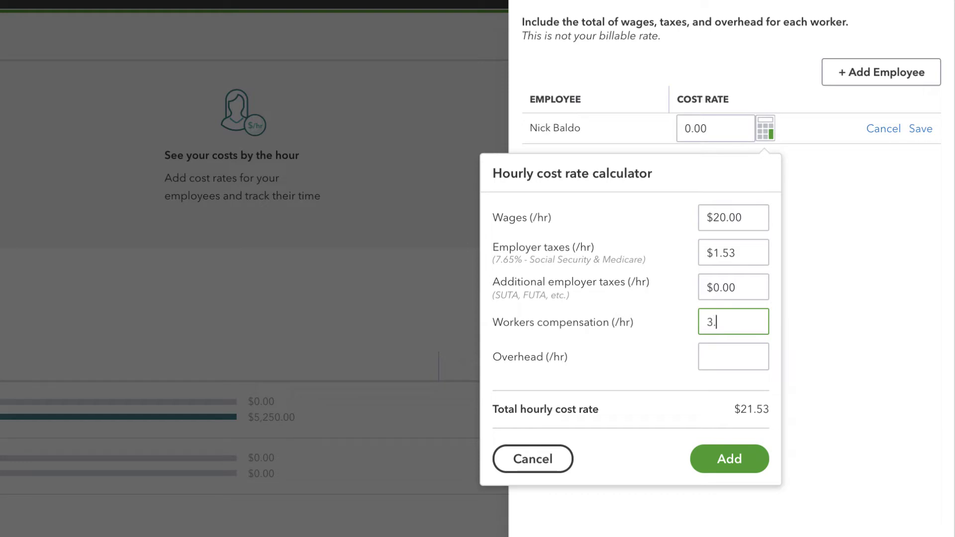
pyautogui.write('40')
pyautogui.click(733, 357)
pyautogui.write('$1.00')
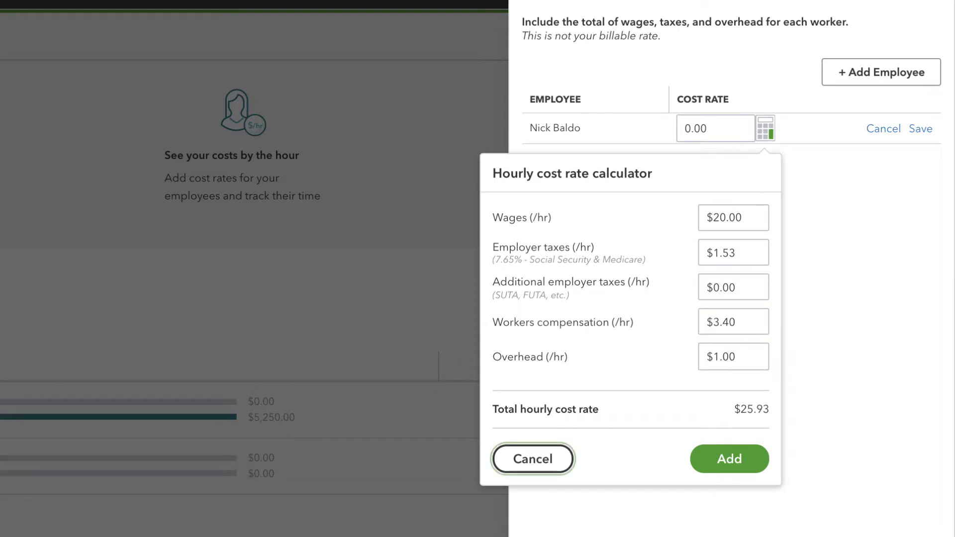
pyautogui.moveTo(757, 452)
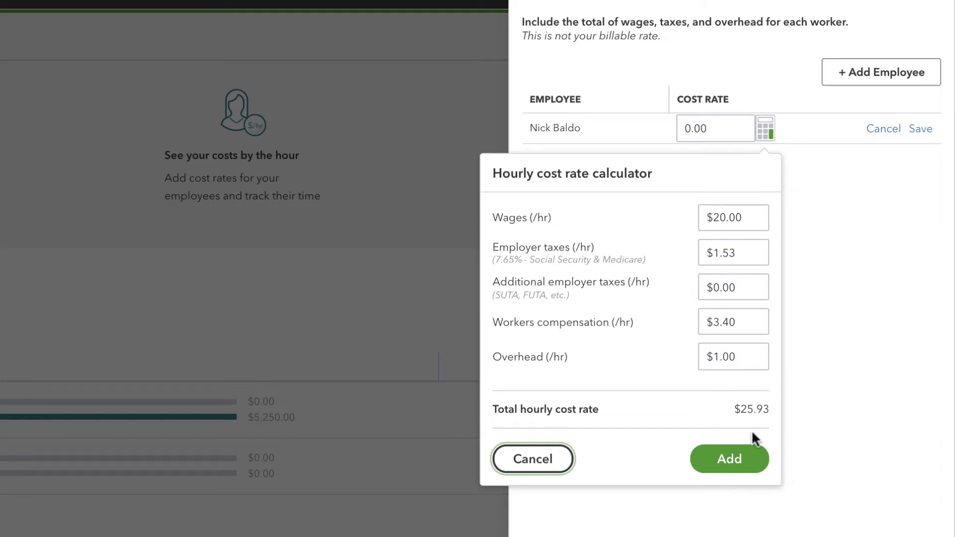
pyautogui.click(734, 253)
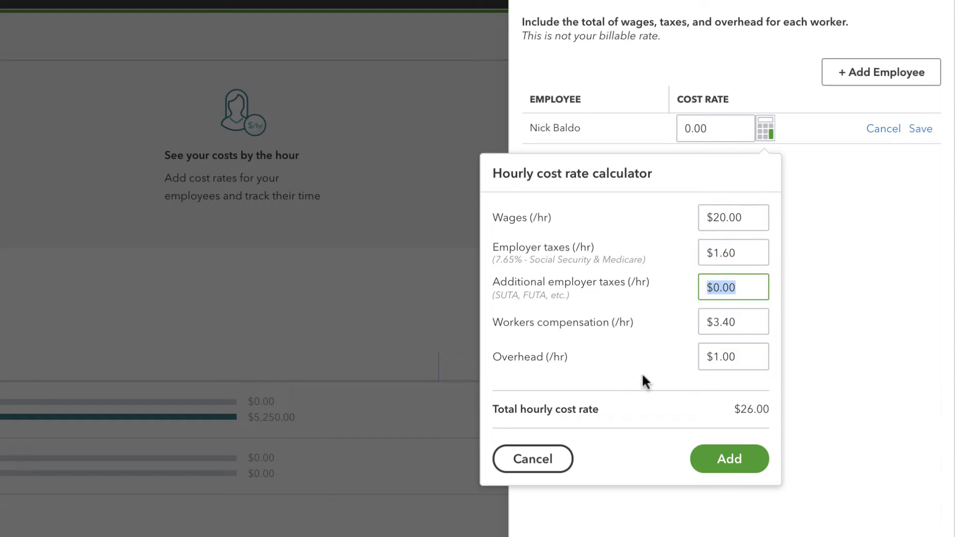
pyautogui.click(729, 459)
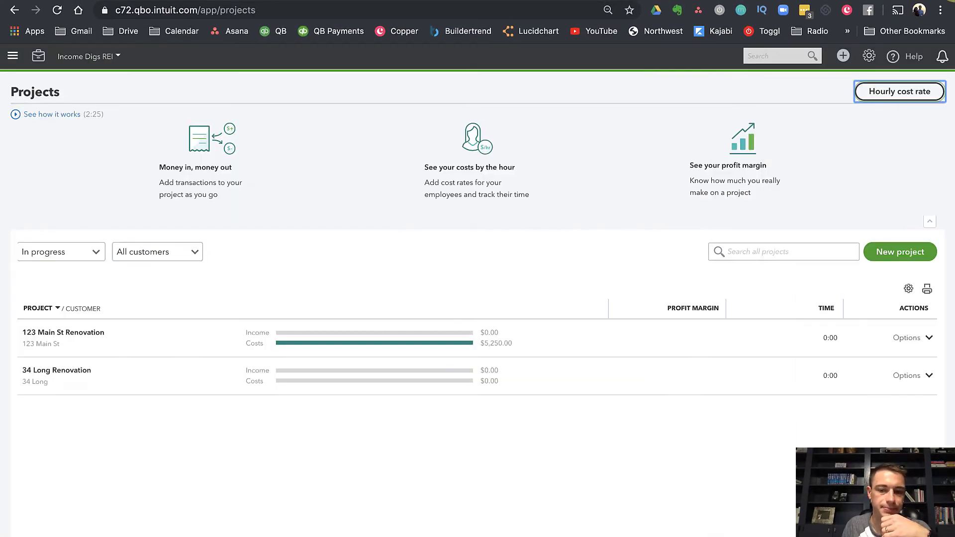
pyautogui.click(63, 332)
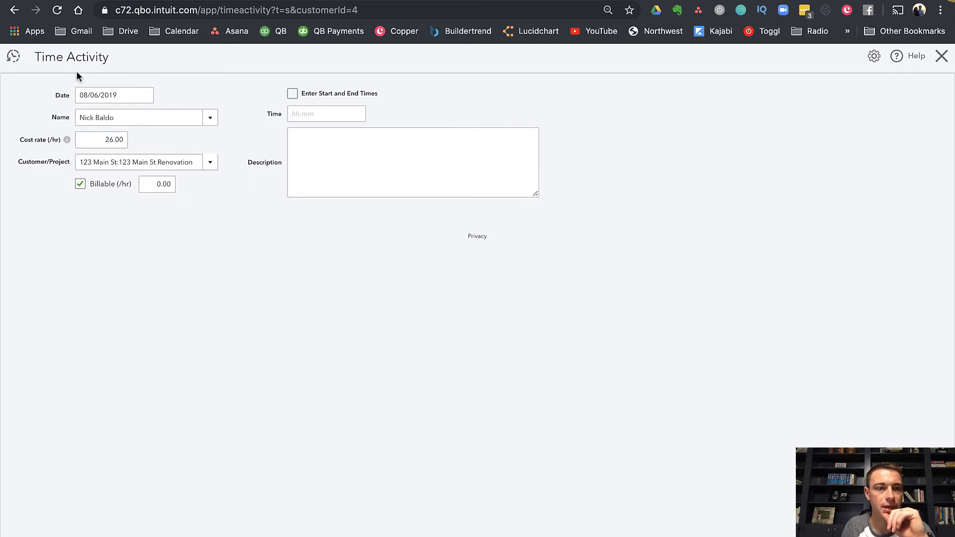
pyautogui.moveTo(143, 104)
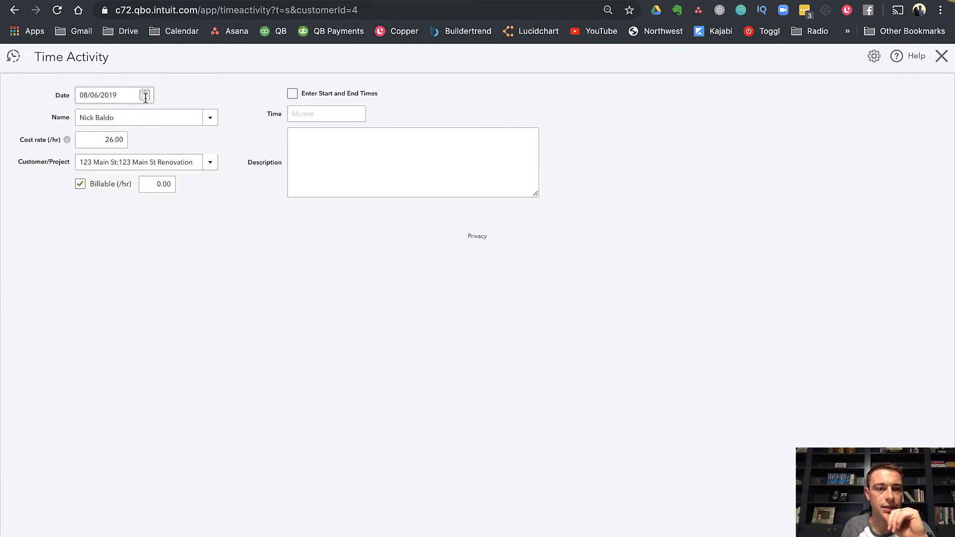
pyautogui.click(102, 139)
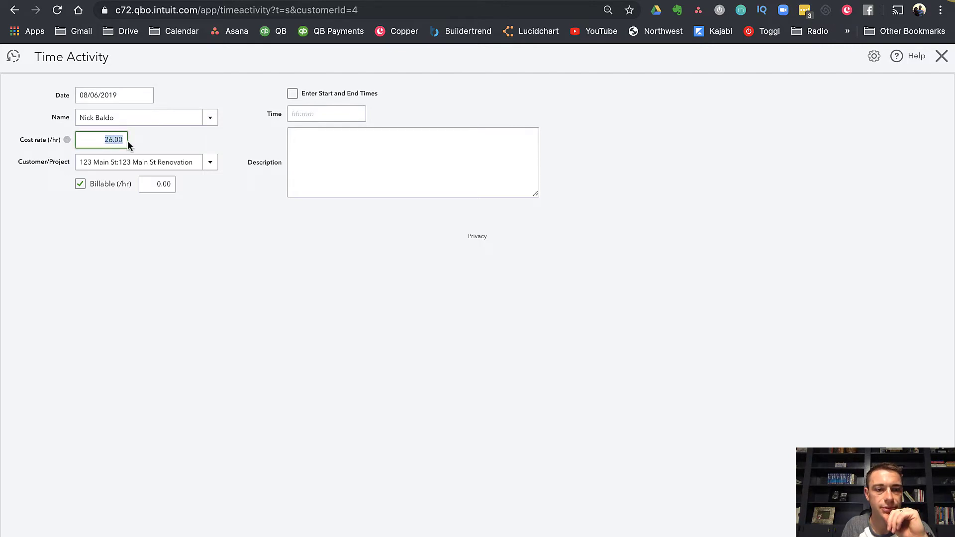
pyautogui.click(80, 183)
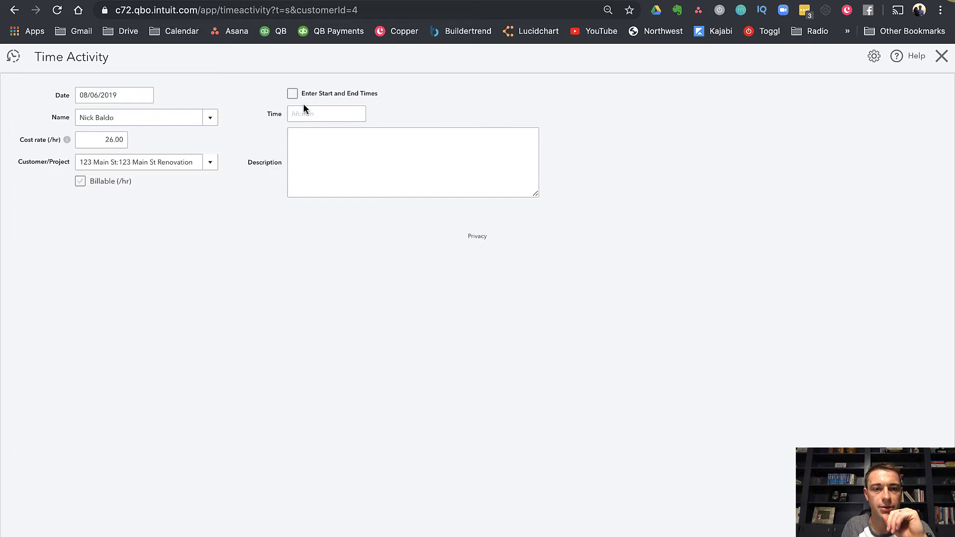
pyautogui.click(293, 93)
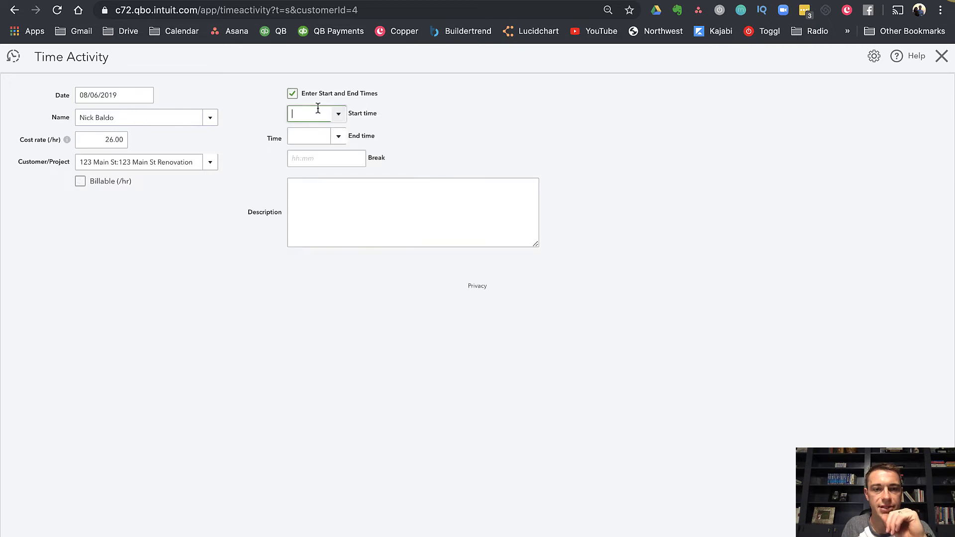
pyautogui.write('8:00 AM')
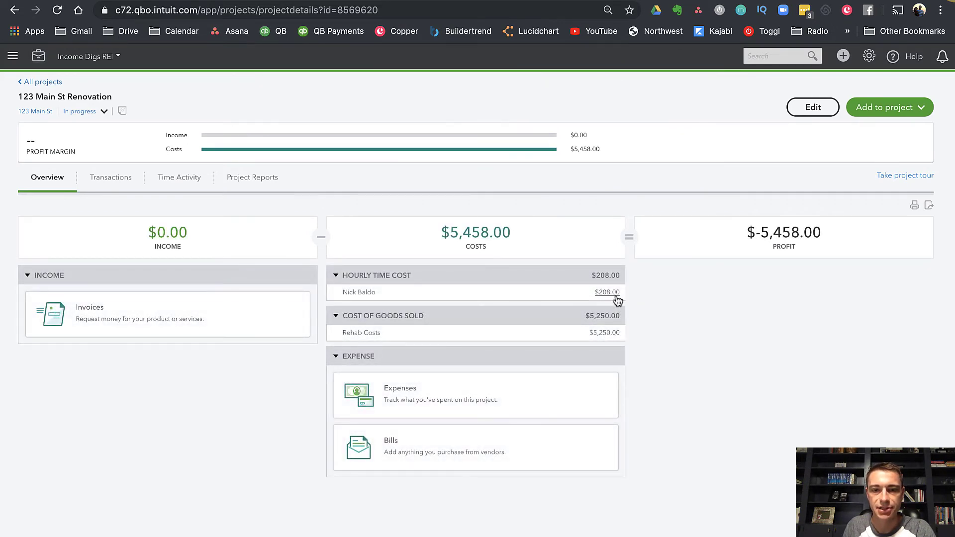
pyautogui.moveTo(606, 301)
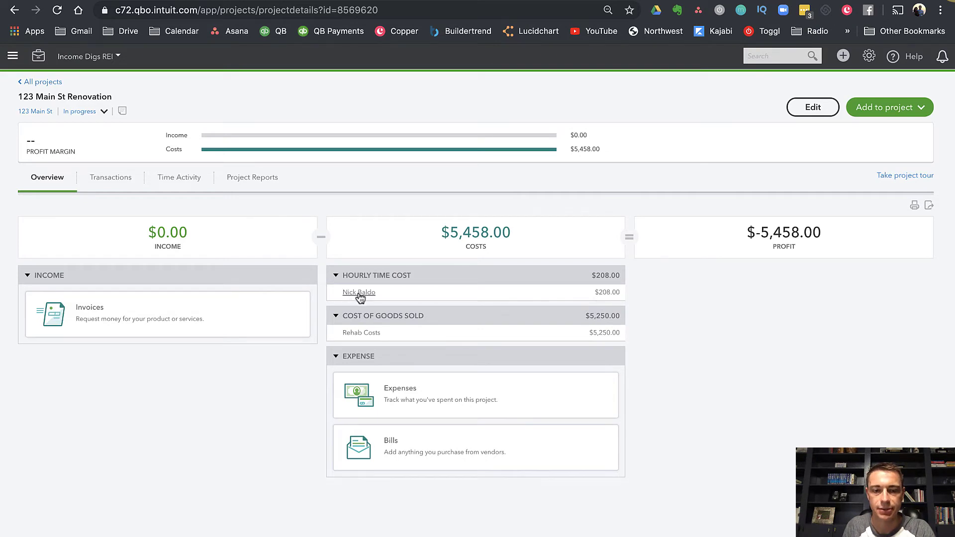
# Step: Start a new Weekly Timesheet from the Create (+) menu
pyautogui.click(842, 56)
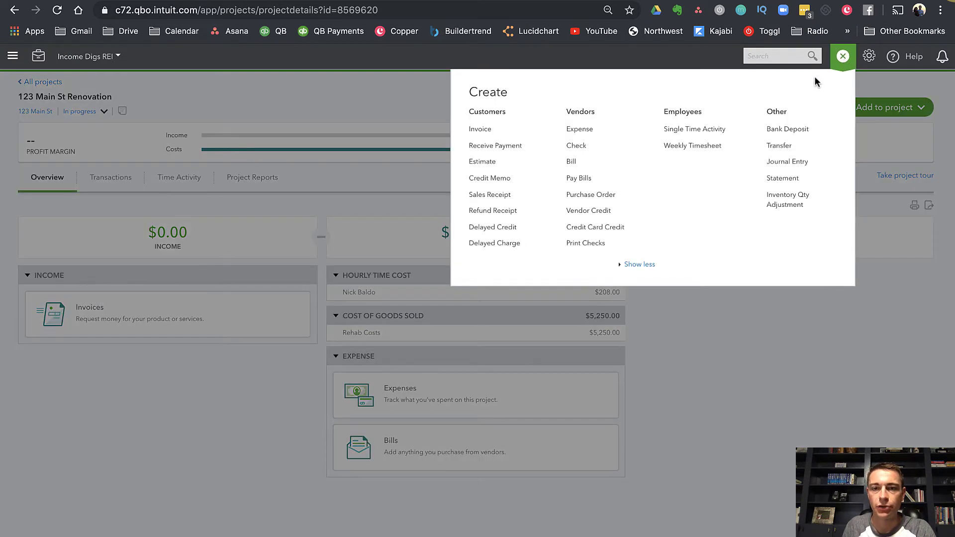
pyautogui.moveTo(700, 149)
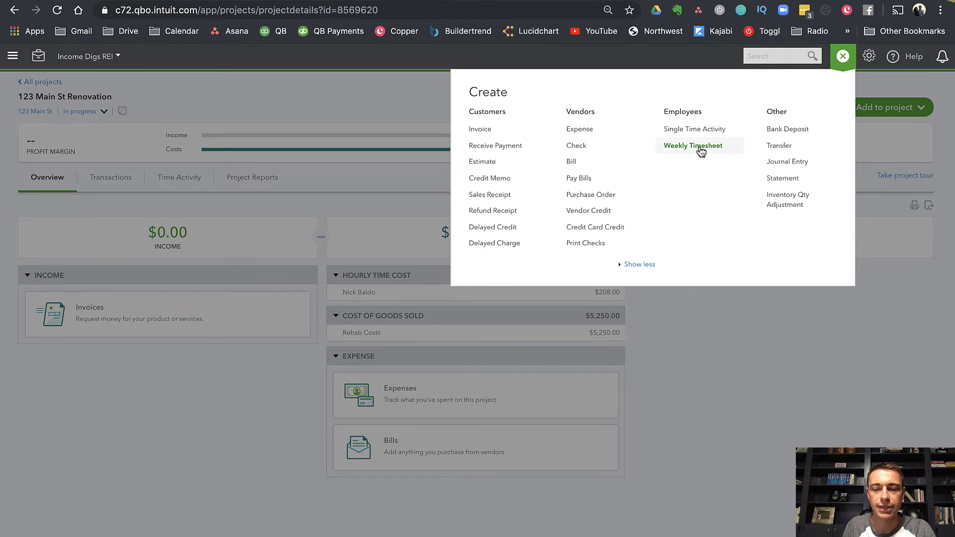
pyautogui.click(693, 145)
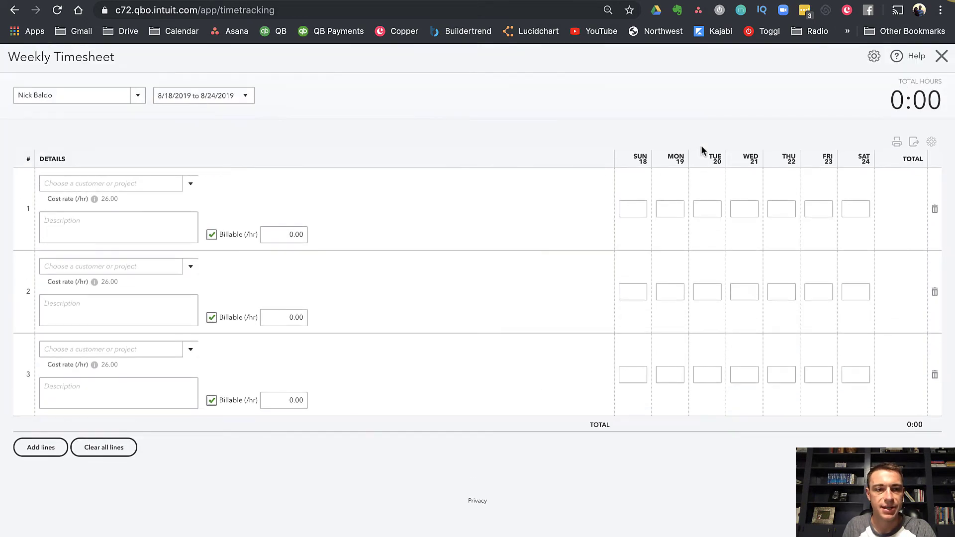
# Step: Switch to the 8/11/2019 week and enter Demo hours for 123 Main St Renovation
pyautogui.click(77, 96)
pyautogui.write('123')
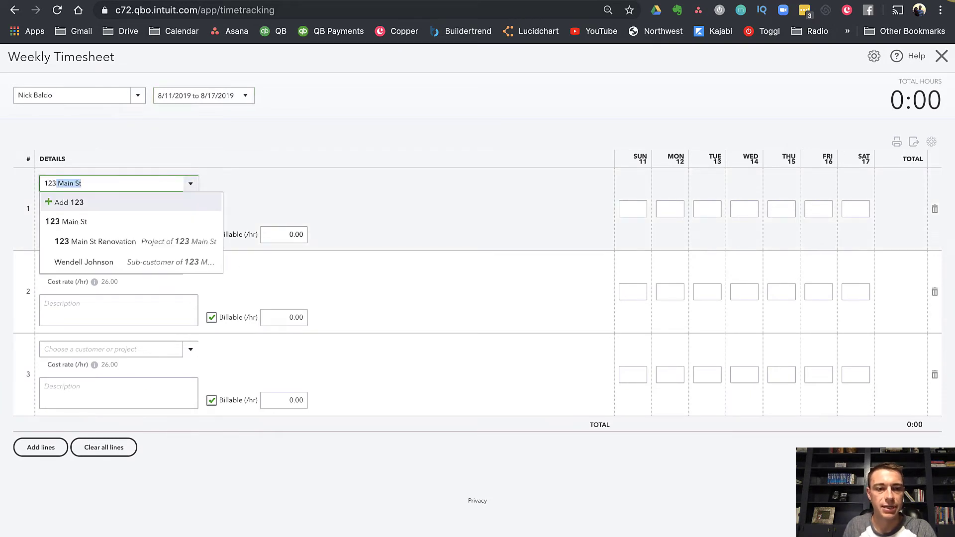
pyautogui.click(103, 241)
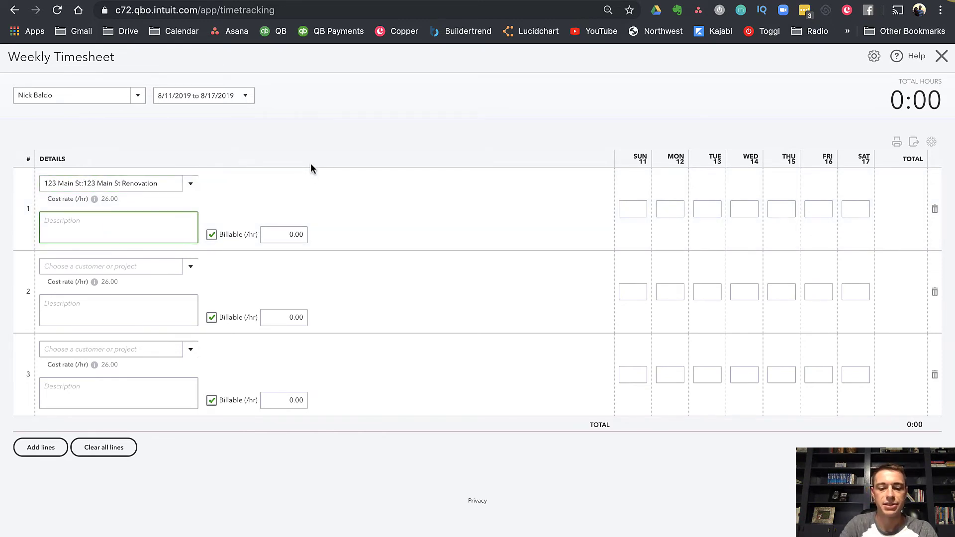
pyautogui.write('Demo')
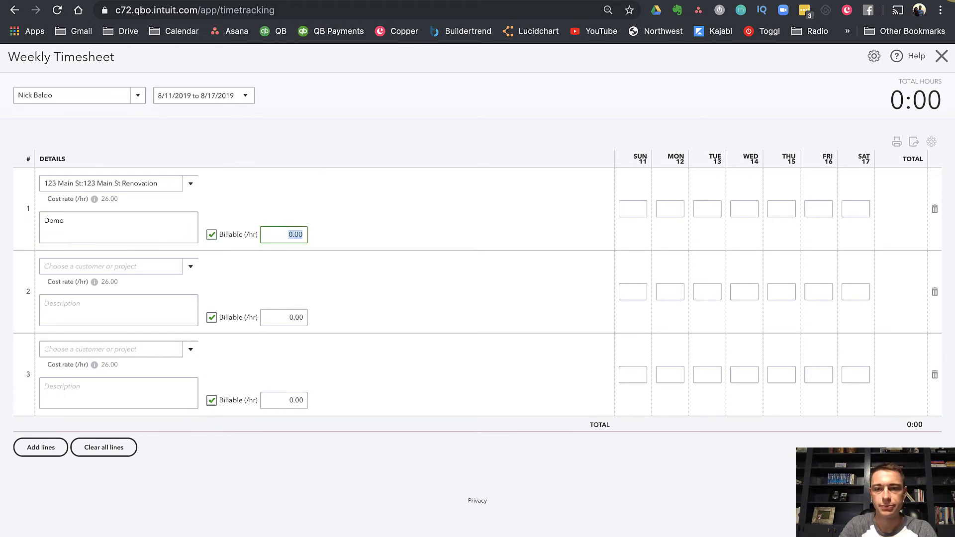
pyautogui.click(670, 209)
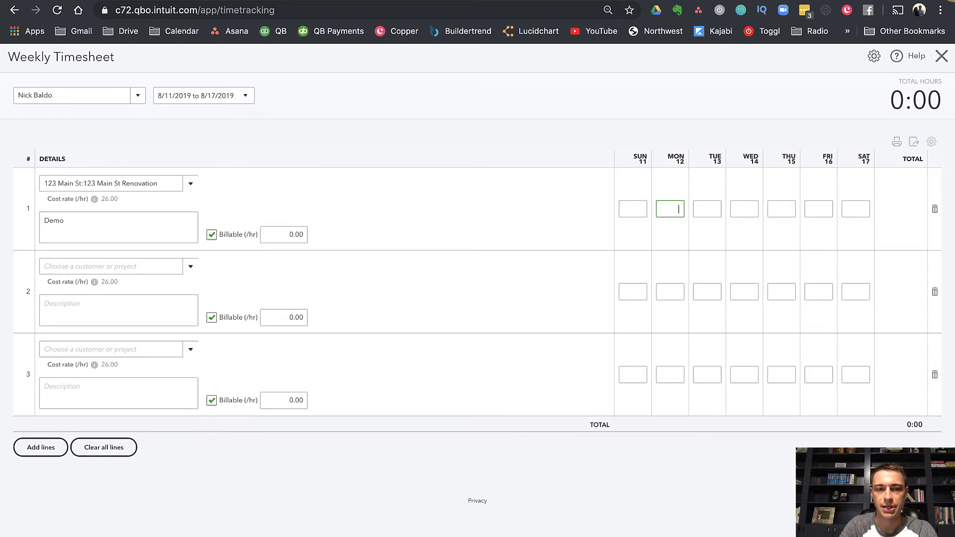
pyautogui.click(744, 210)
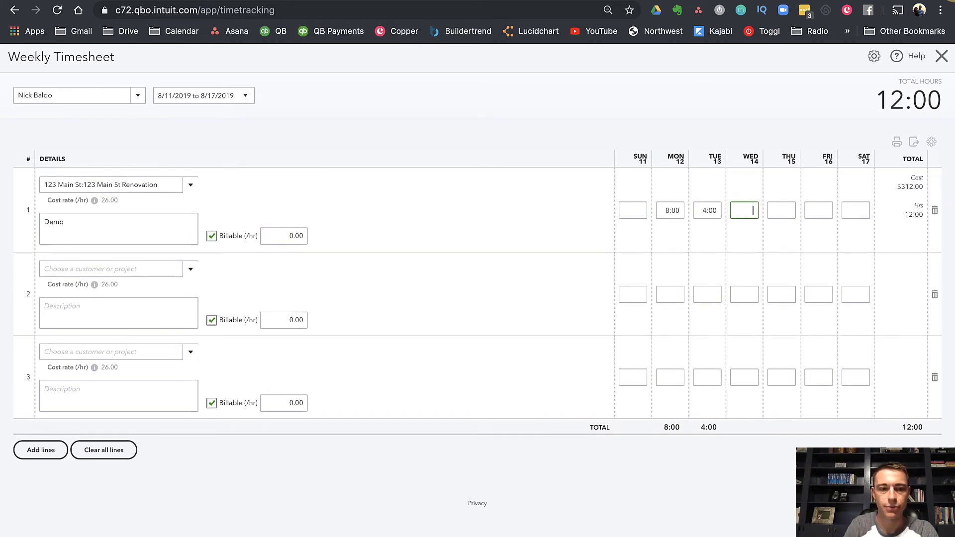
pyautogui.write('123')
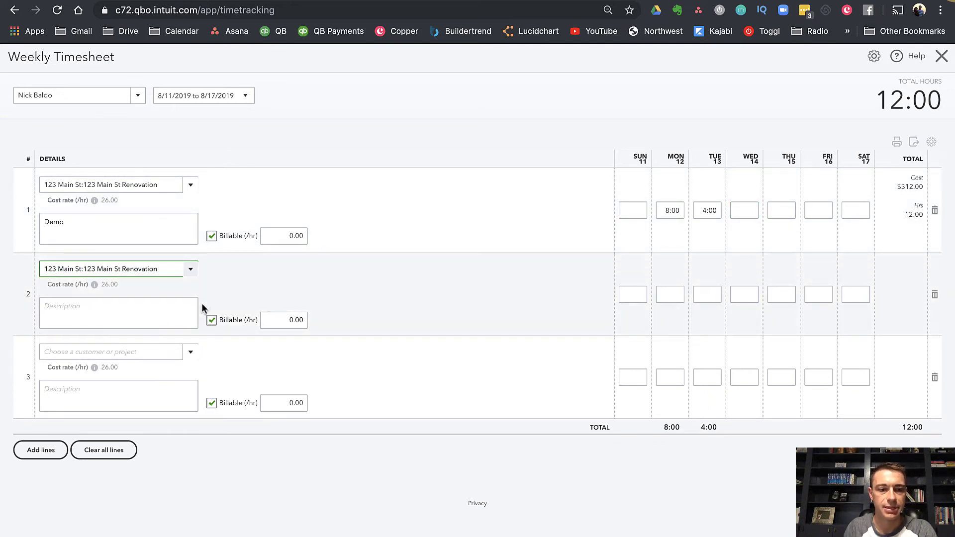
# Step: Add a second Framing line with 8:00 hours
pyautogui.click(118, 313)
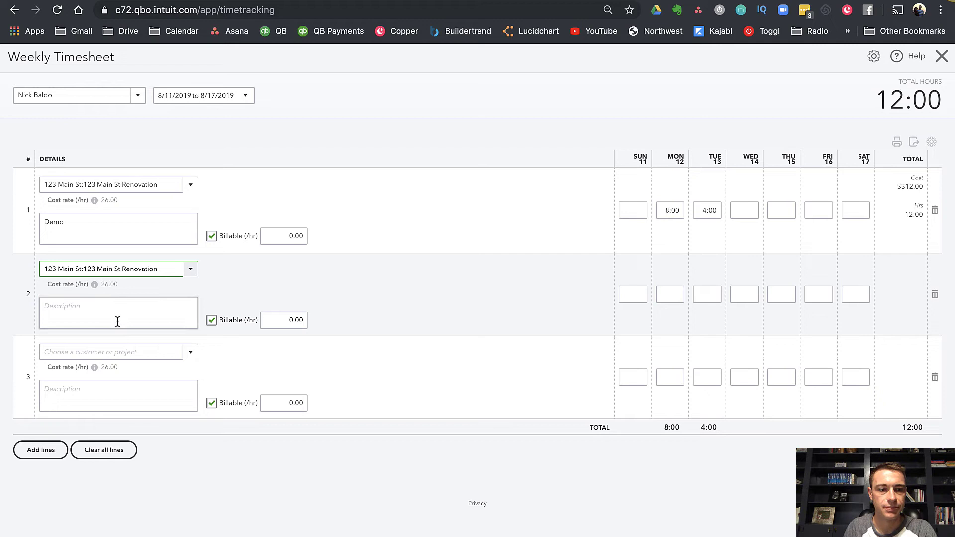
pyautogui.write('Framing')
pyautogui.click(707, 294)
pyautogui.write('4:00')
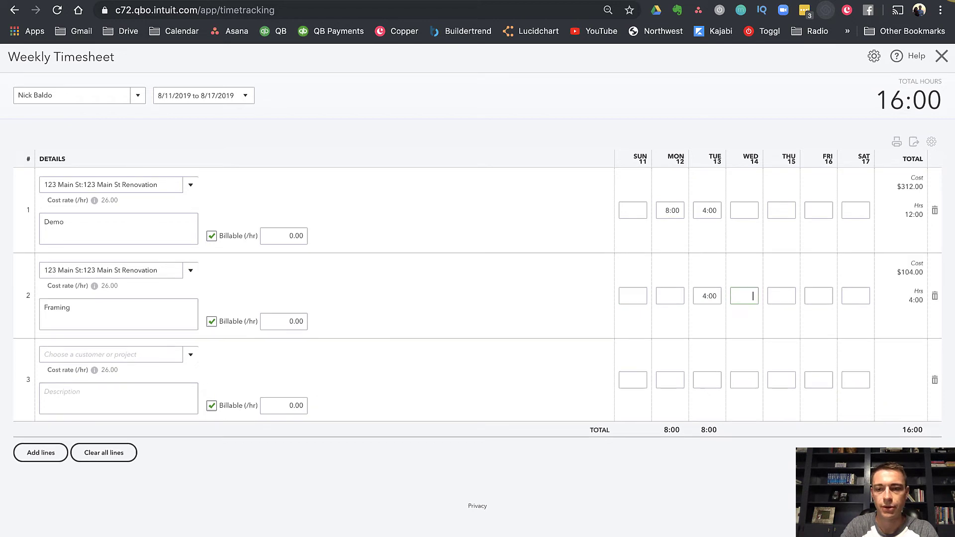
pyautogui.write('8:00')
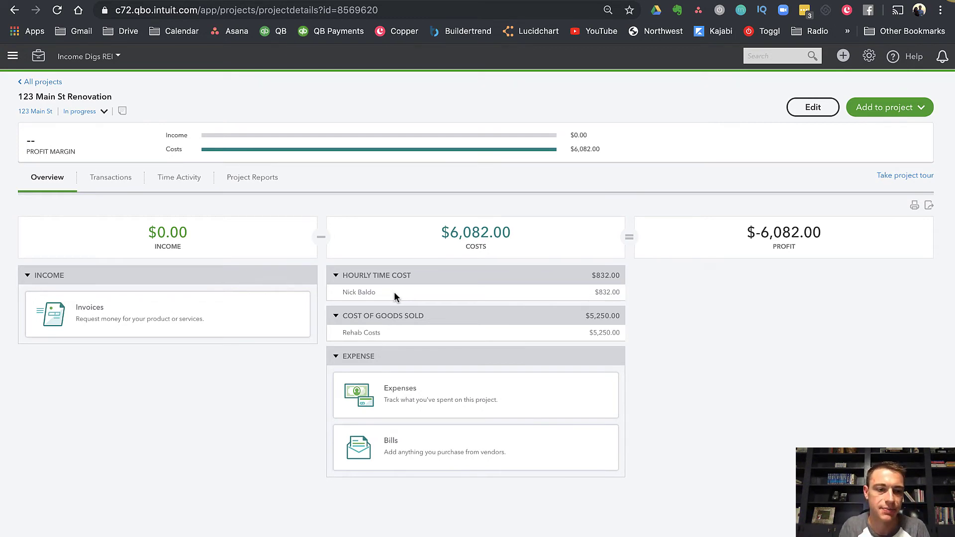
pyautogui.moveTo(136, 313)
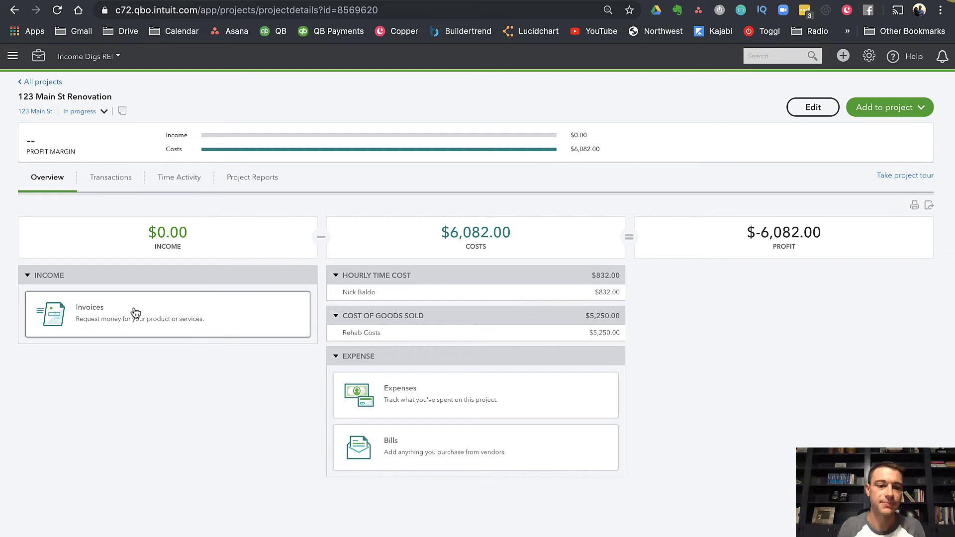
pyautogui.moveTo(139, 311)
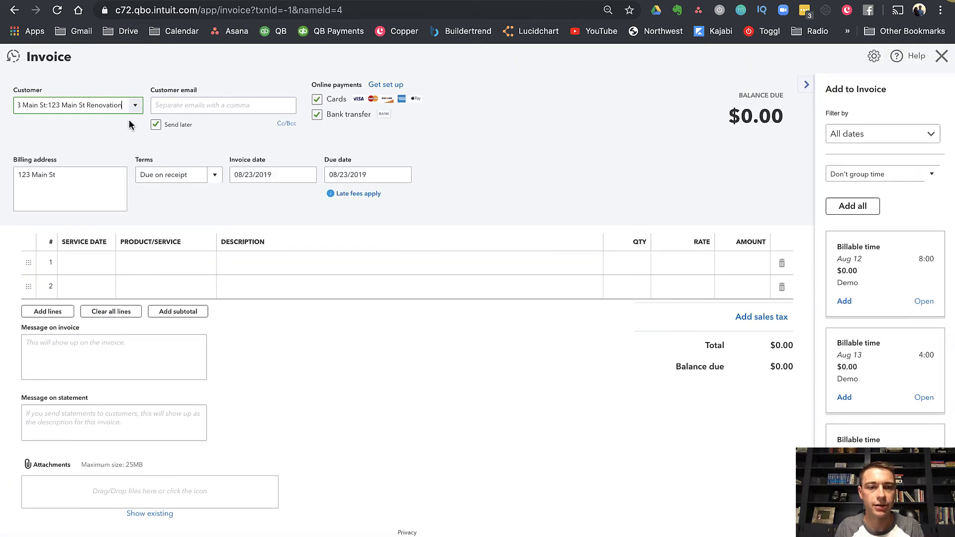
# Step: Invoice a new Residential Remodeling service at rate 10000, with Send later unticked
pyautogui.click(82, 263)
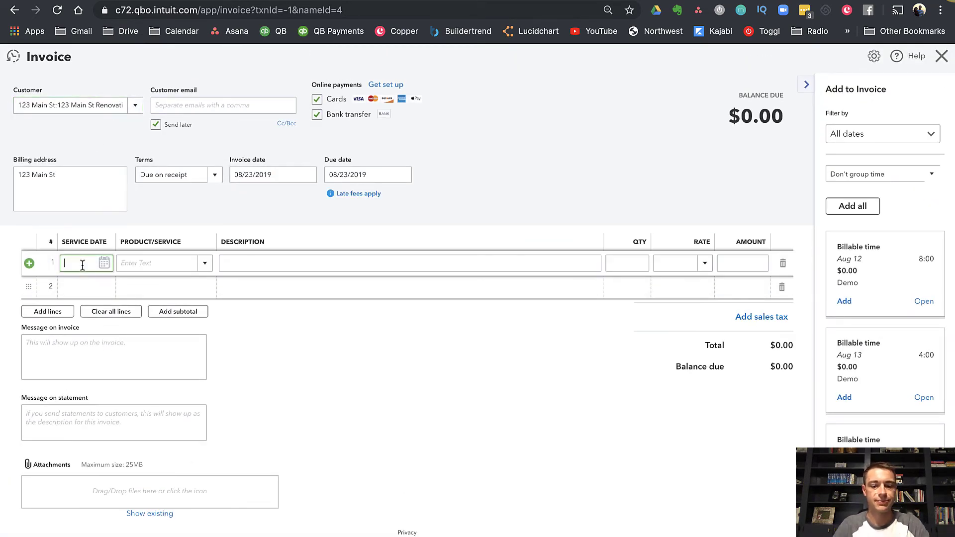
pyautogui.write('re')
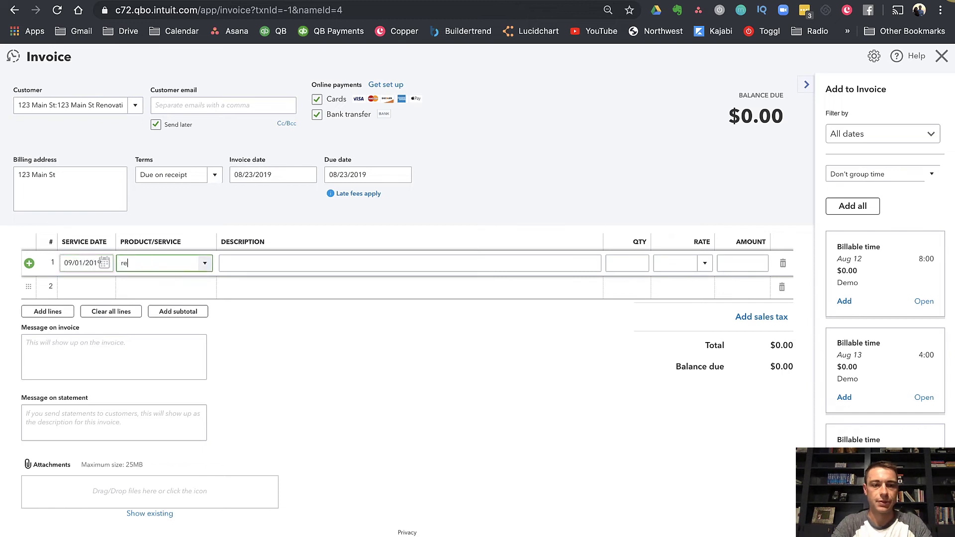
pyautogui.write('Remodeling')
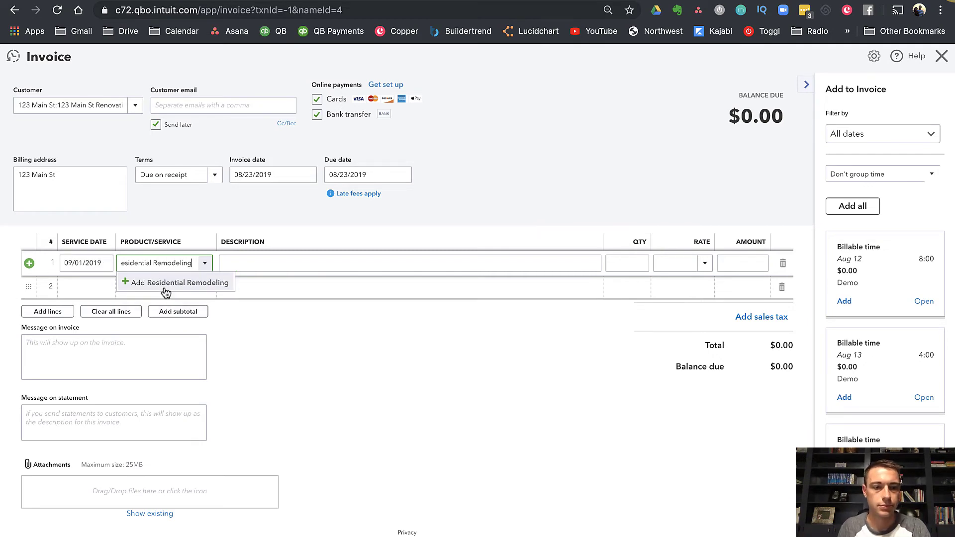
pyautogui.click(175, 283)
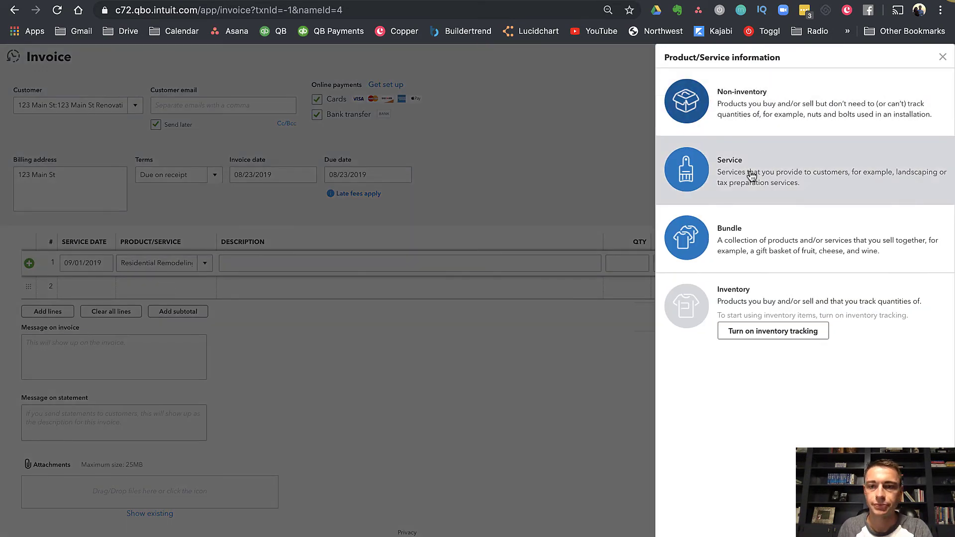
pyautogui.click(749, 172)
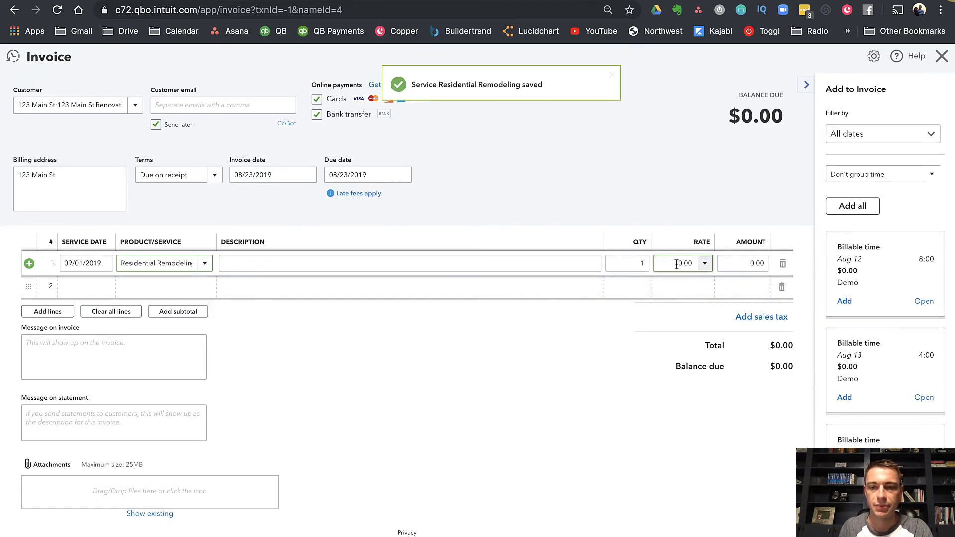
pyautogui.write('100000')
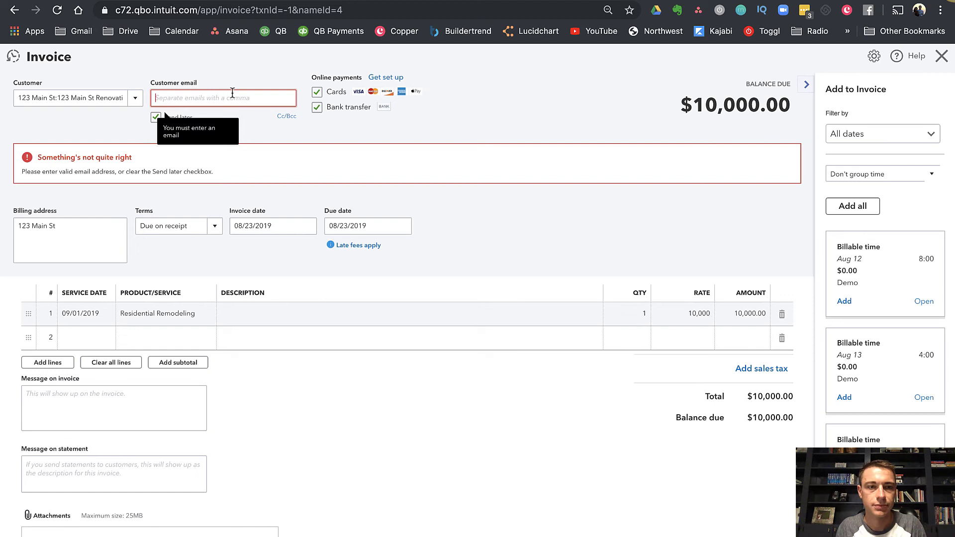
pyautogui.click(156, 117)
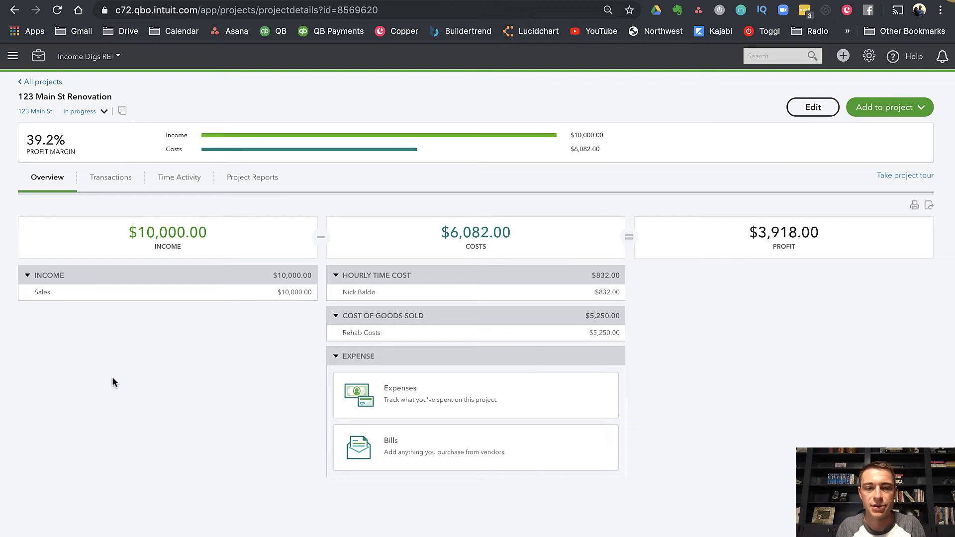
pyautogui.moveTo(260, 437)
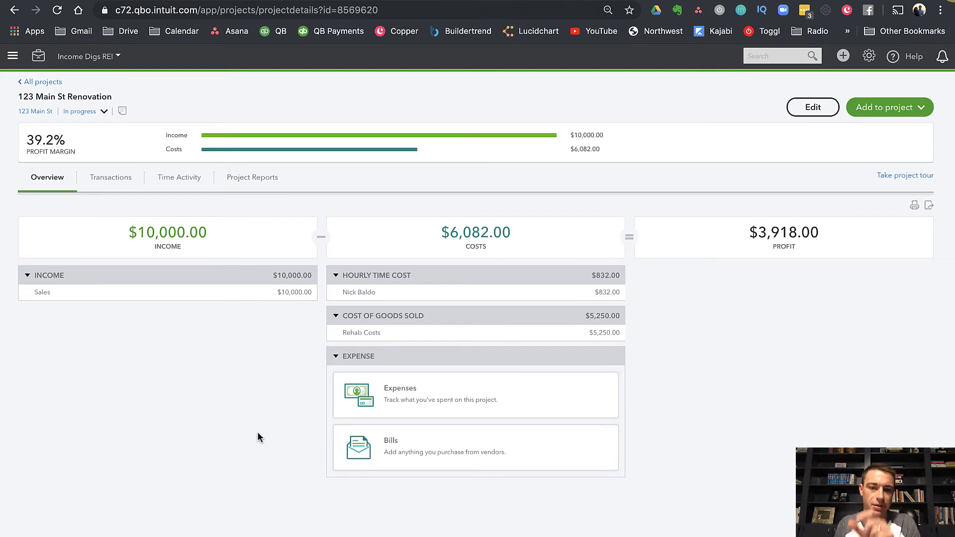
pyautogui.moveTo(365, 298)
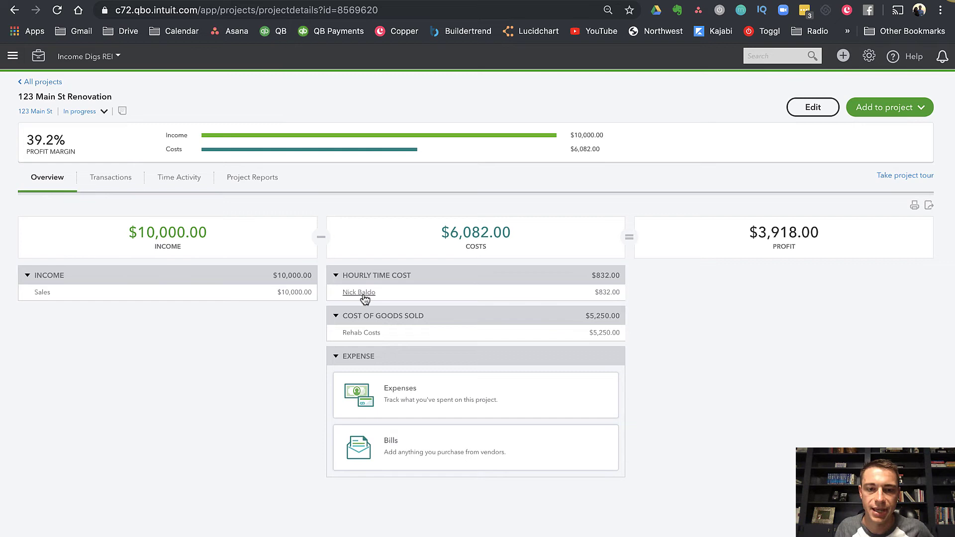
pyautogui.click(358, 293)
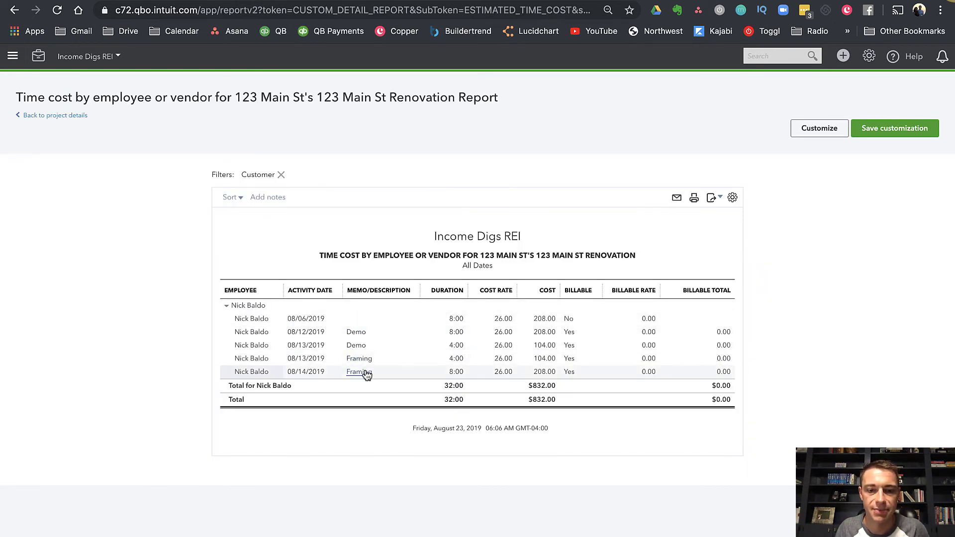
# Step: Set the 08/14 Framing time entry's billable rate to 35.00 and return to the project
pyautogui.click(358, 372)
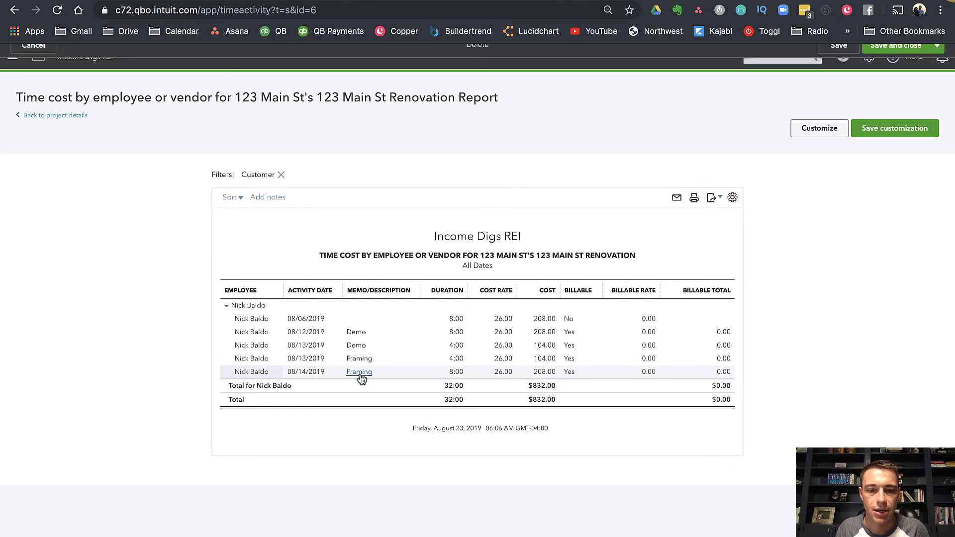
pyautogui.click(358, 372)
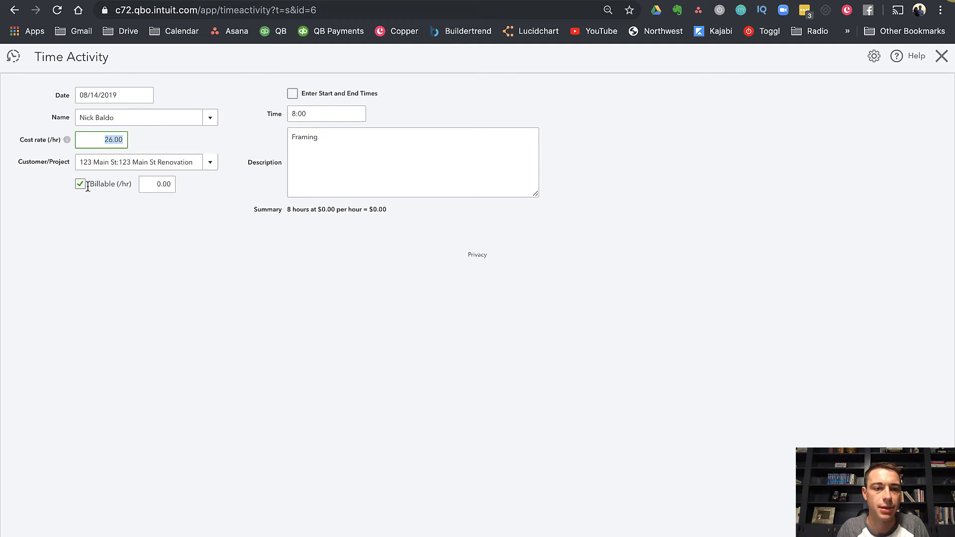
pyautogui.click(158, 184)
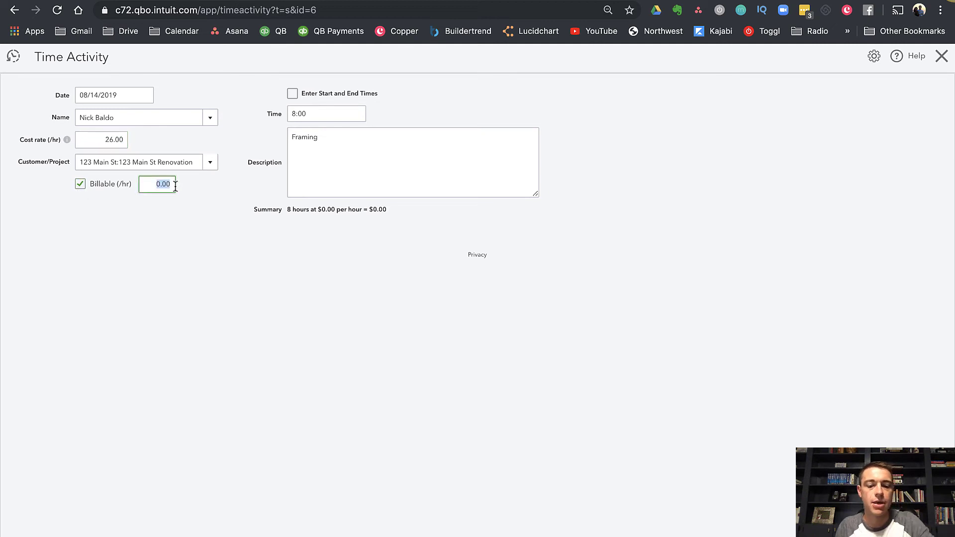
pyautogui.write('35.00')
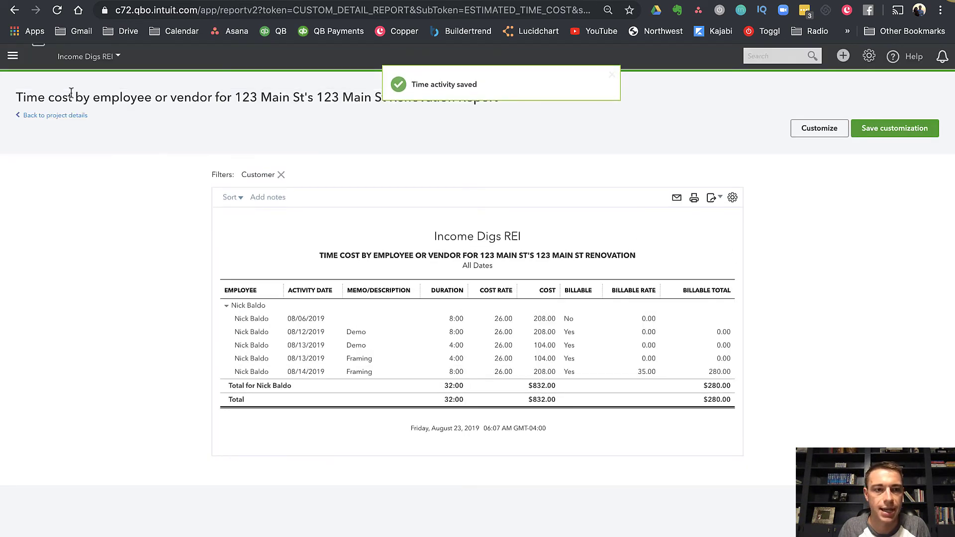
pyautogui.click(54, 115)
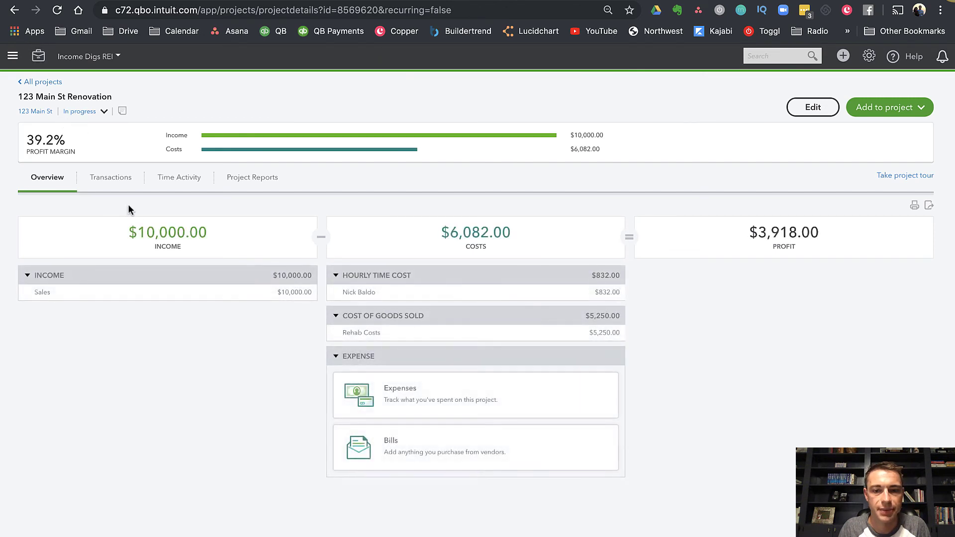
pyautogui.moveTo(214, 245)
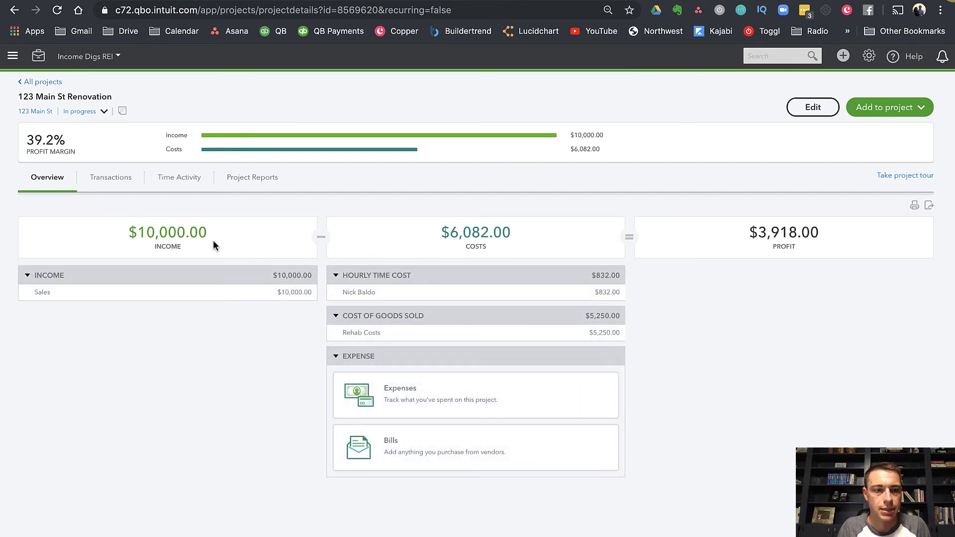
pyautogui.moveTo(82, 291)
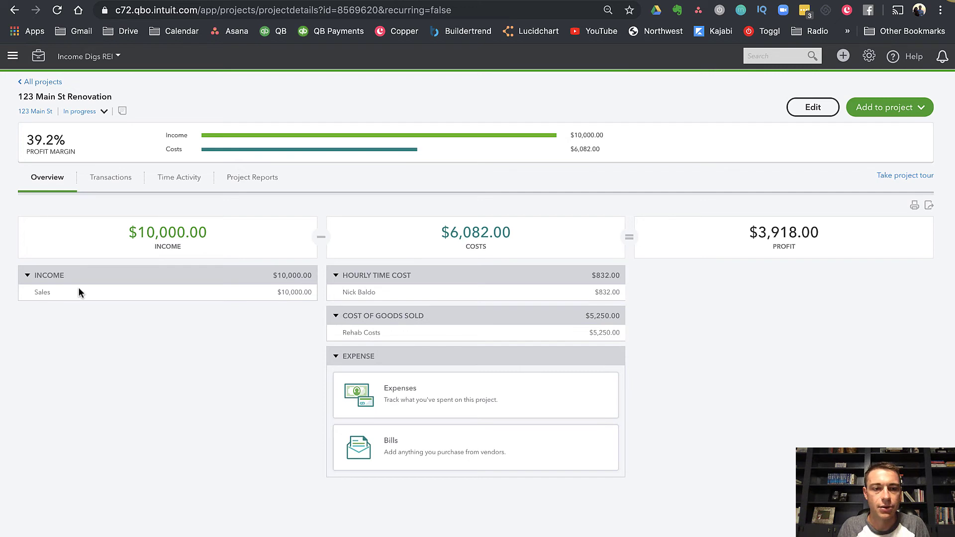
pyautogui.moveTo(359, 294)
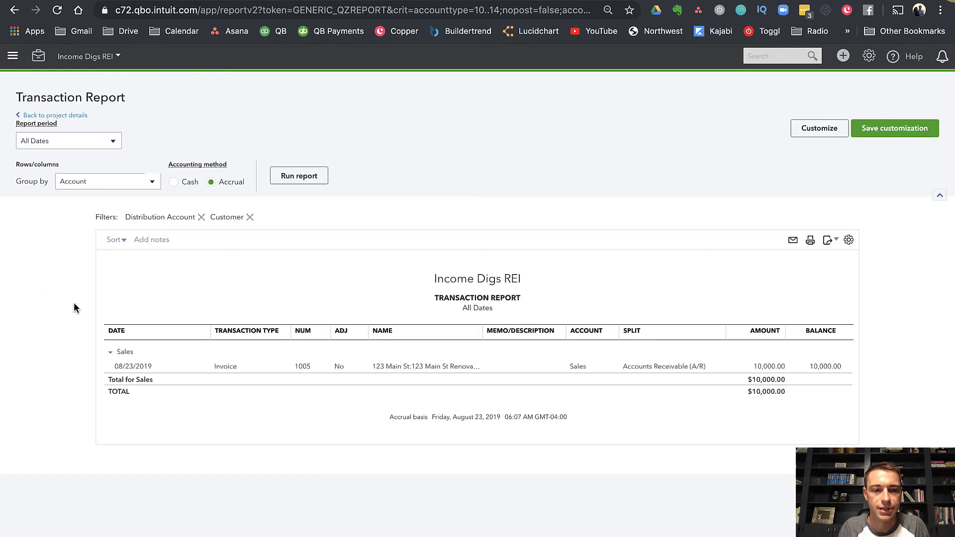
# Step: Open invoice 1005 from the Sales Transaction Report
pyautogui.click(418, 366)
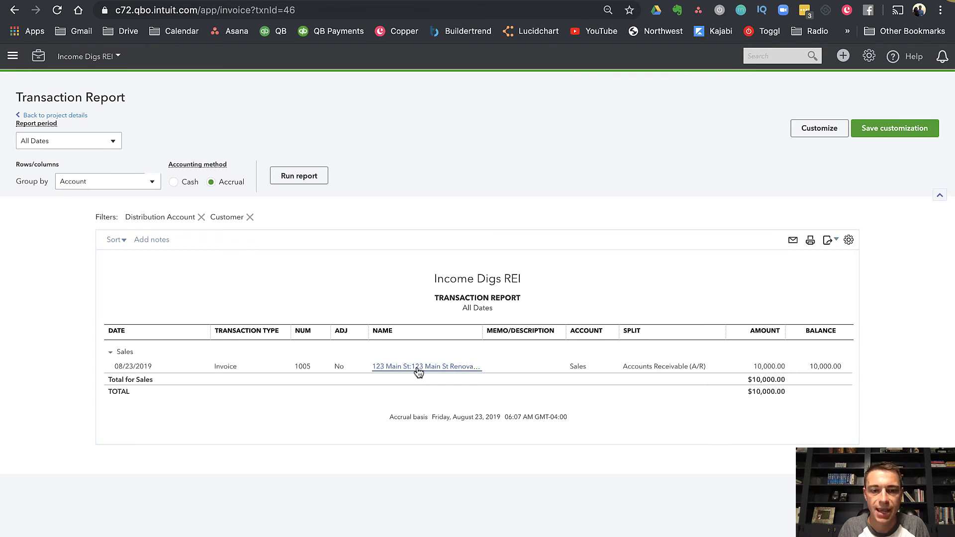
# Step: Save invoice 1005 with the $280 Framing hours and return to project details
pyautogui.click(426, 367)
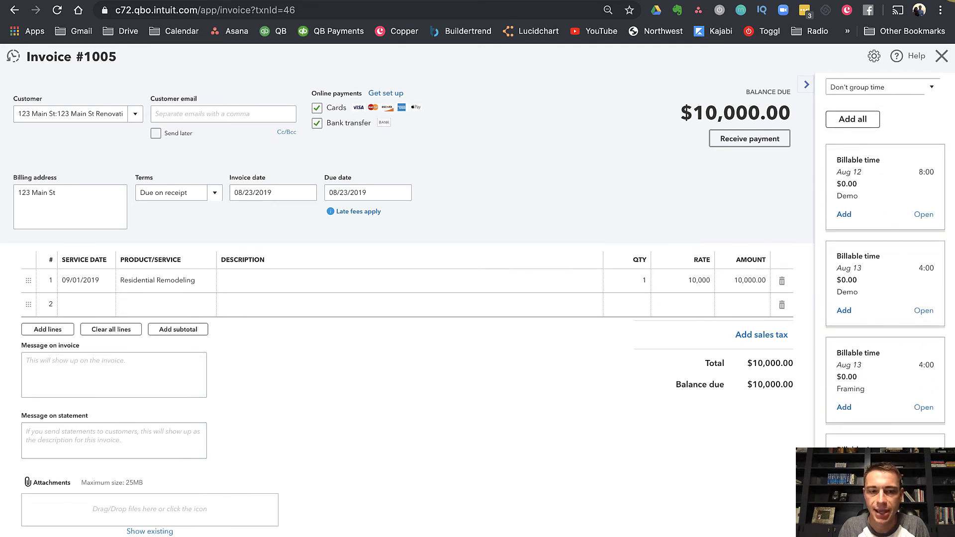
pyautogui.click(844, 408)
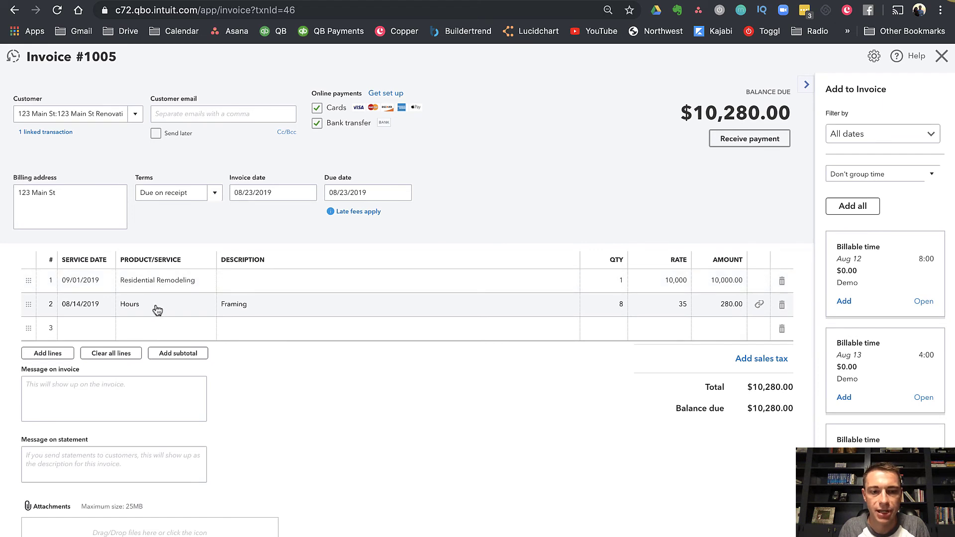
pyautogui.moveTo(651, 309)
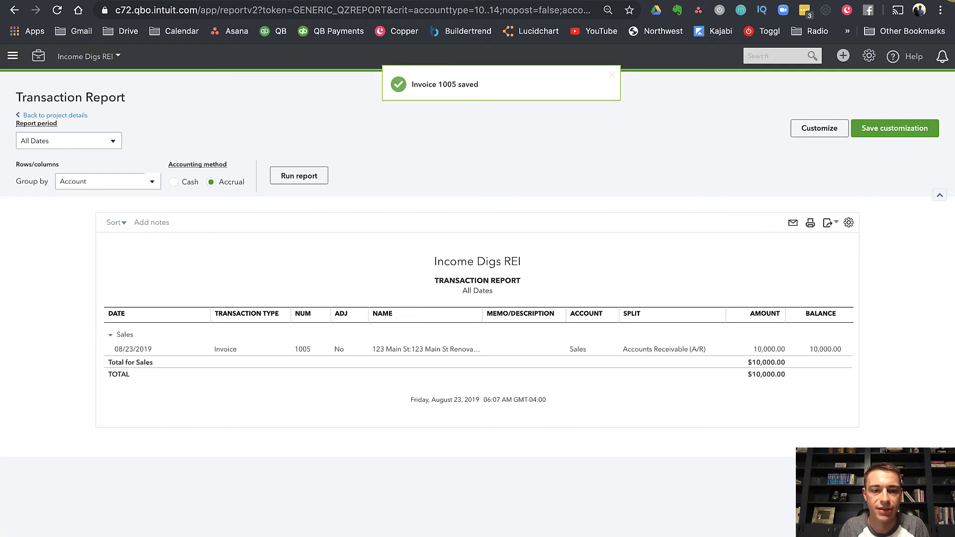
pyautogui.click(56, 115)
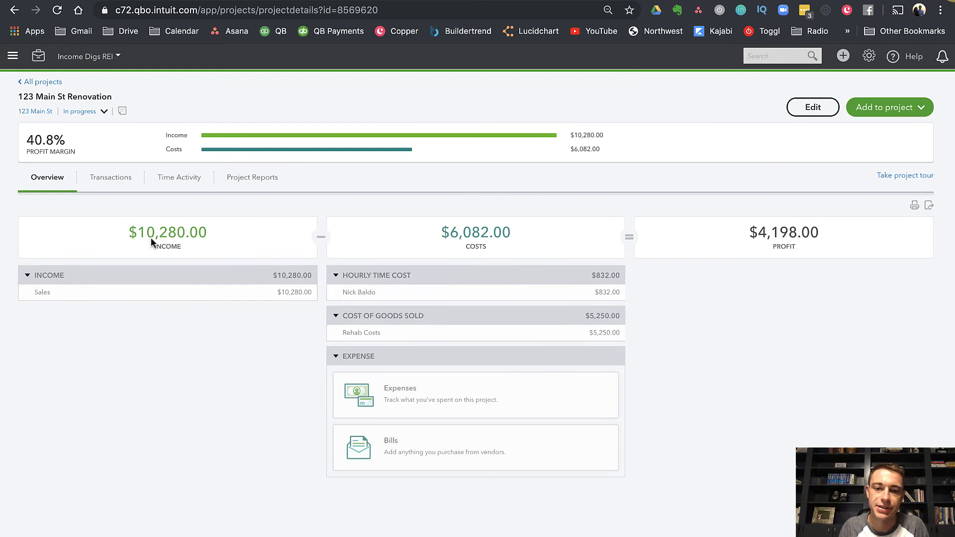
pyautogui.moveTo(475, 248)
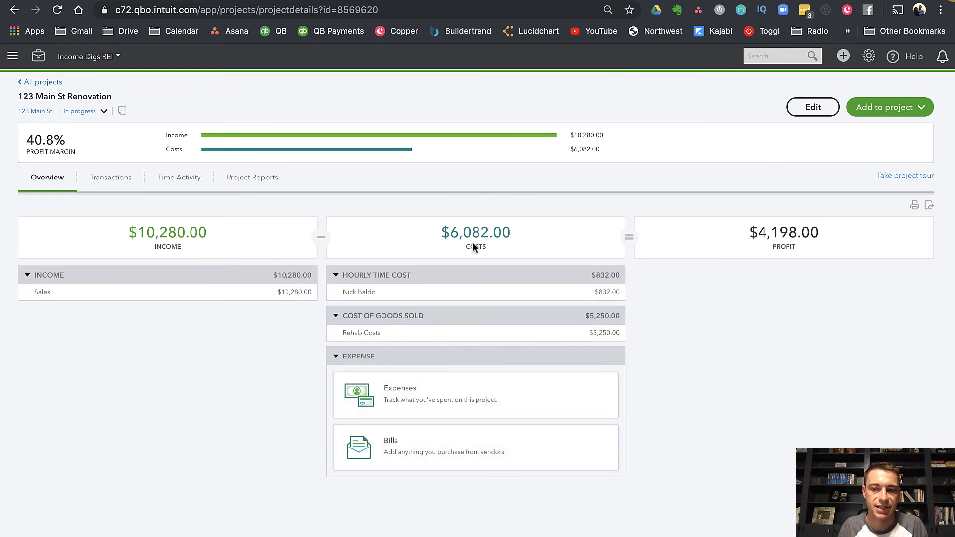
pyautogui.moveTo(467, 252)
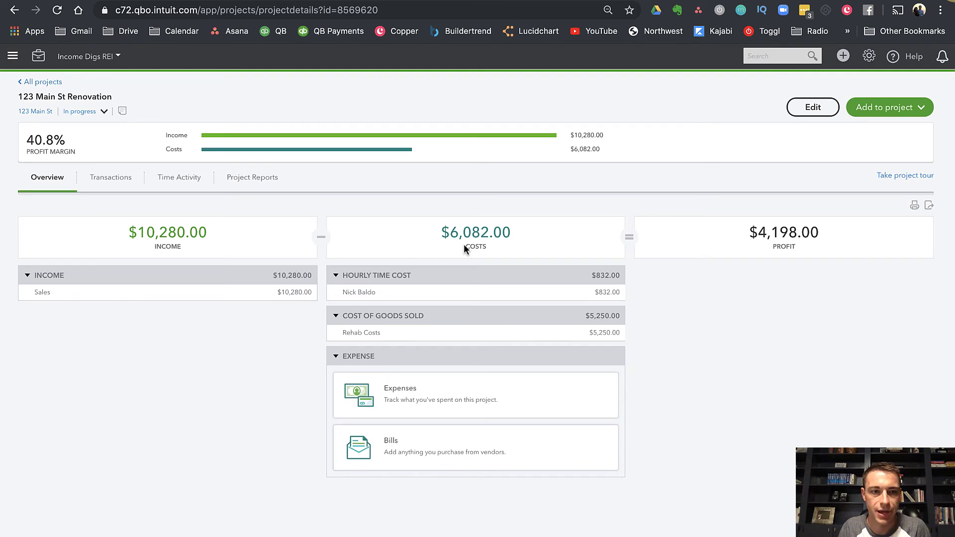
pyautogui.moveTo(457, 252)
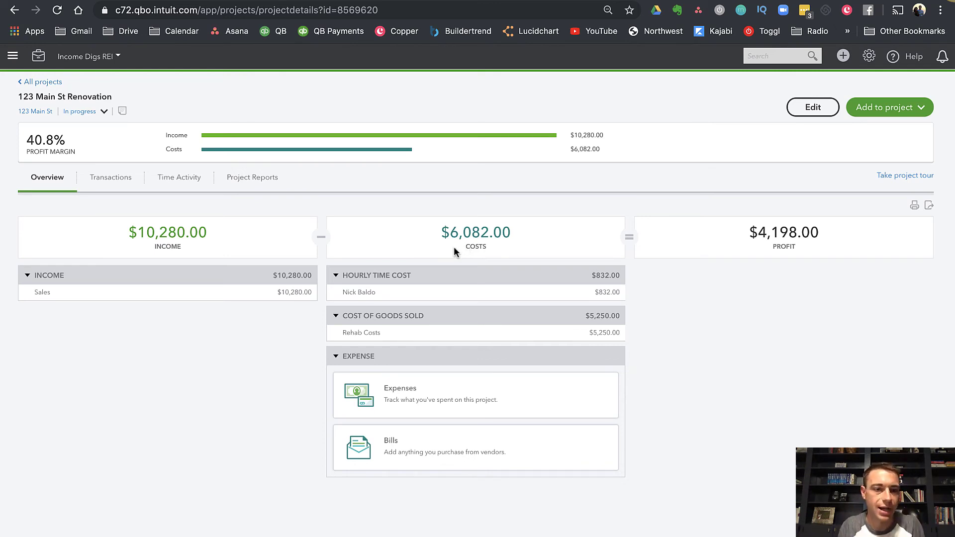
pyautogui.moveTo(97, 188)
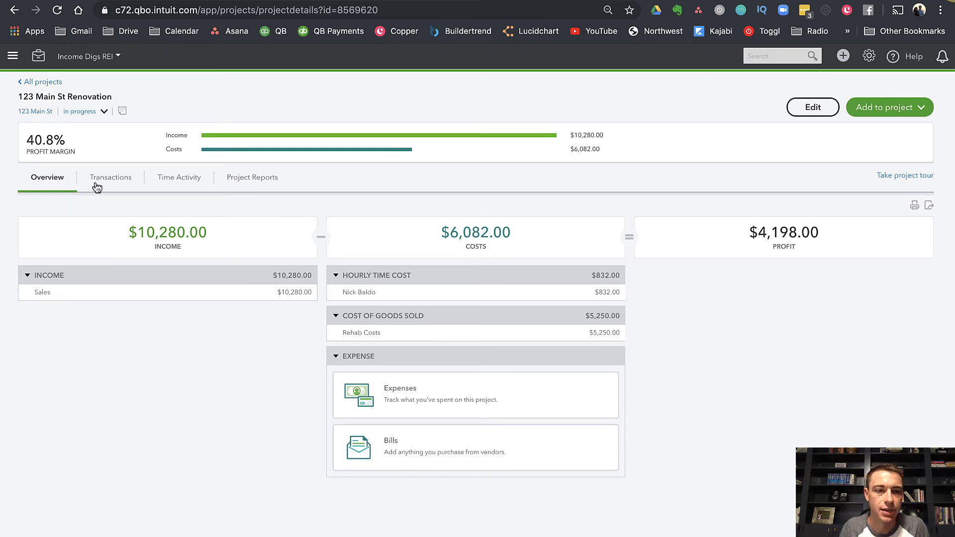
# Step: Show the project's Transactions list, including invoice 1005 at $10,280
pyautogui.click(110, 177)
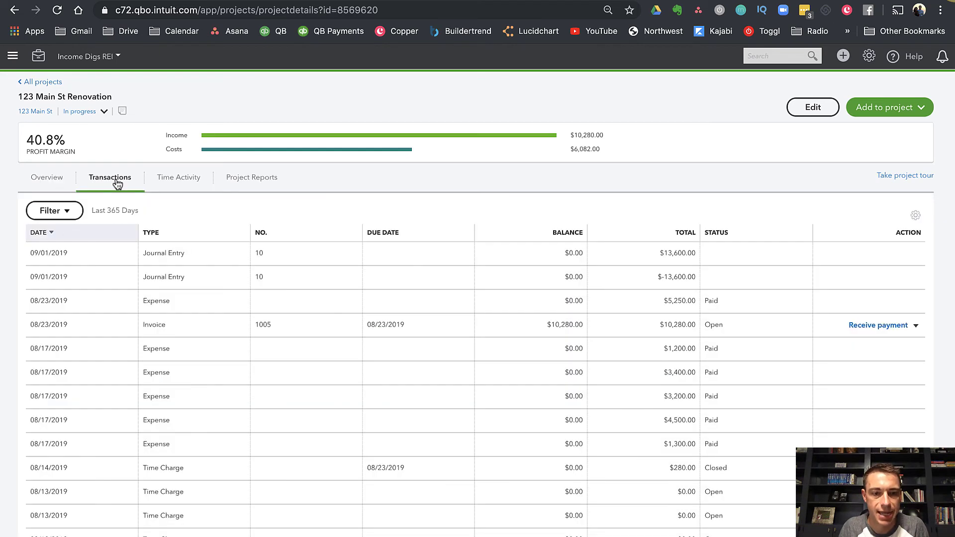
# Step: View time activity by Week, grouped by Service with entries expanded, then open Project Reports
pyautogui.click(178, 178)
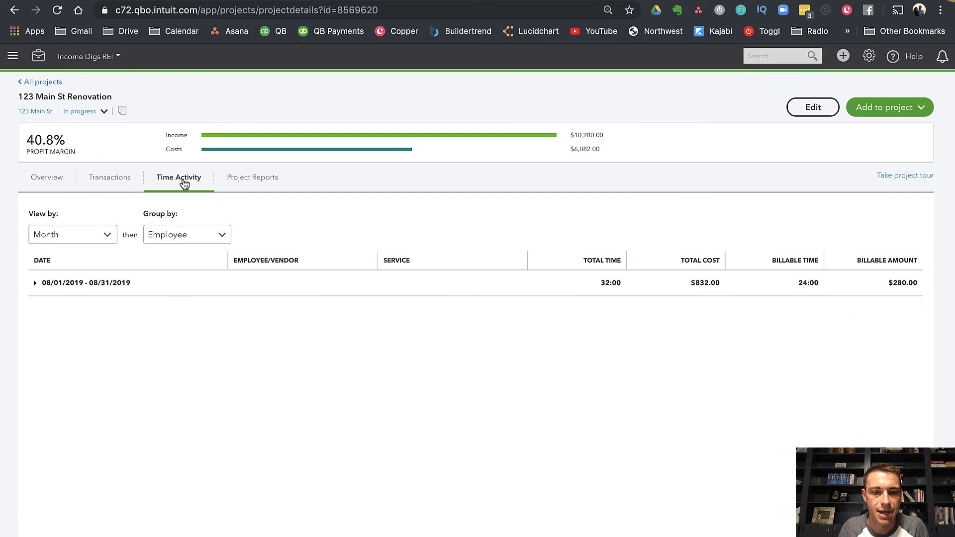
pyautogui.click(73, 235)
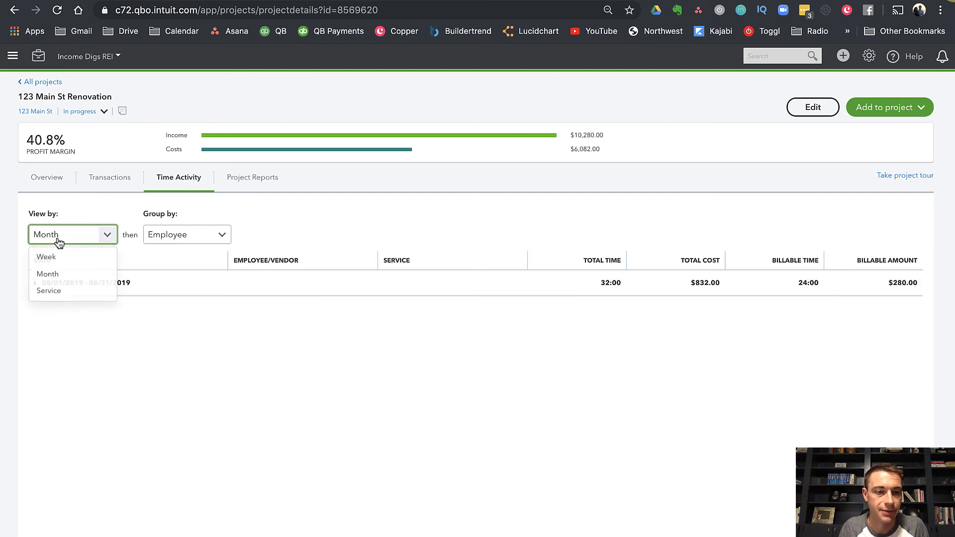
pyautogui.click(46, 257)
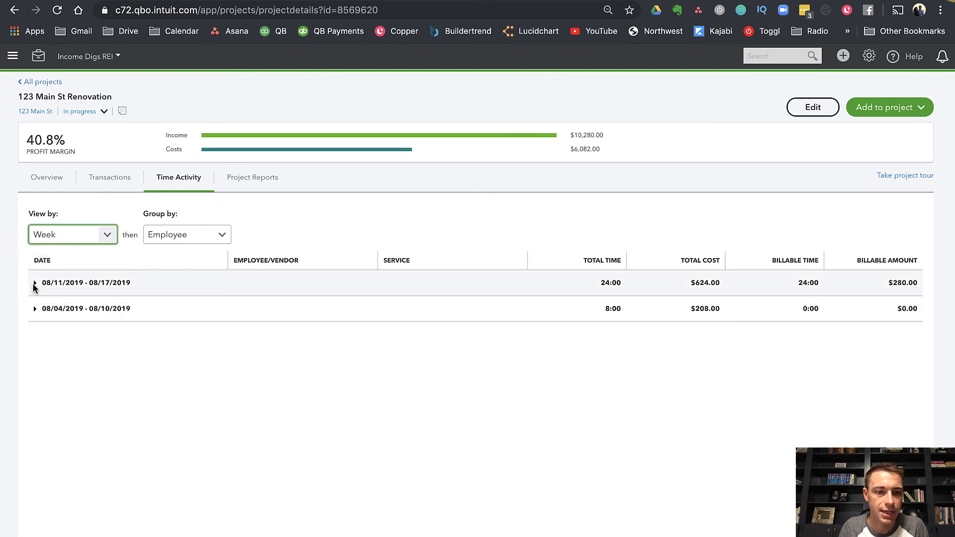
pyautogui.click(36, 282)
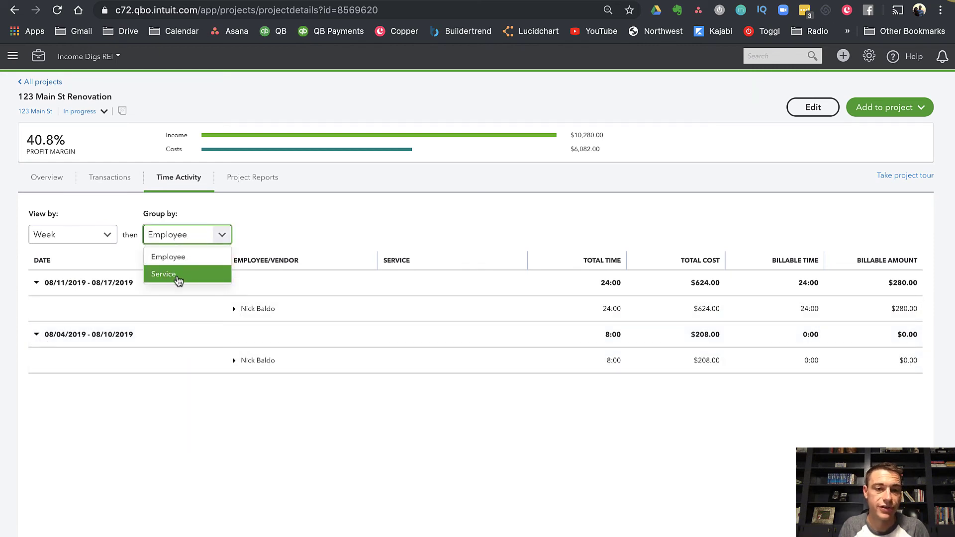
pyautogui.click(163, 274)
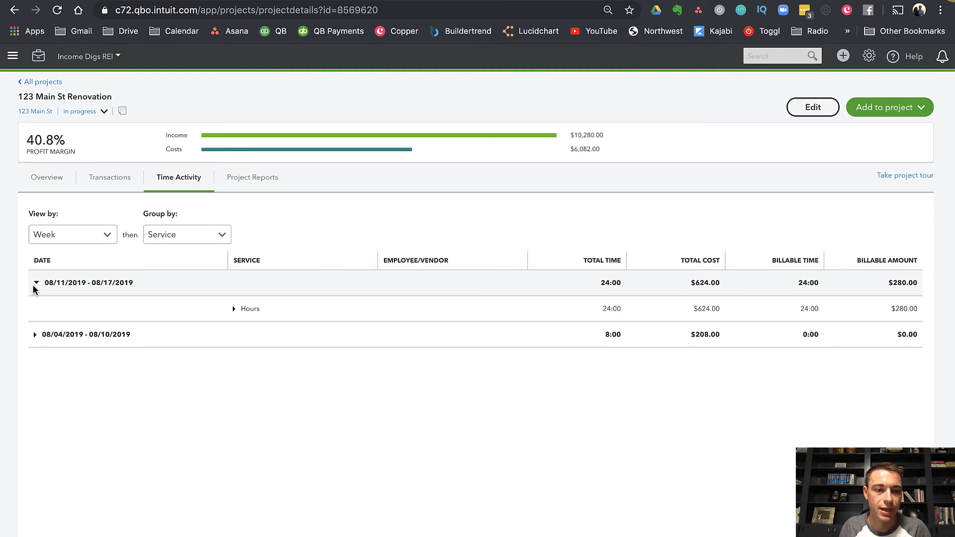
pyautogui.click(36, 334)
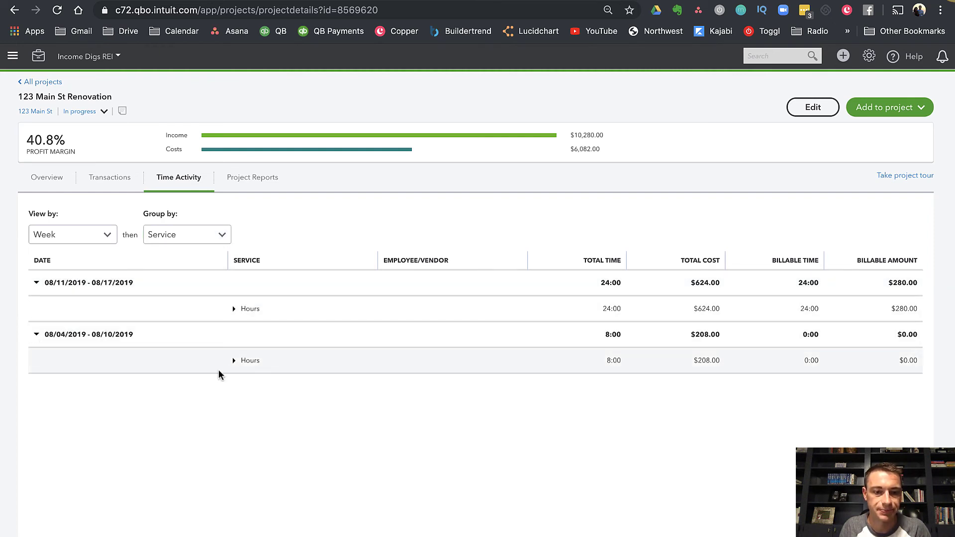
pyautogui.click(234, 309)
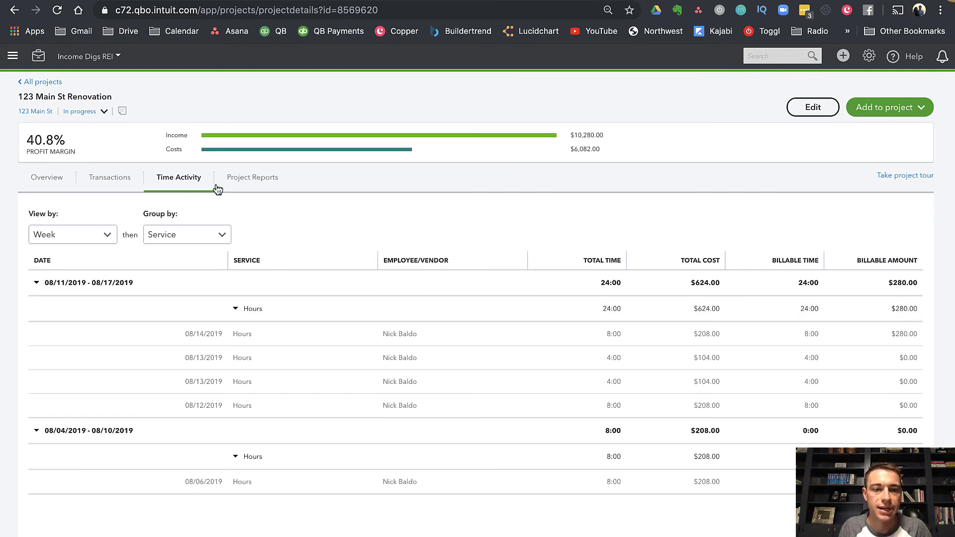
pyautogui.click(252, 178)
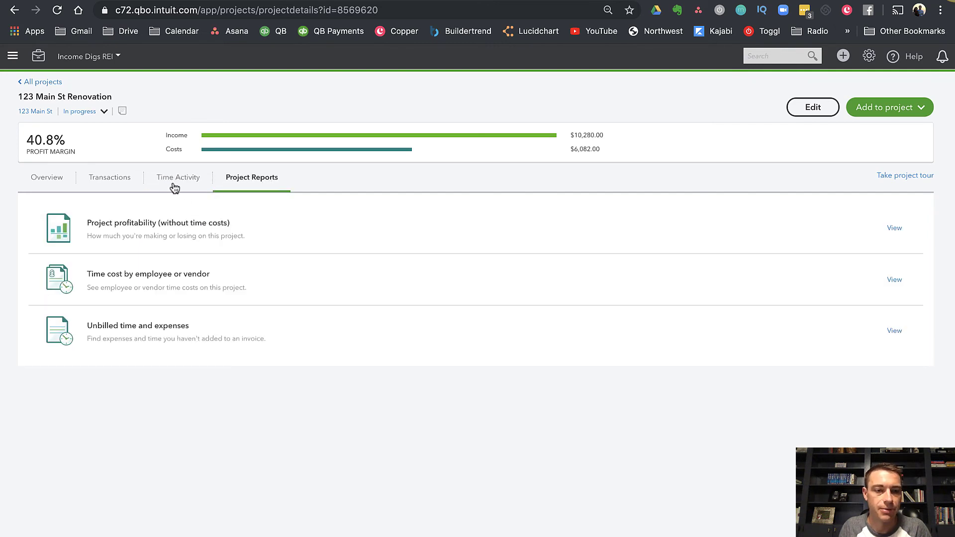
# Step: Reopen Project Reports and view the project profitability report
pyautogui.click(178, 177)
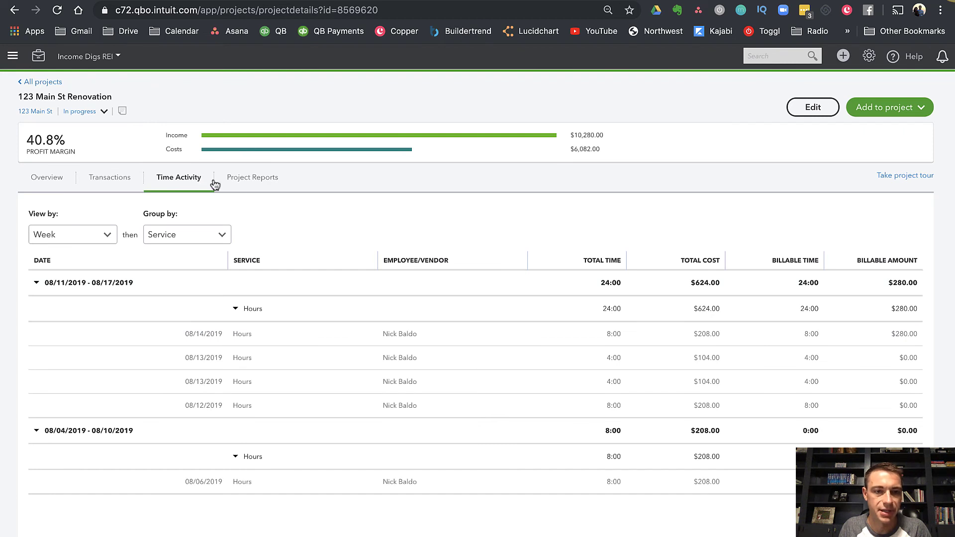
pyautogui.click(251, 177)
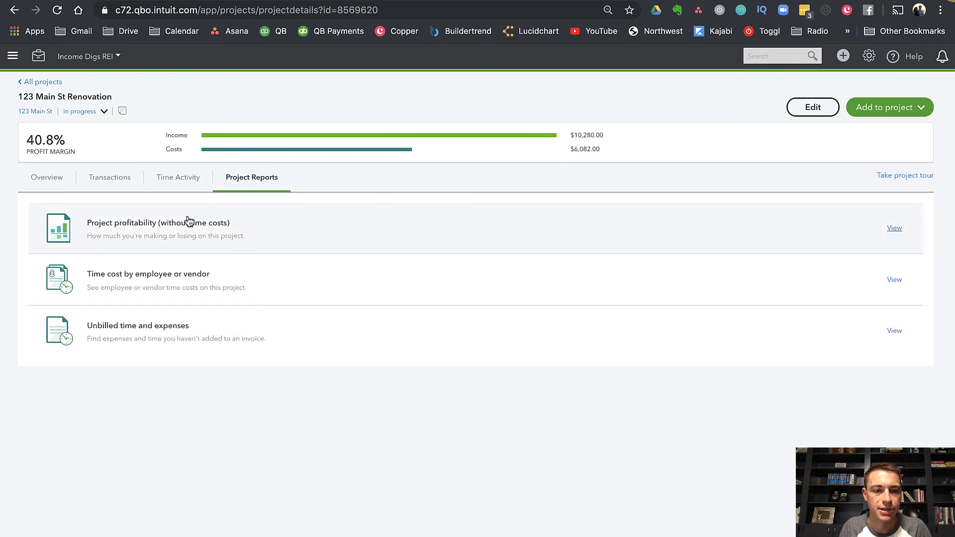
pyautogui.click(894, 228)
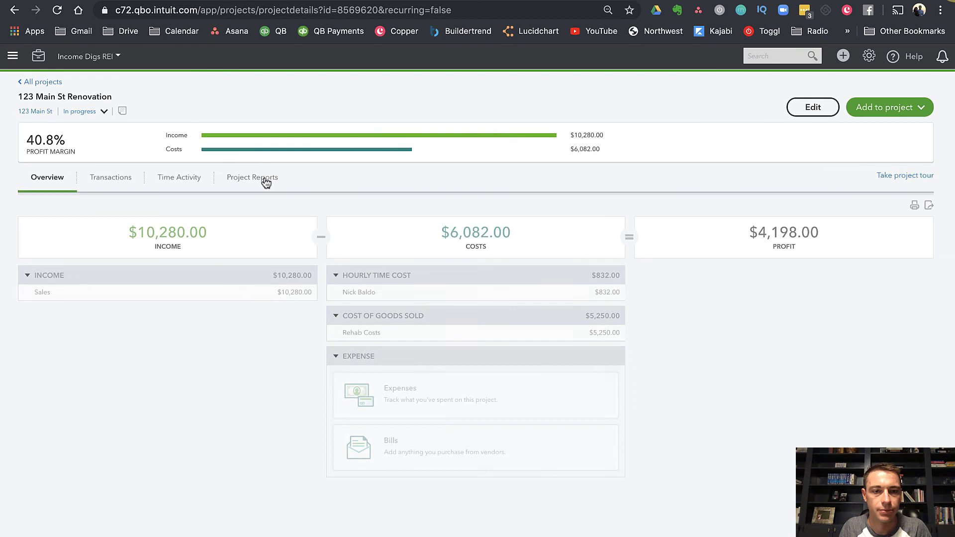
pyautogui.click(251, 177)
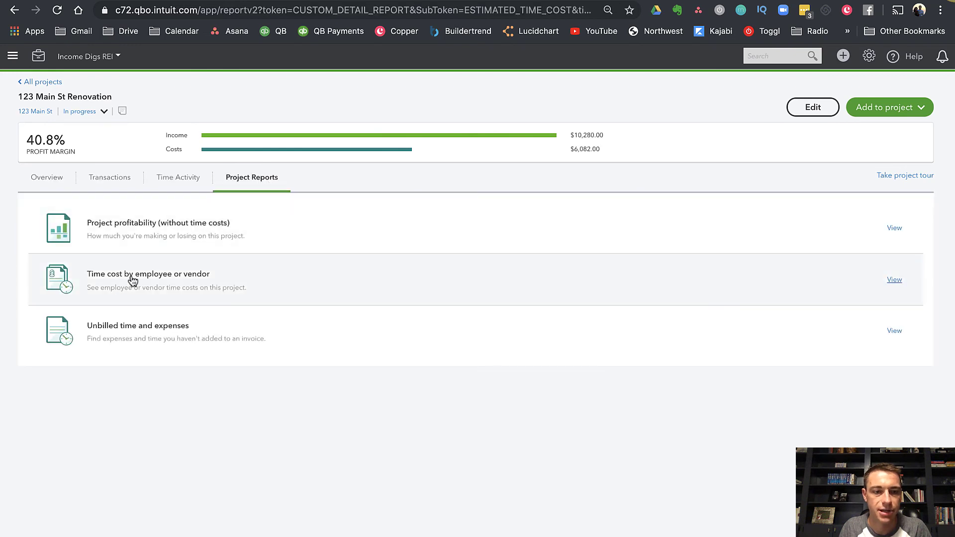
# Step: View the time cost by employee and unbilled time reports, ending on the project overview
pyautogui.click(894, 279)
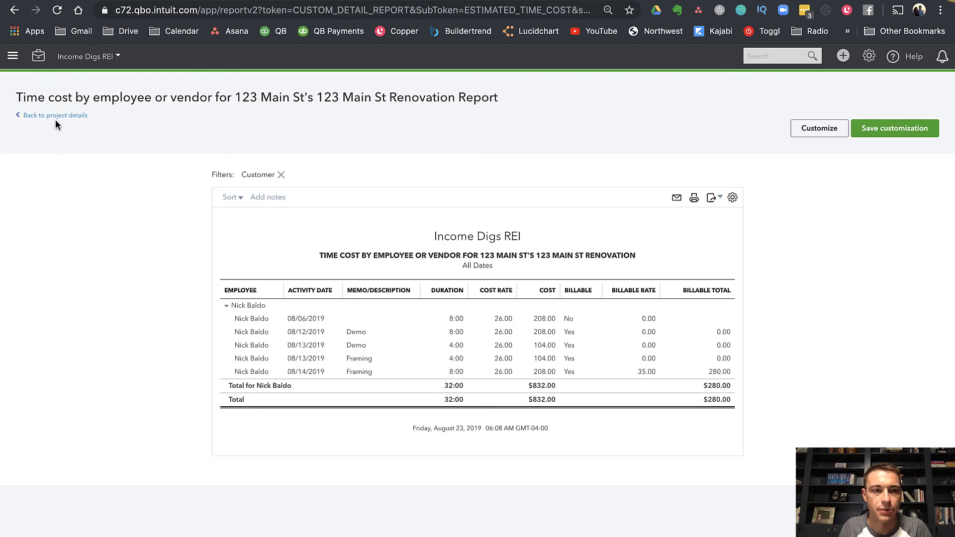
pyautogui.click(51, 115)
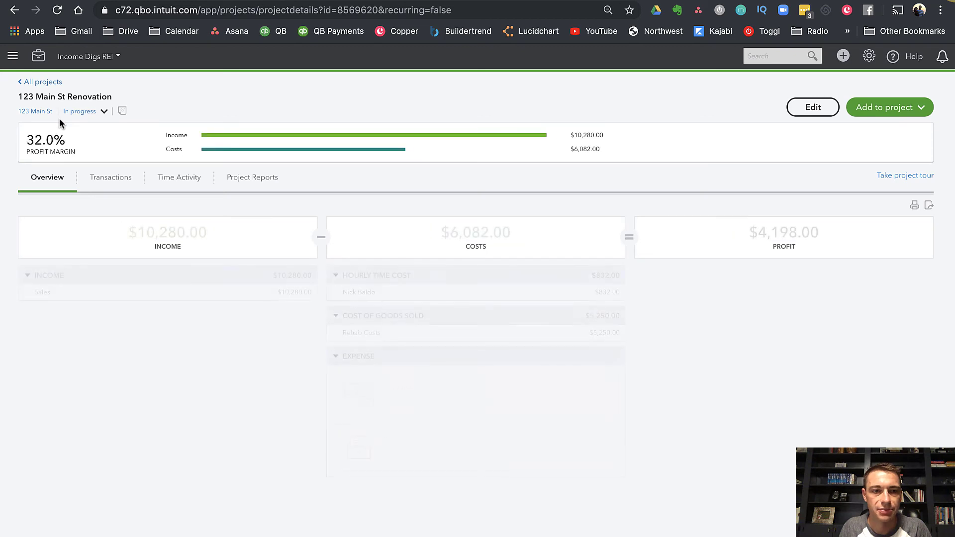
pyautogui.click(252, 177)
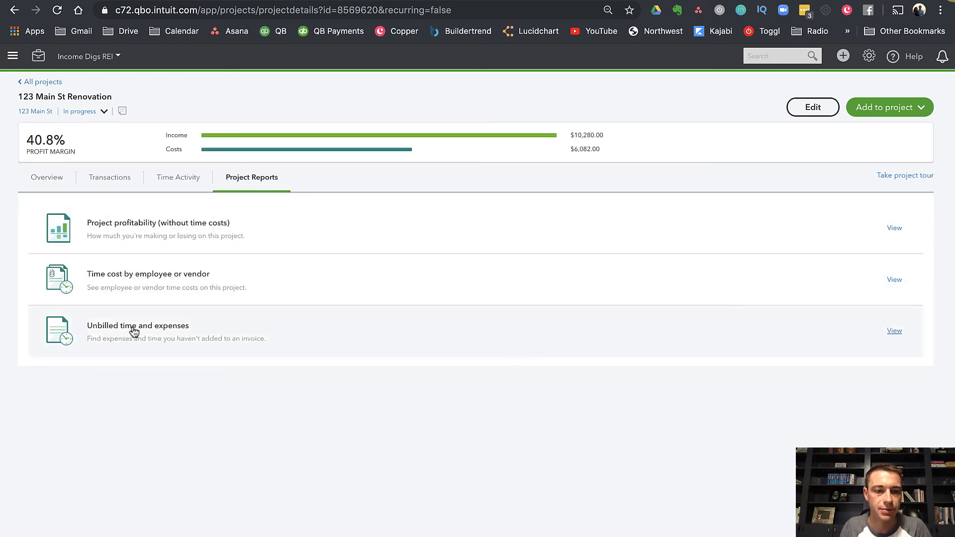
pyautogui.click(895, 330)
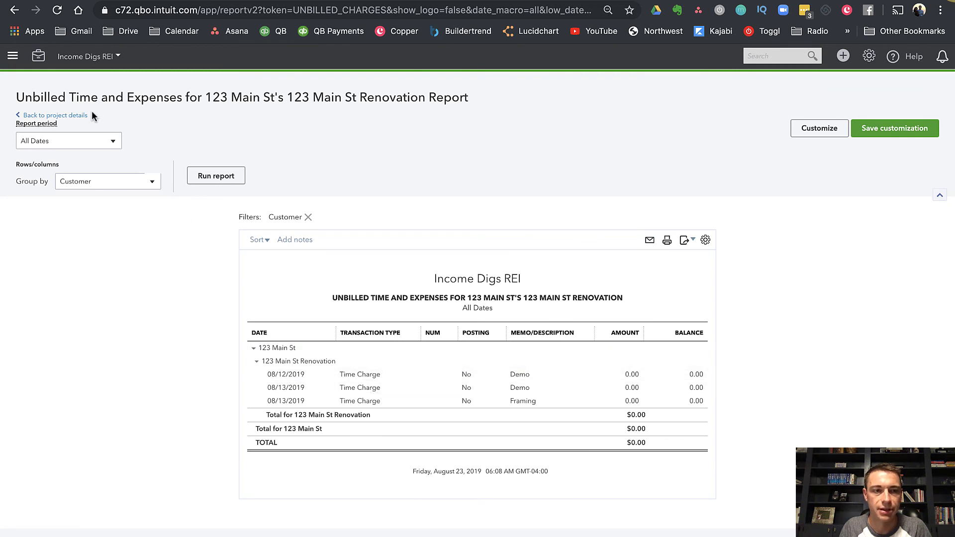
pyautogui.click(56, 115)
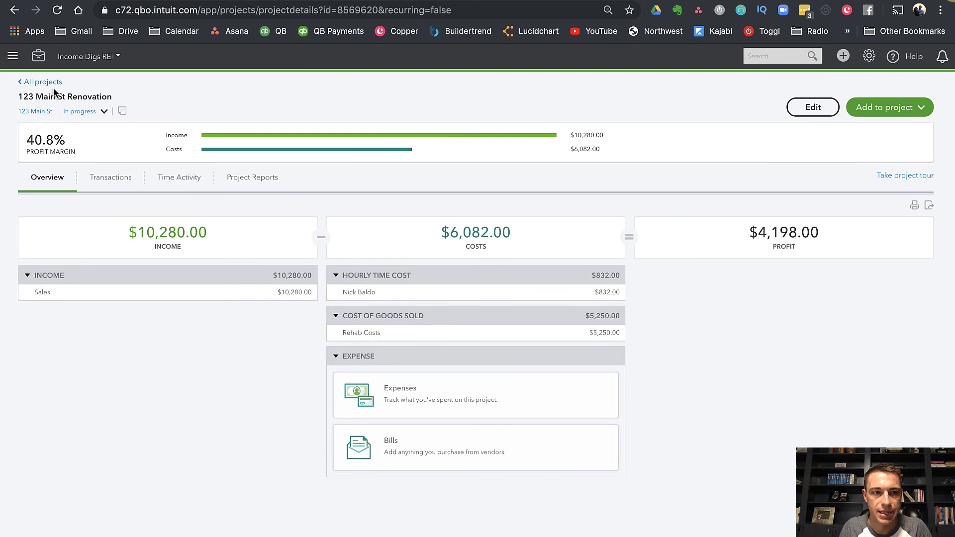
pyautogui.moveTo(92, 96)
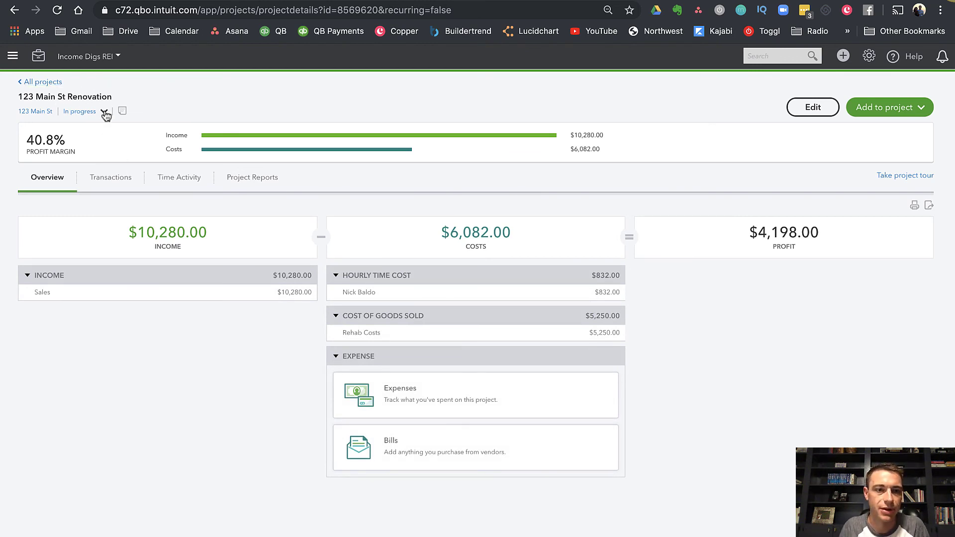
pyautogui.moveTo(101, 123)
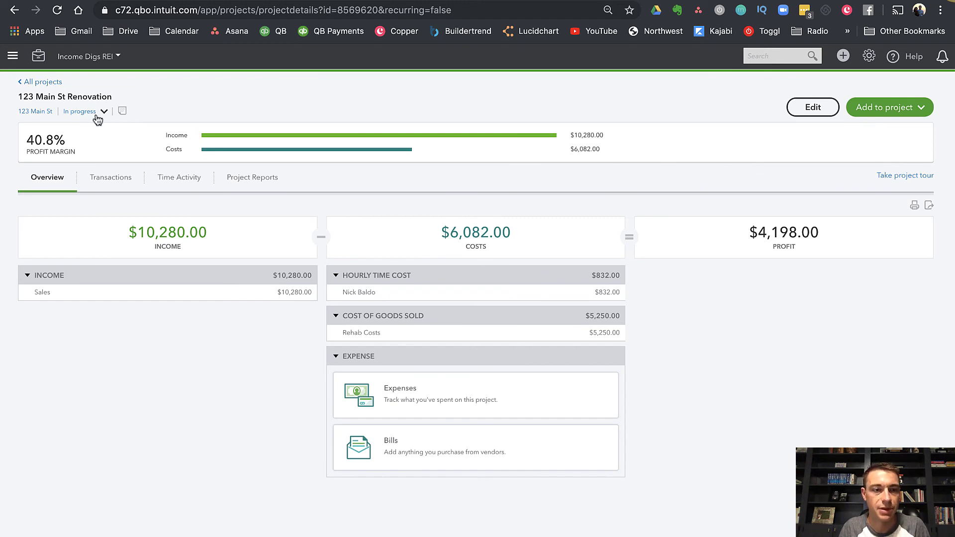
# Step: Show the Completed and Canceled status options for the 123 Main St Renovation project
pyautogui.click(103, 111)
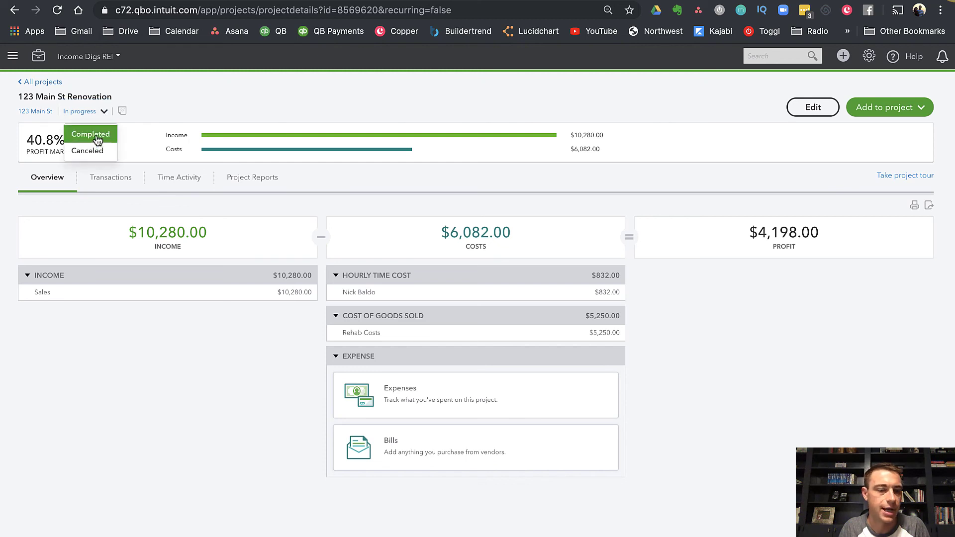